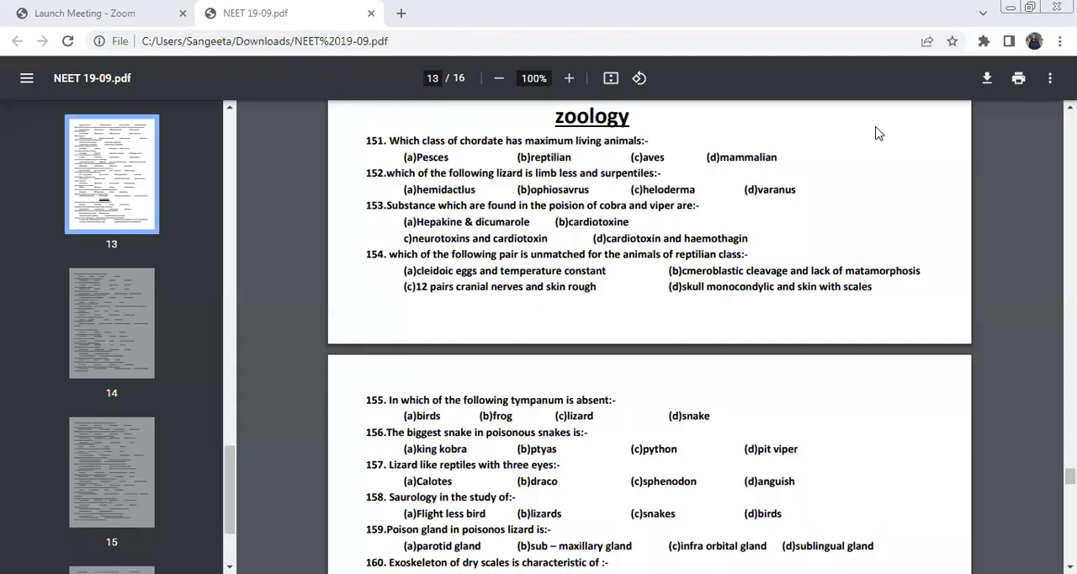
{"action": "mouse_move", "coordinate": [217, 136]}
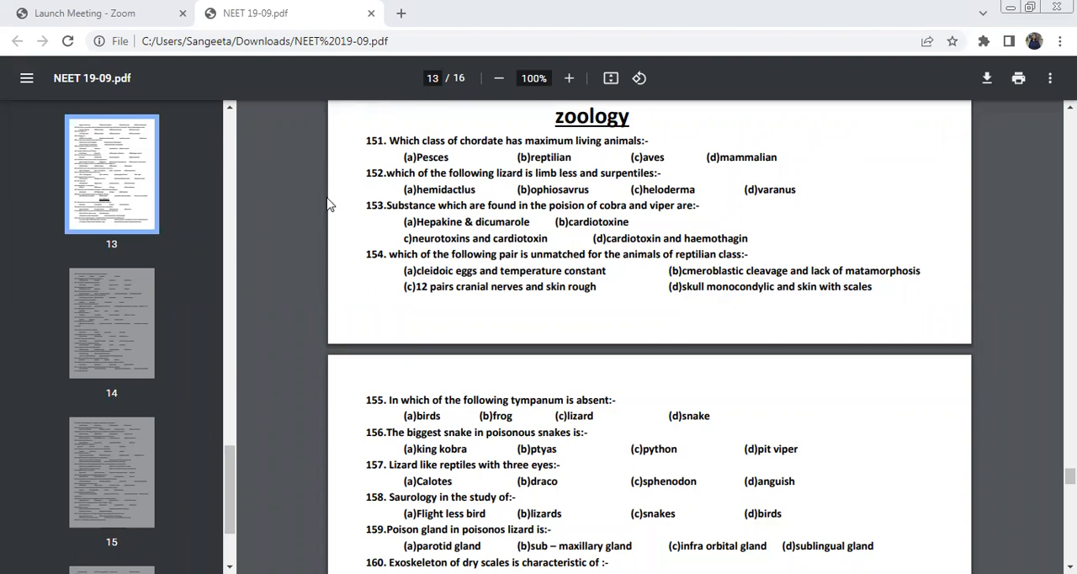
{"action": "mouse_move", "coordinate": [338, 195]}
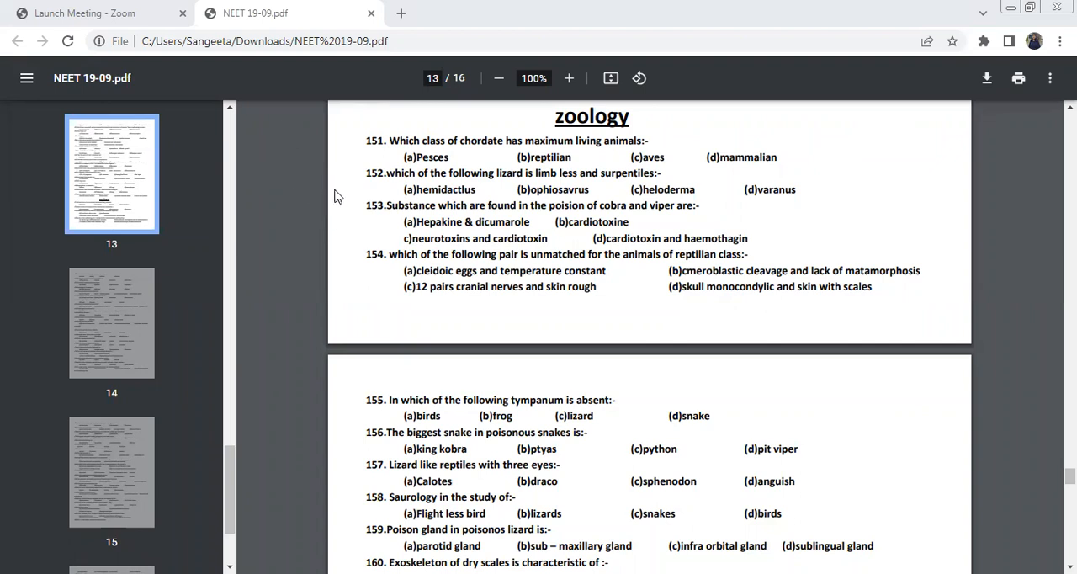
{"action": "mouse_move", "coordinate": [319, 166]}
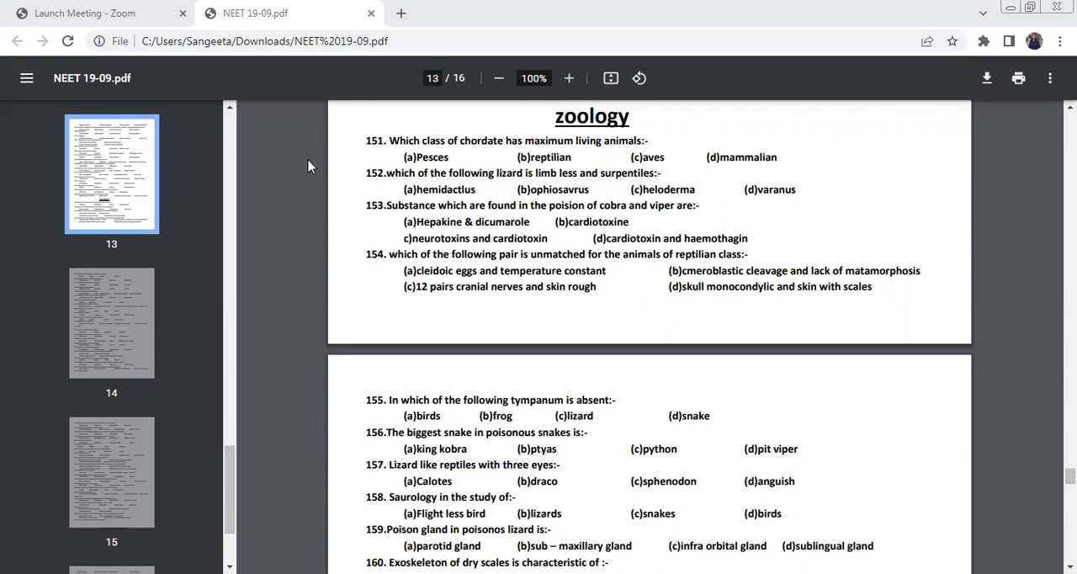
{"action": "mouse_move", "coordinate": [343, 193]}
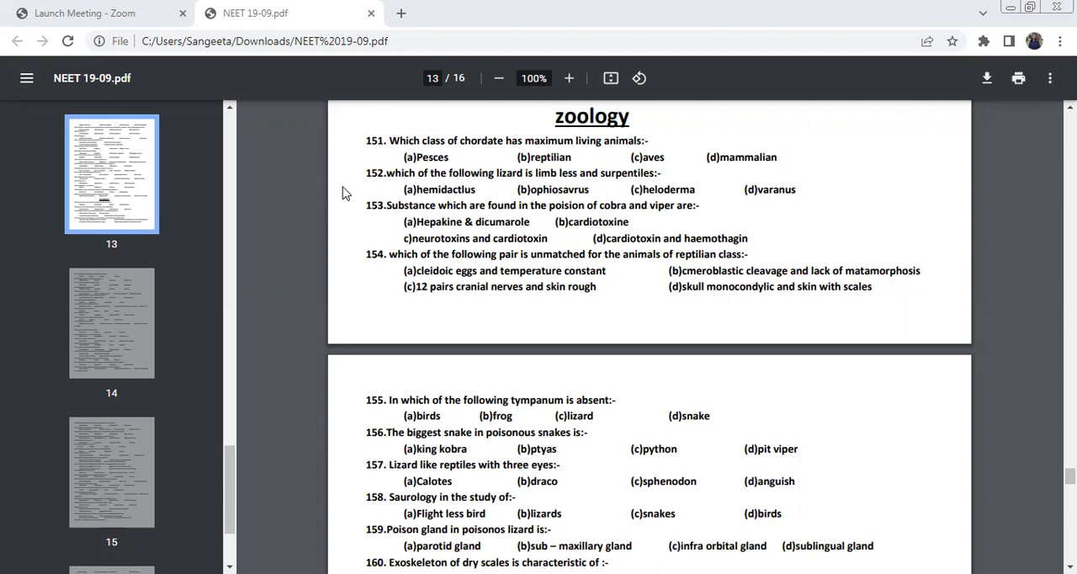
{"action": "mouse_move", "coordinate": [440, 156]}
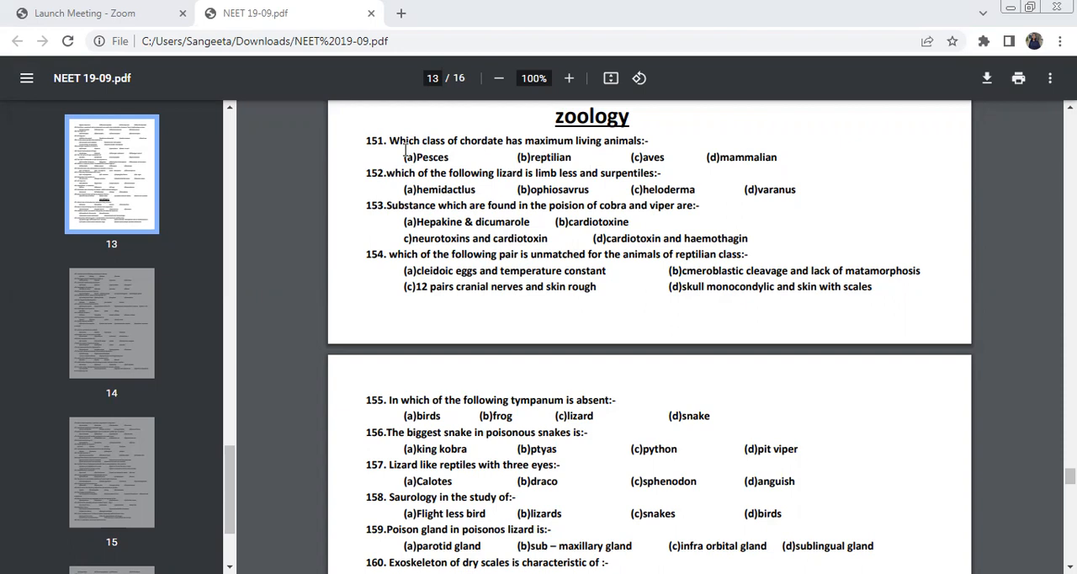
{"action": "mouse_move", "coordinate": [401, 175]}
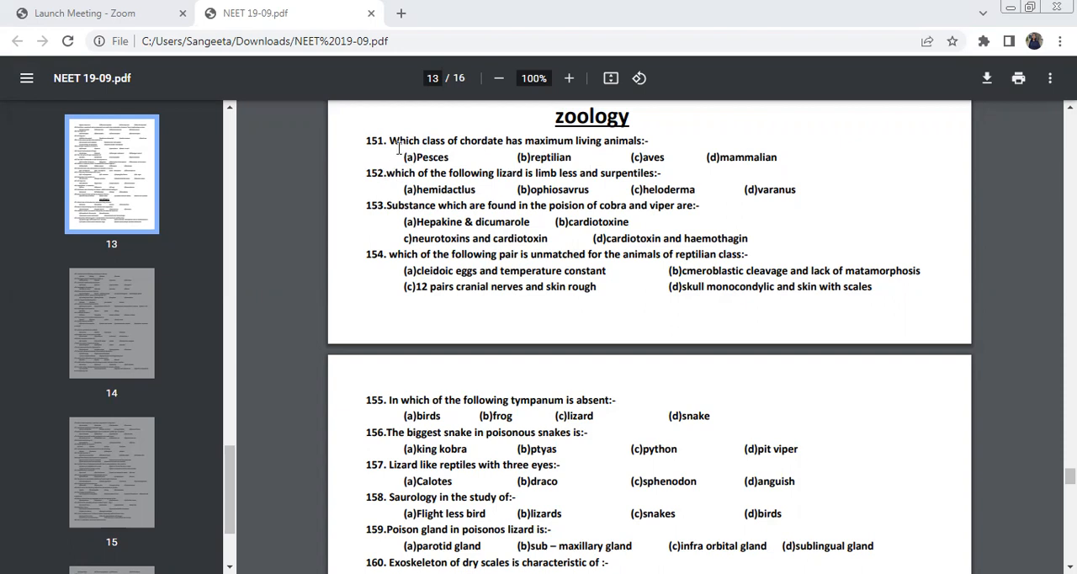
{"action": "mouse_move", "coordinate": [407, 200]}
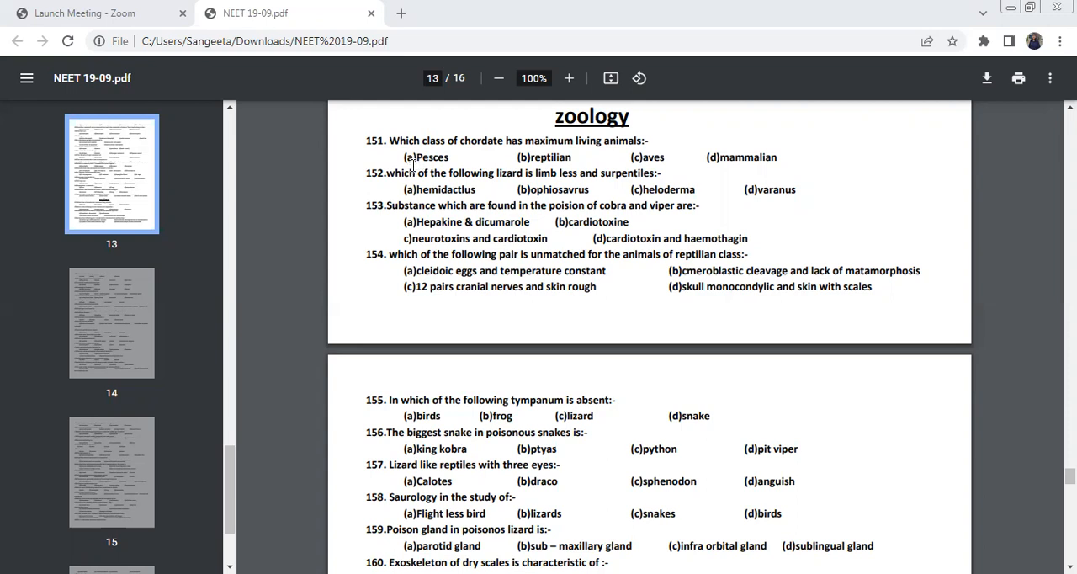
{"action": "mouse_move", "coordinate": [393, 153]}
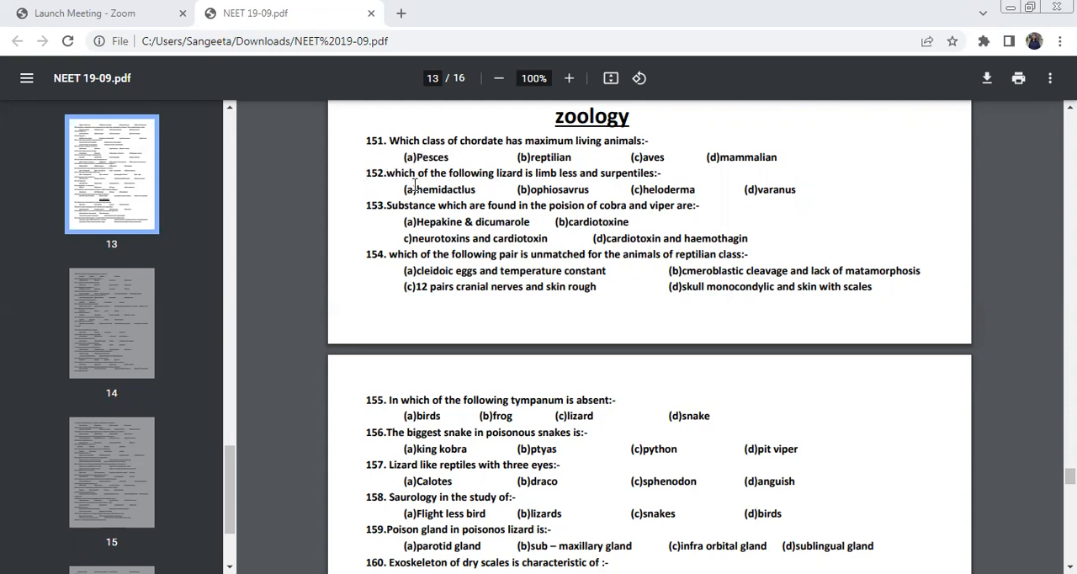
{"action": "mouse_move", "coordinate": [608, 197]}
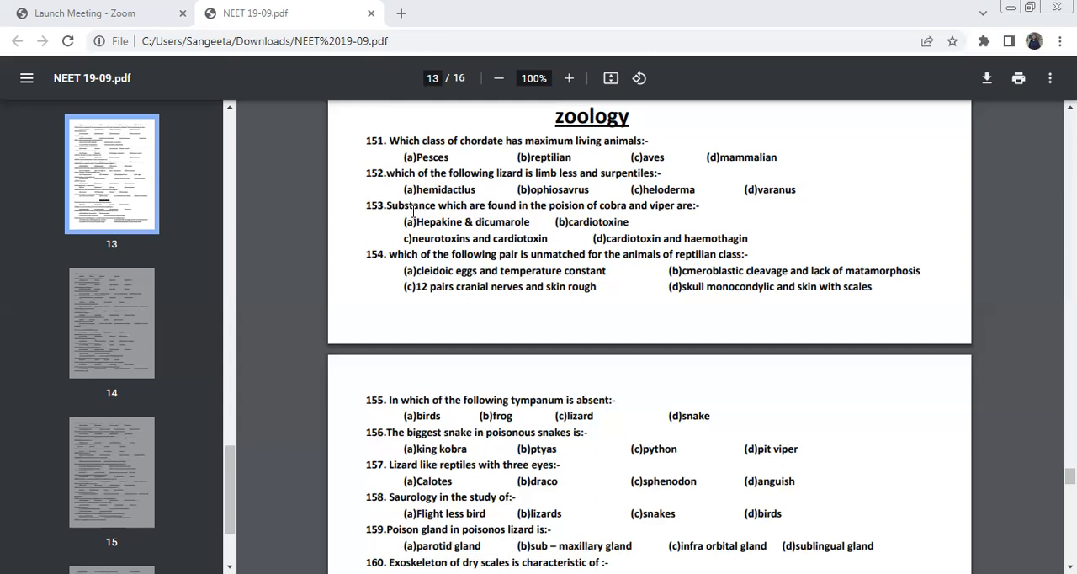
{"action": "mouse_move", "coordinate": [424, 188]}
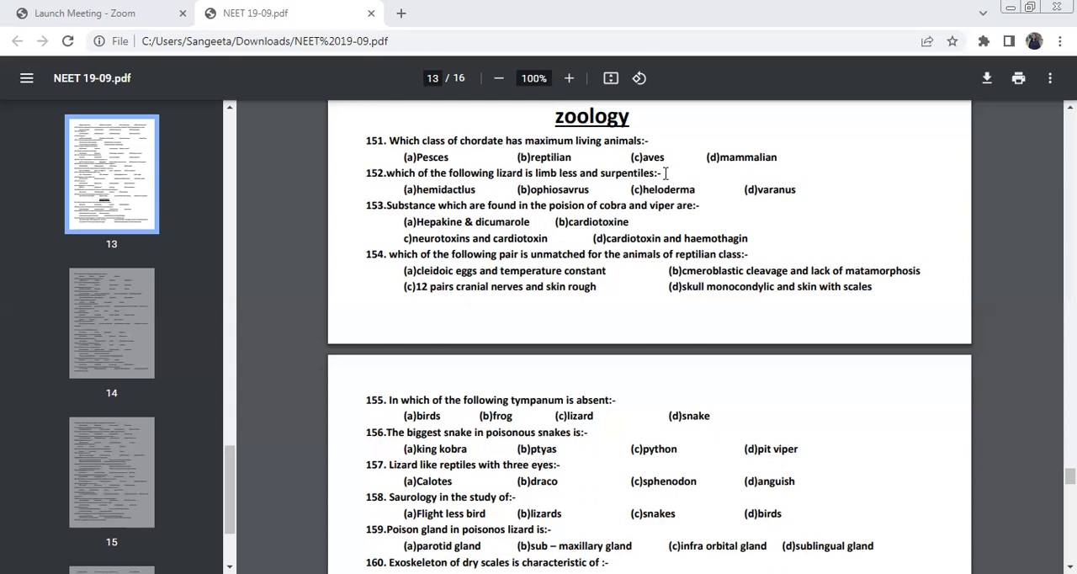
{"action": "mouse_move", "coordinate": [650, 194]}
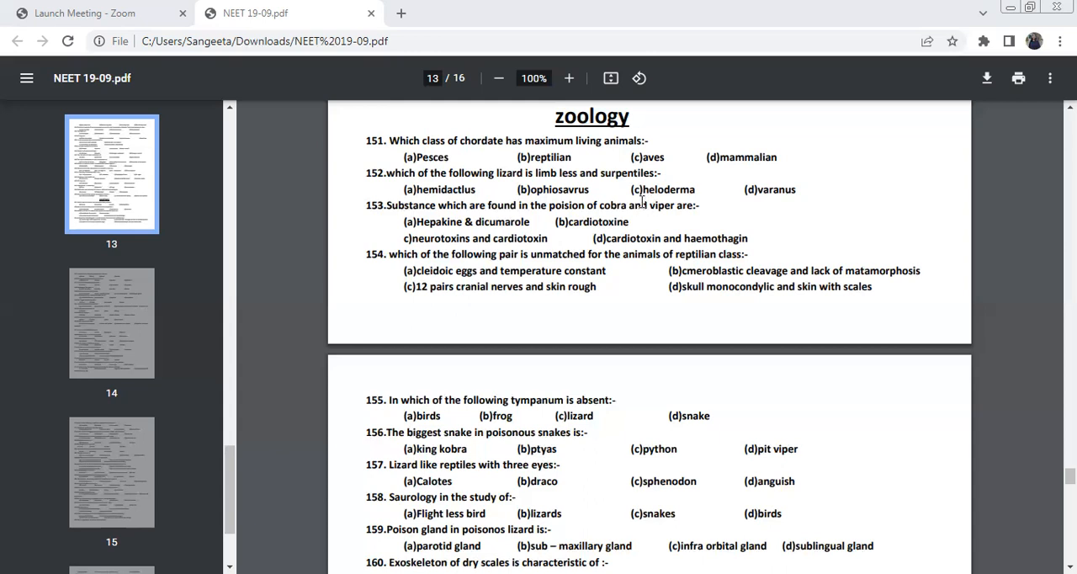
{"action": "mouse_move", "coordinate": [584, 189]}
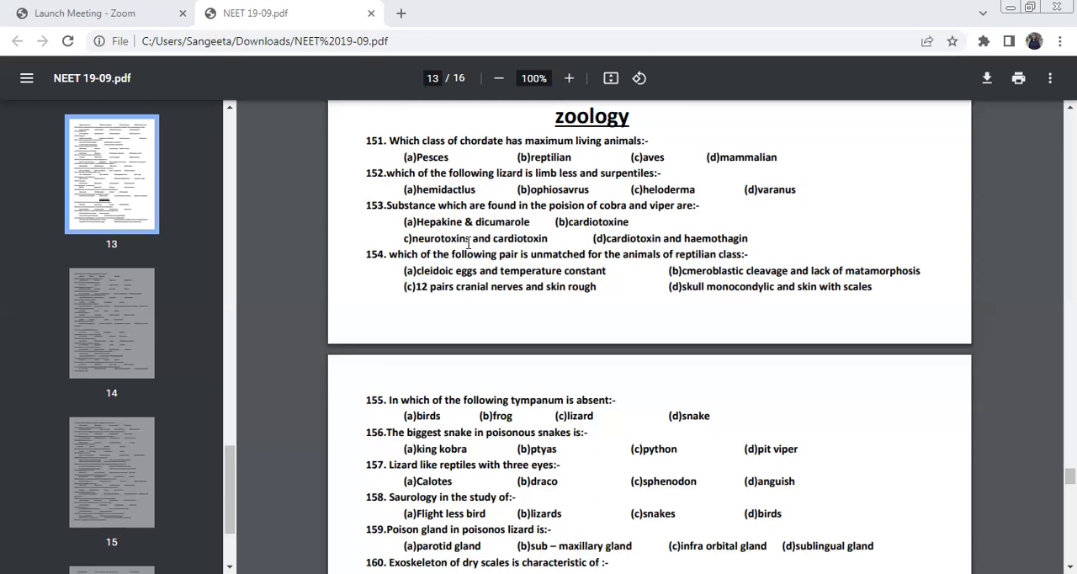
{"action": "mouse_move", "coordinate": [576, 222]}
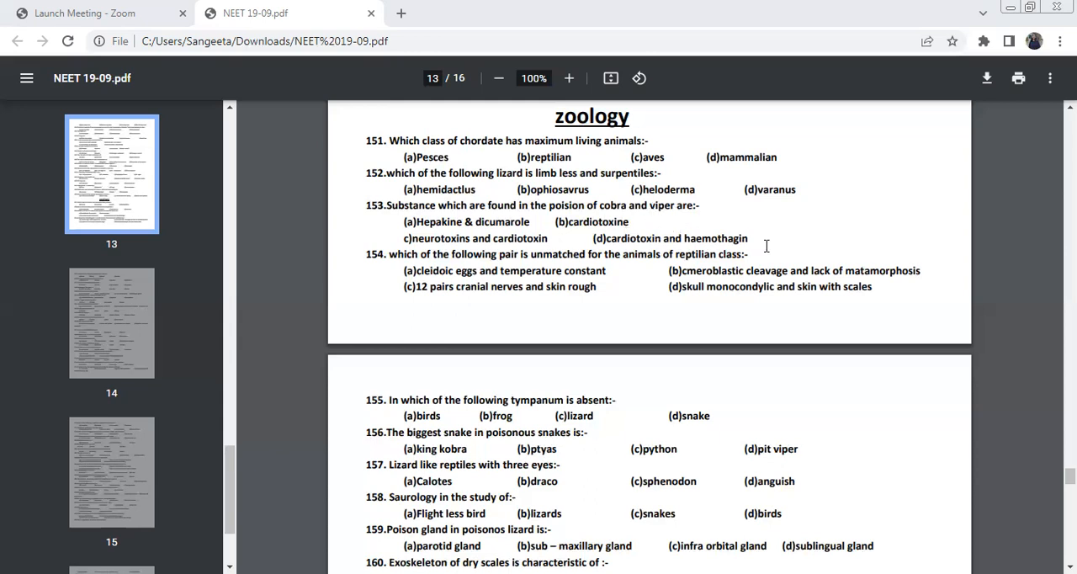
{"action": "mouse_move", "coordinate": [619, 242]}
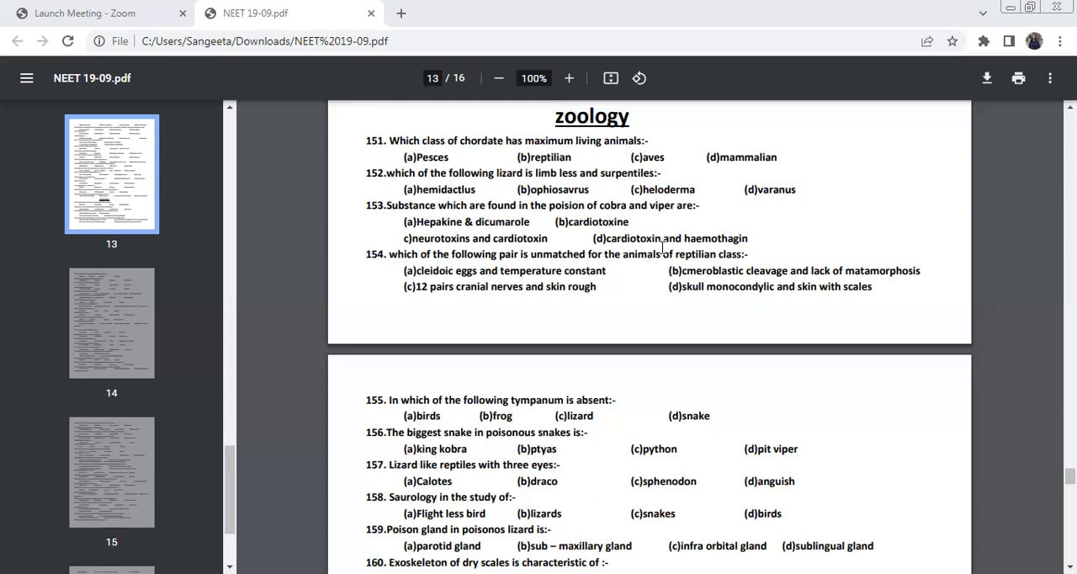
{"action": "mouse_move", "coordinate": [555, 274]}
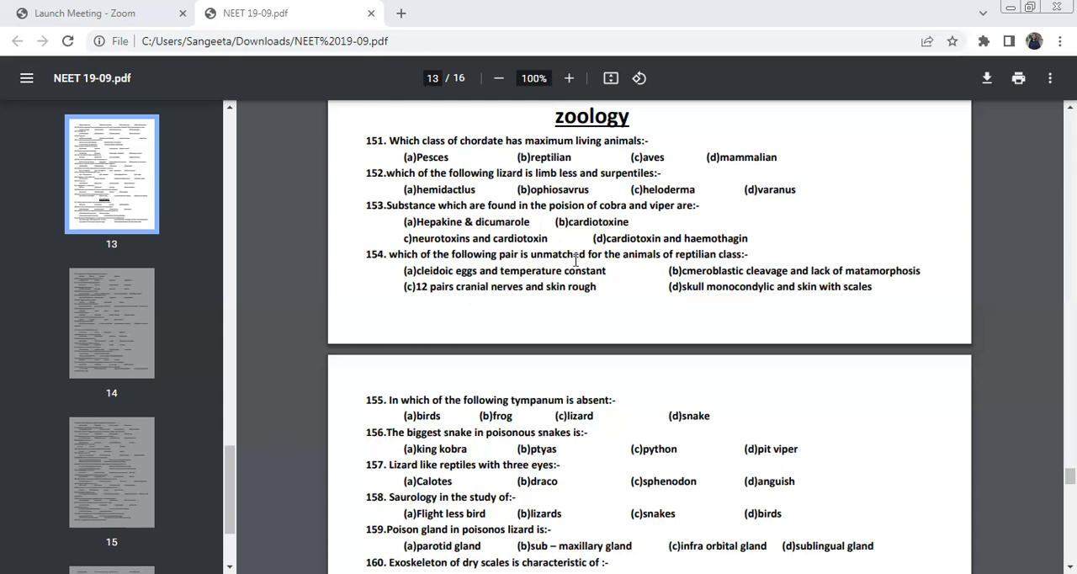
{"action": "mouse_move", "coordinate": [715, 261]}
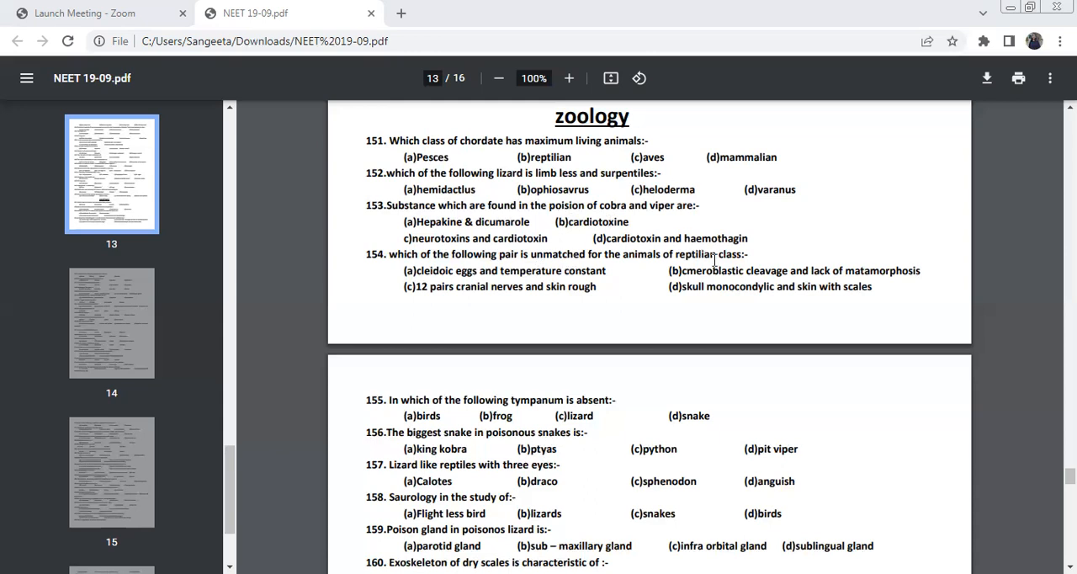
{"action": "mouse_move", "coordinate": [734, 278]}
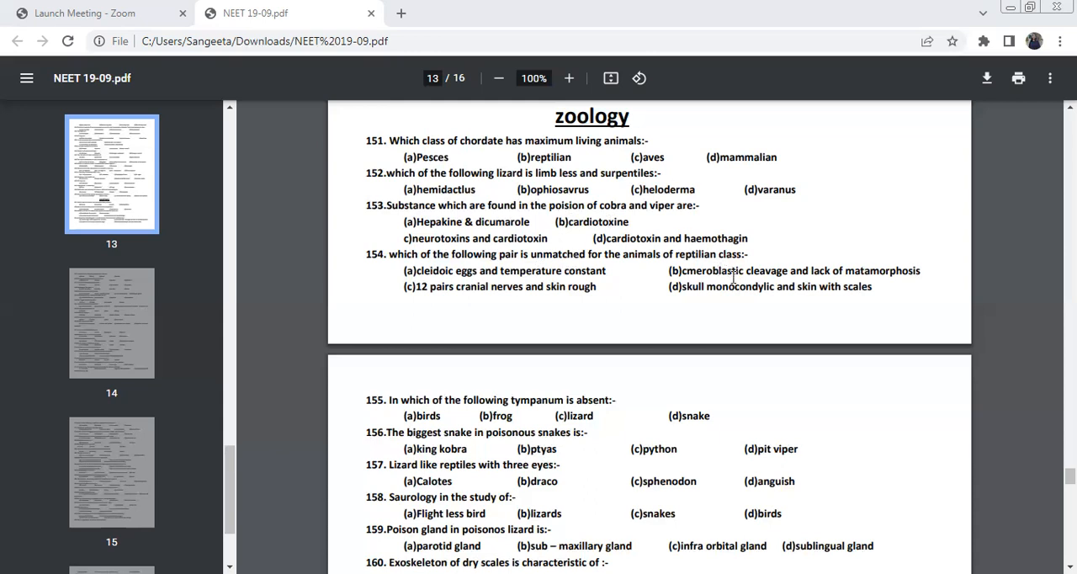
{"action": "mouse_move", "coordinate": [549, 249]}
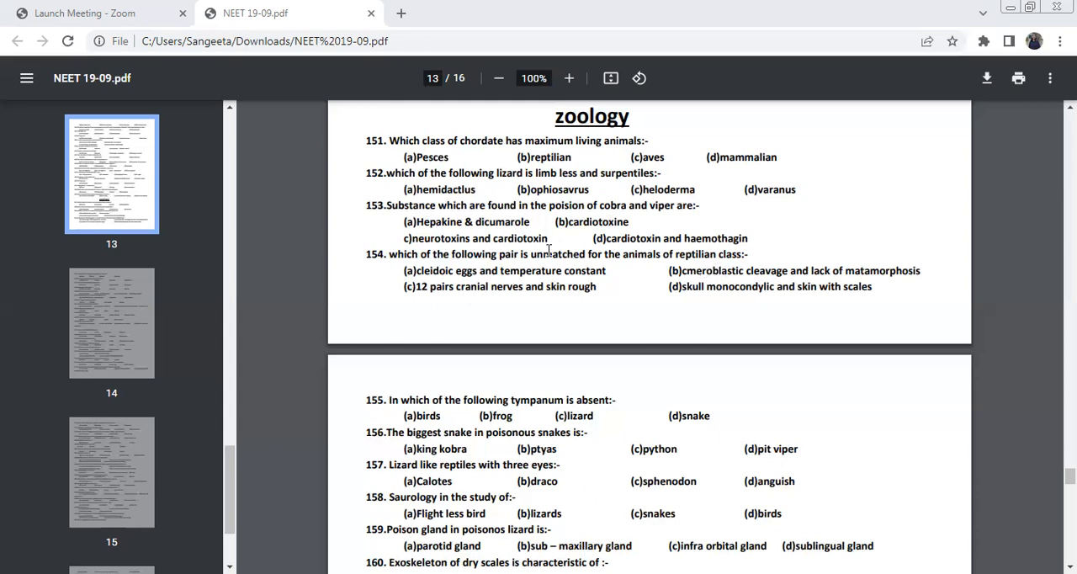
{"action": "mouse_move", "coordinate": [565, 293]}
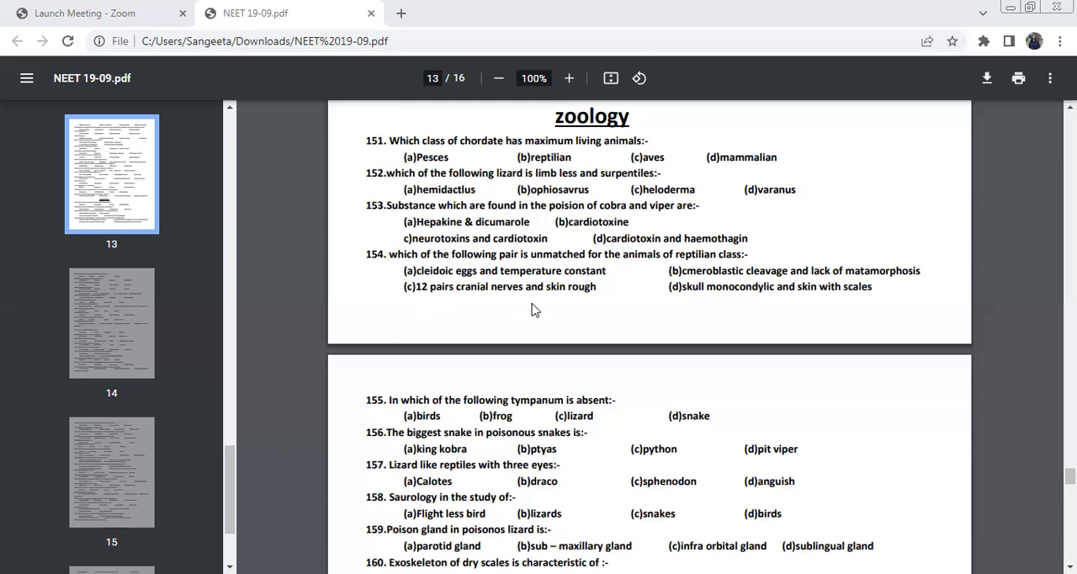
{"action": "mouse_move", "coordinate": [472, 284]}
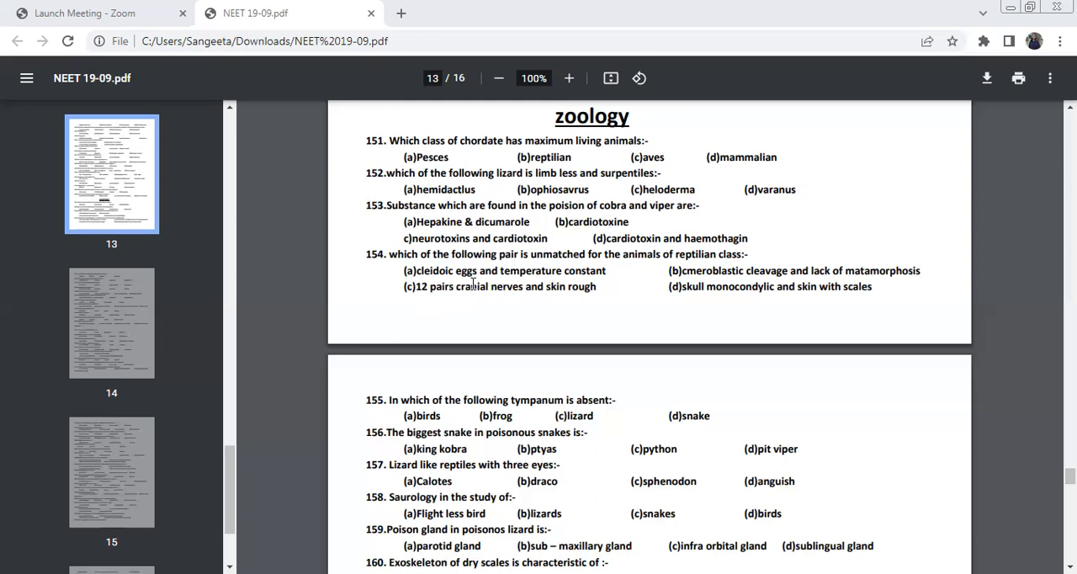
{"action": "mouse_move", "coordinate": [556, 278]}
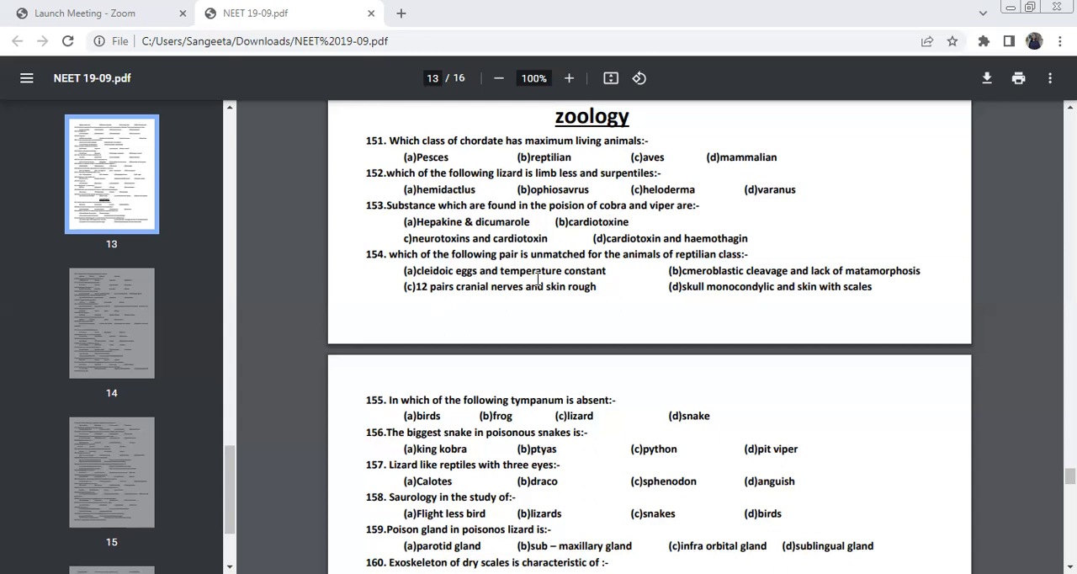
{"action": "mouse_move", "coordinate": [531, 292]}
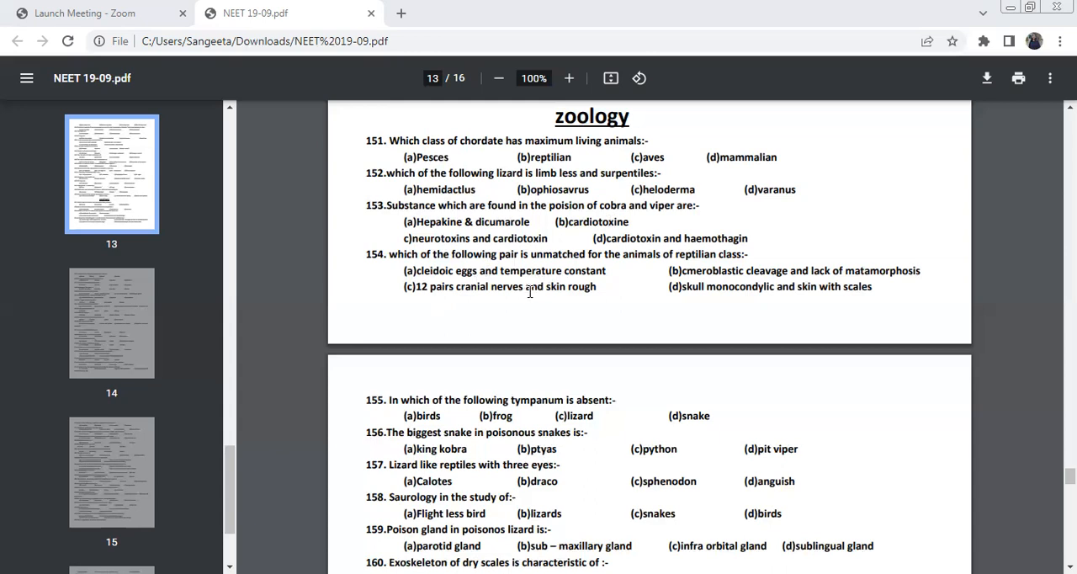
{"action": "mouse_move", "coordinate": [333, 296]}
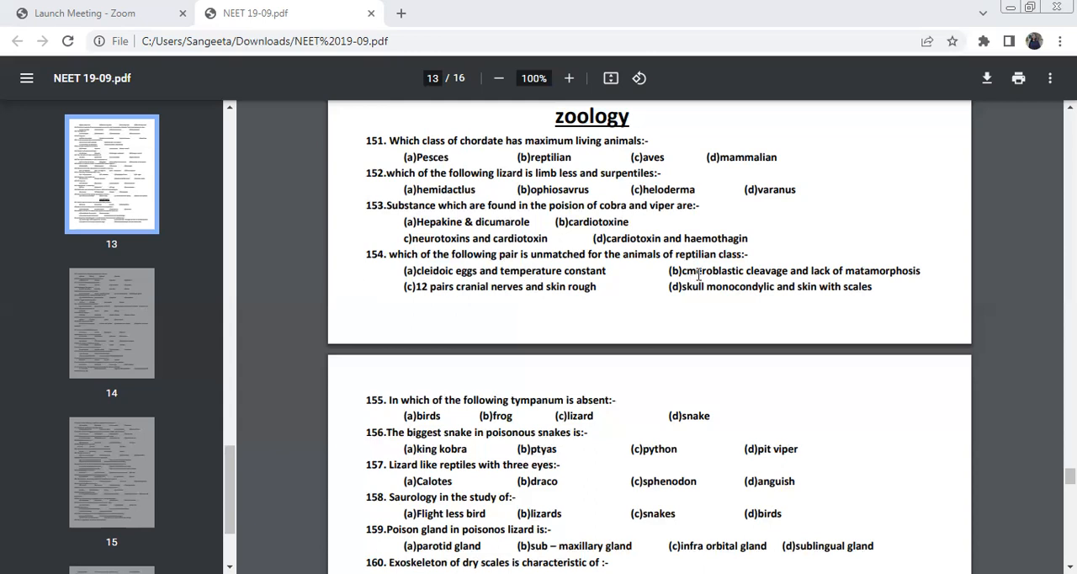
{"action": "mouse_move", "coordinate": [766, 286]}
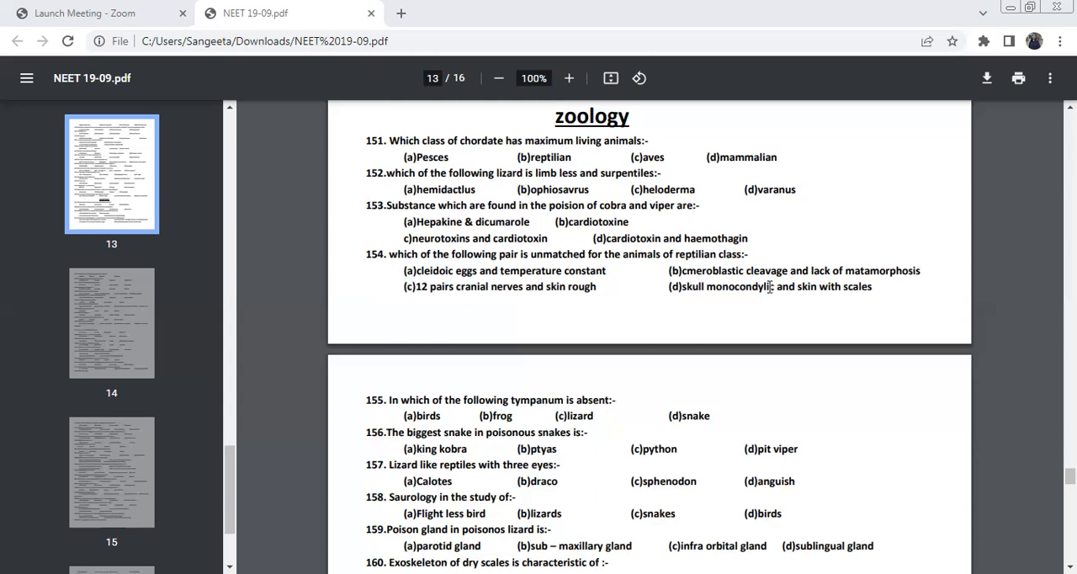
{"action": "mouse_move", "coordinate": [895, 269]}
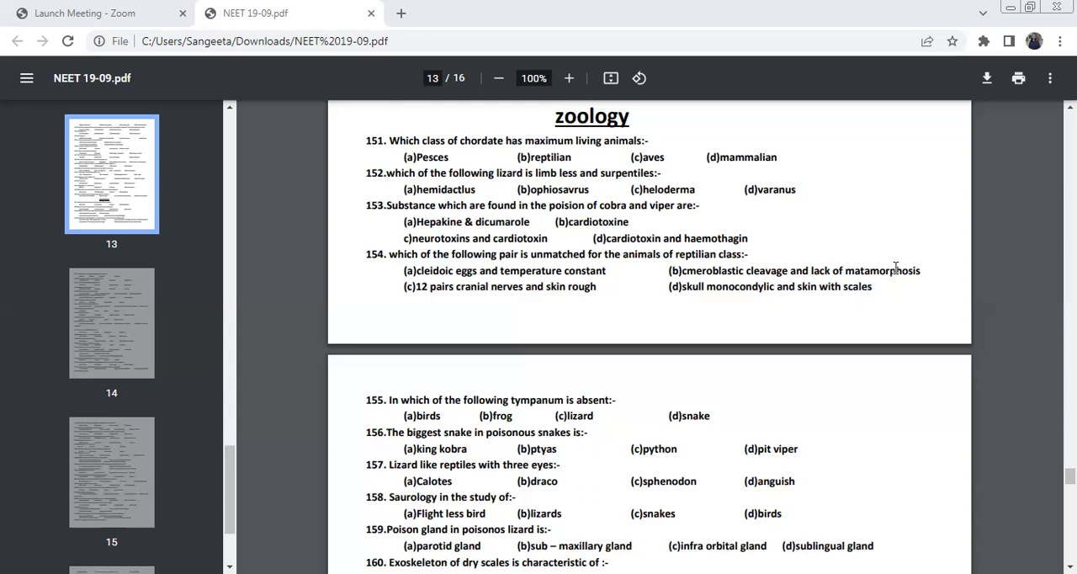
{"action": "mouse_move", "coordinate": [828, 261]}
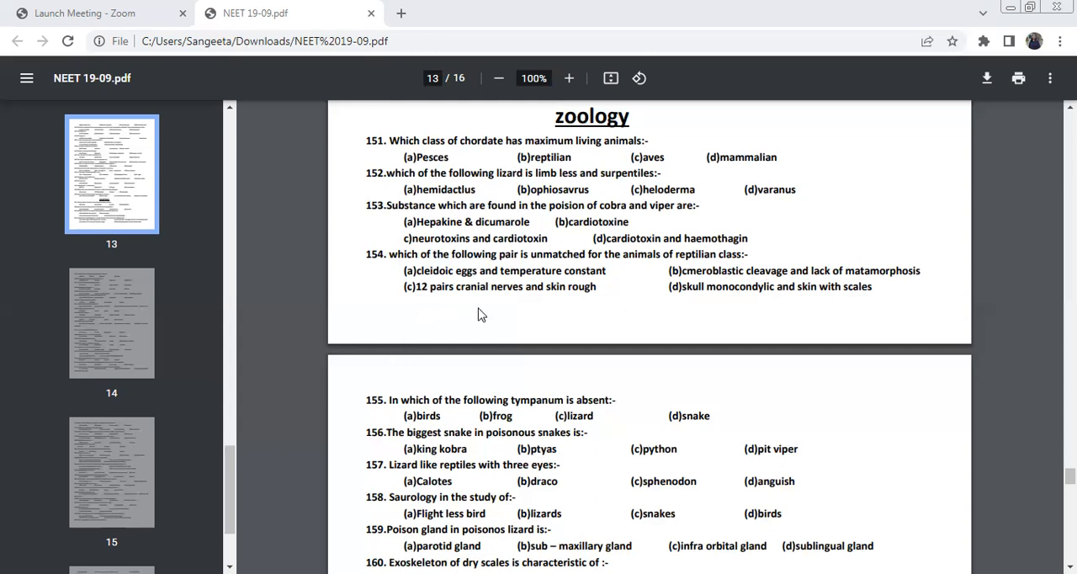
{"action": "mouse_move", "coordinate": [529, 316]}
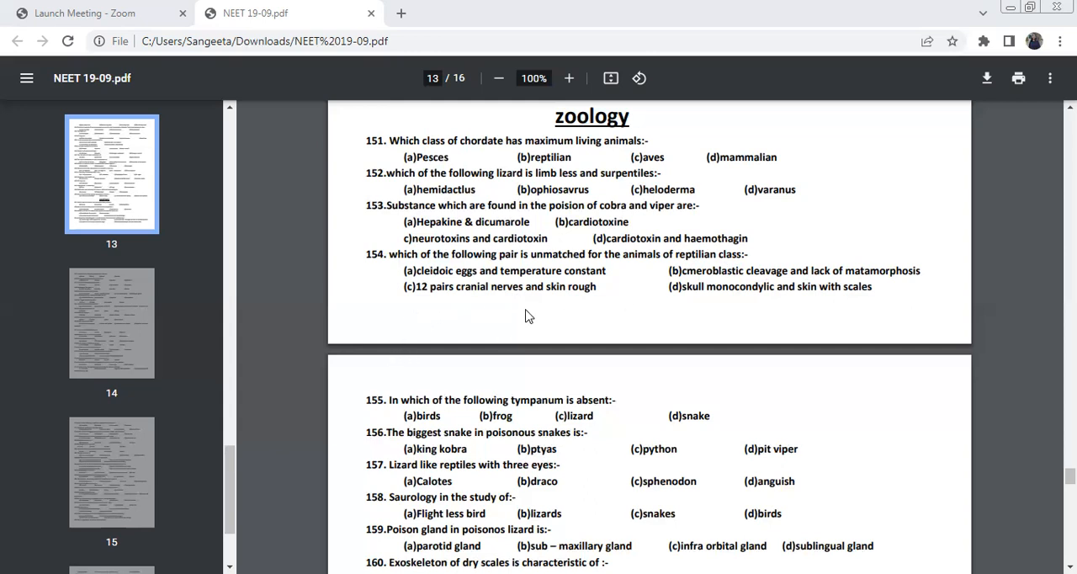
{"action": "mouse_move", "coordinate": [542, 332]}
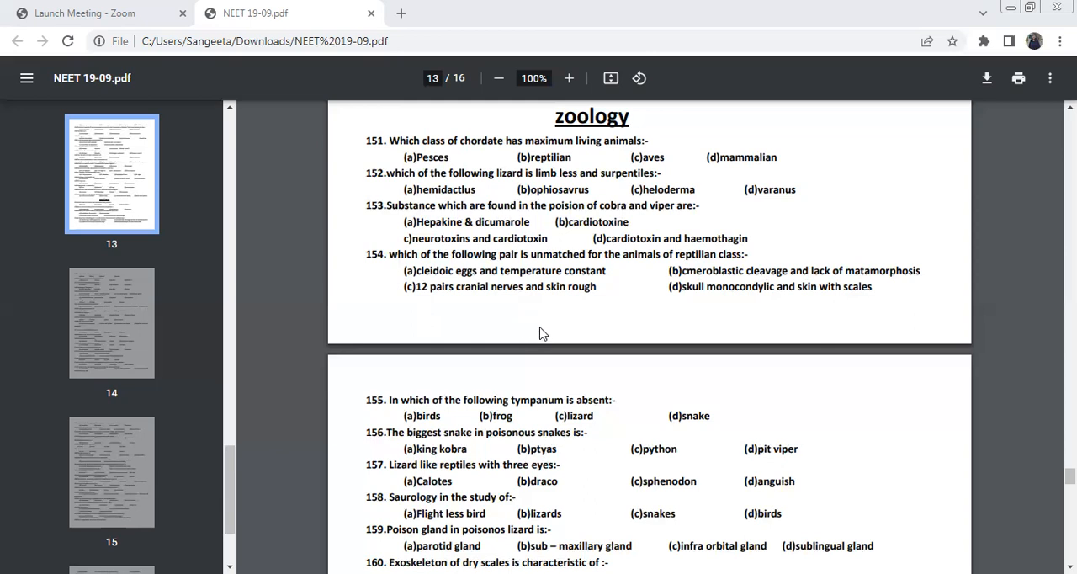
{"action": "mouse_move", "coordinate": [617, 300]}
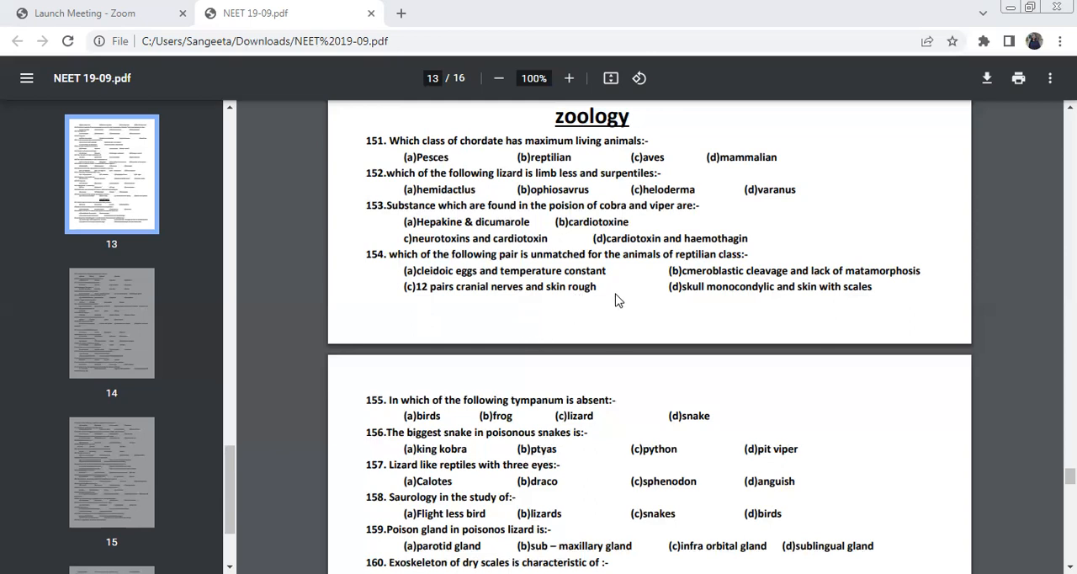
{"action": "mouse_move", "coordinate": [697, 313]}
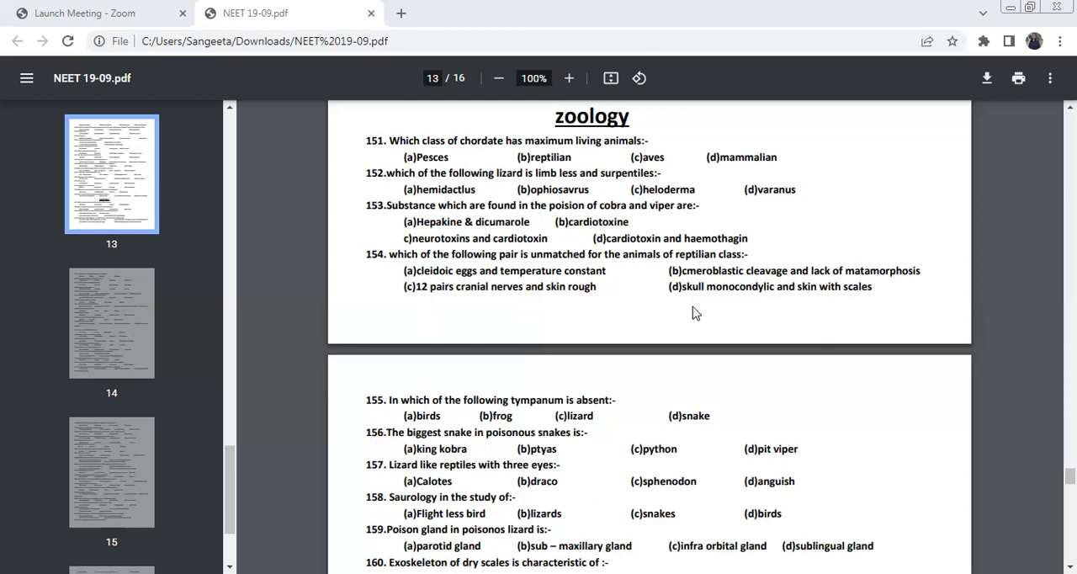
{"action": "mouse_move", "coordinate": [667, 317]}
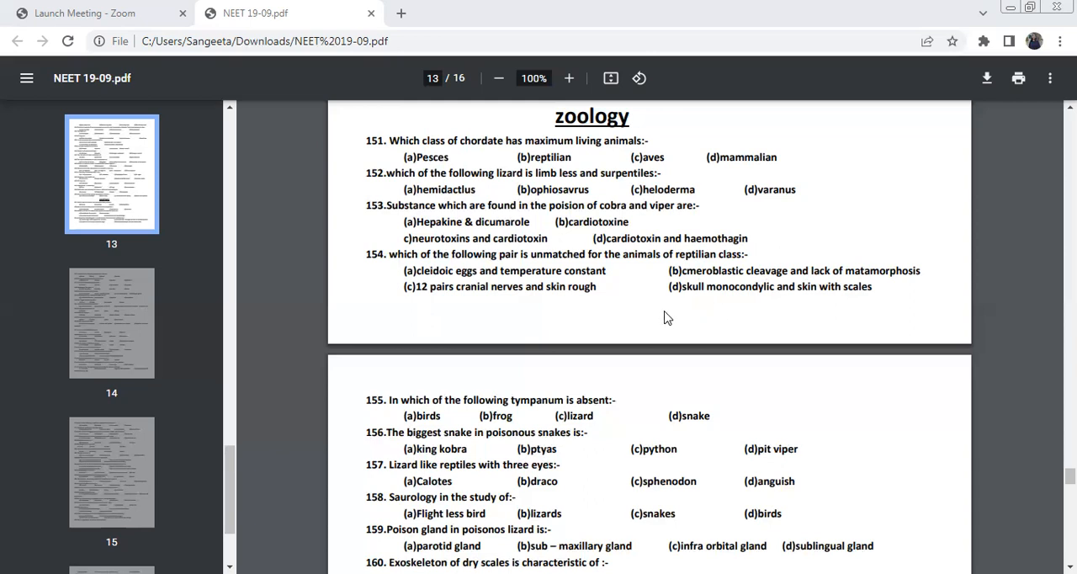
{"action": "mouse_move", "coordinate": [690, 326]}
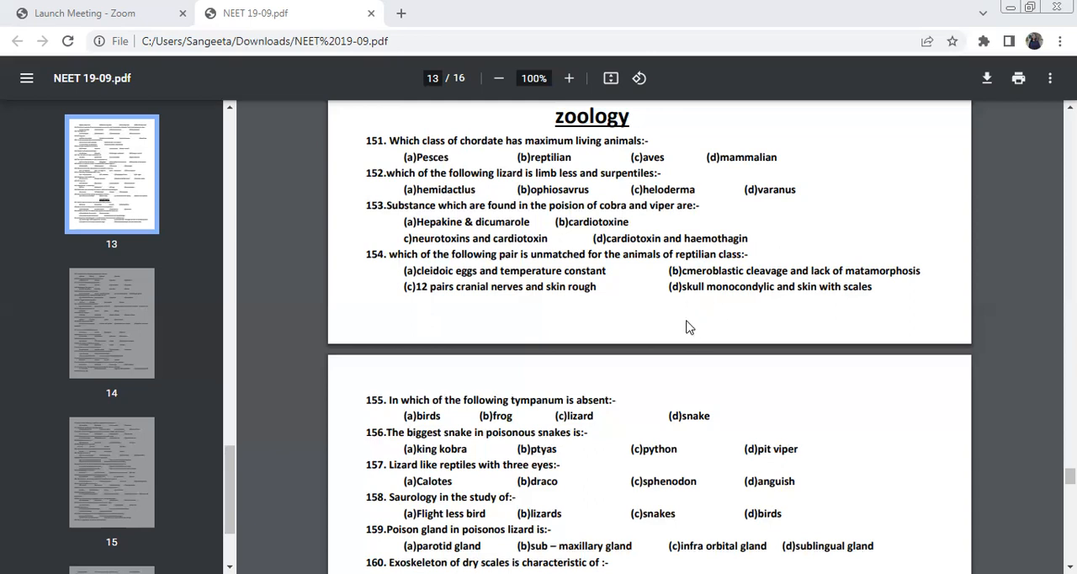
{"action": "mouse_move", "coordinate": [720, 320]}
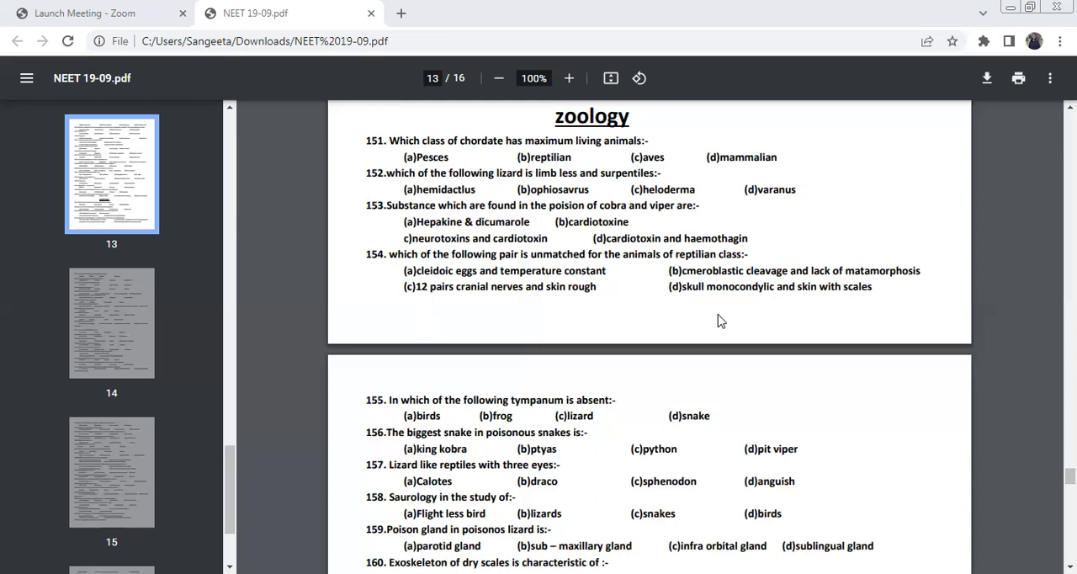
{"action": "mouse_move", "coordinate": [567, 325]}
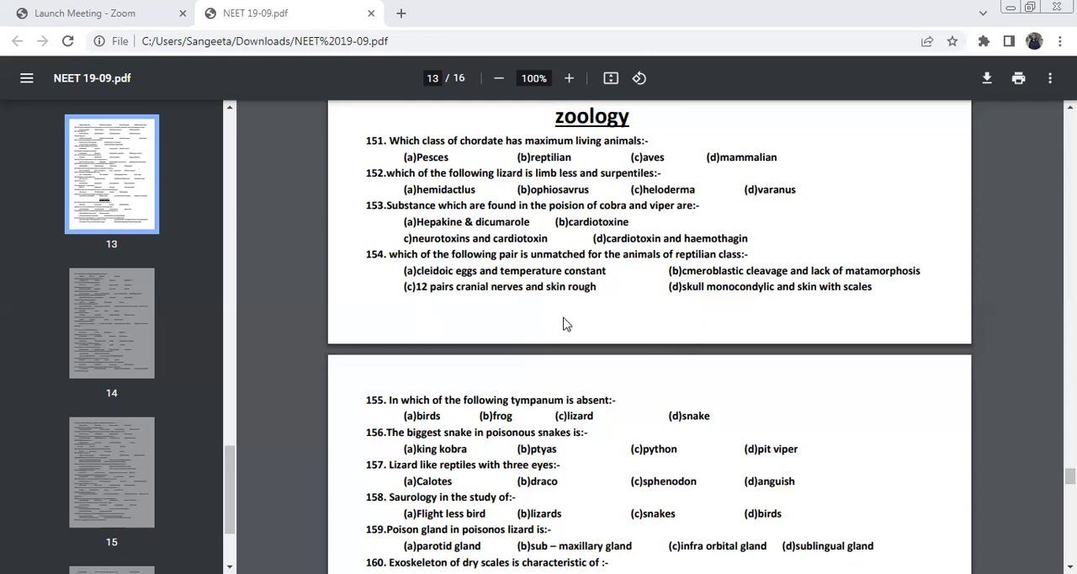
{"action": "mouse_move", "coordinate": [555, 282]}
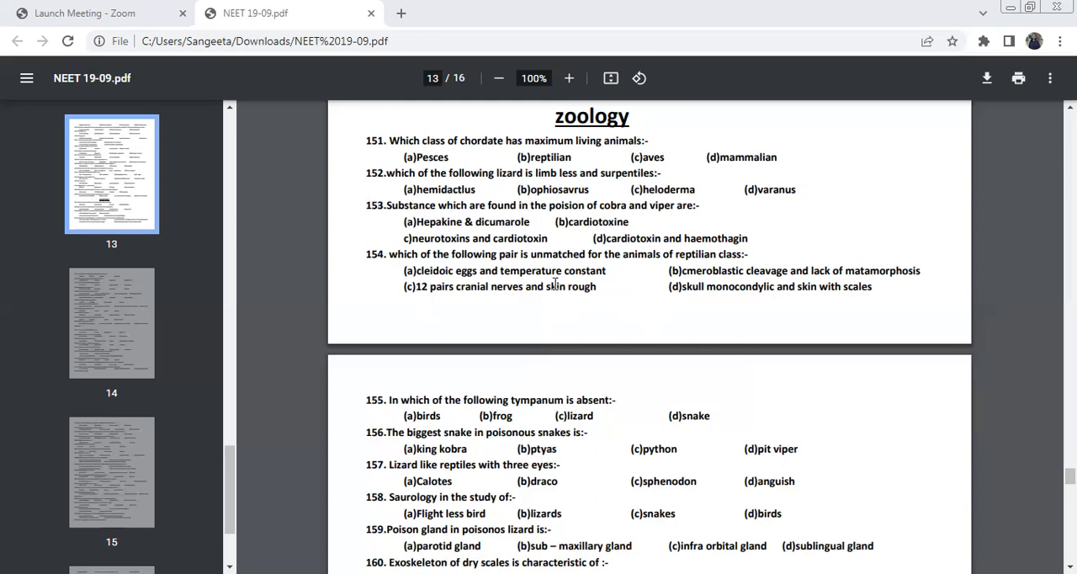
{"action": "mouse_move", "coordinate": [393, 307]}
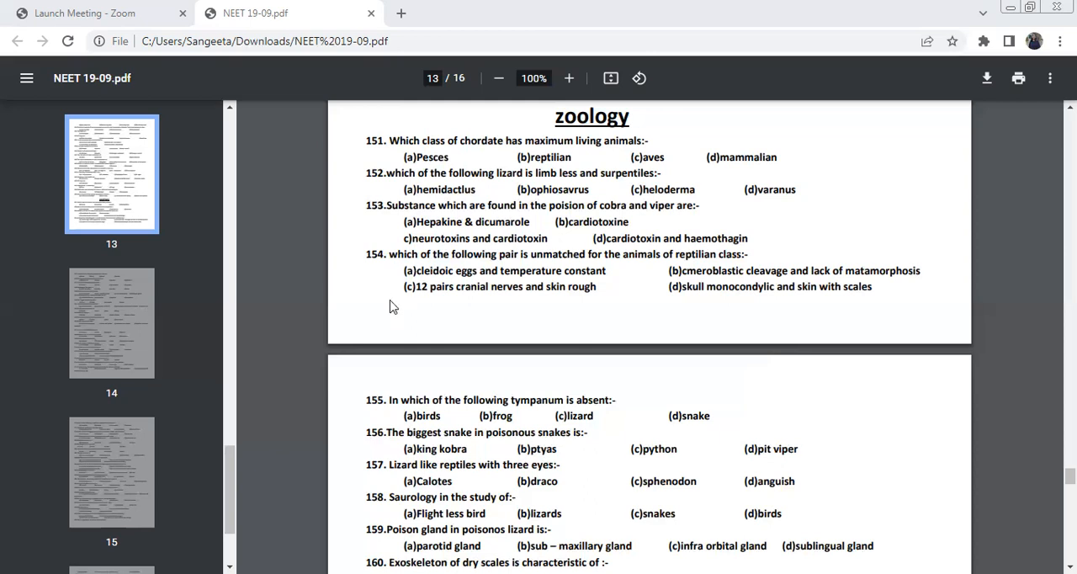
{"action": "mouse_move", "coordinate": [424, 337]}
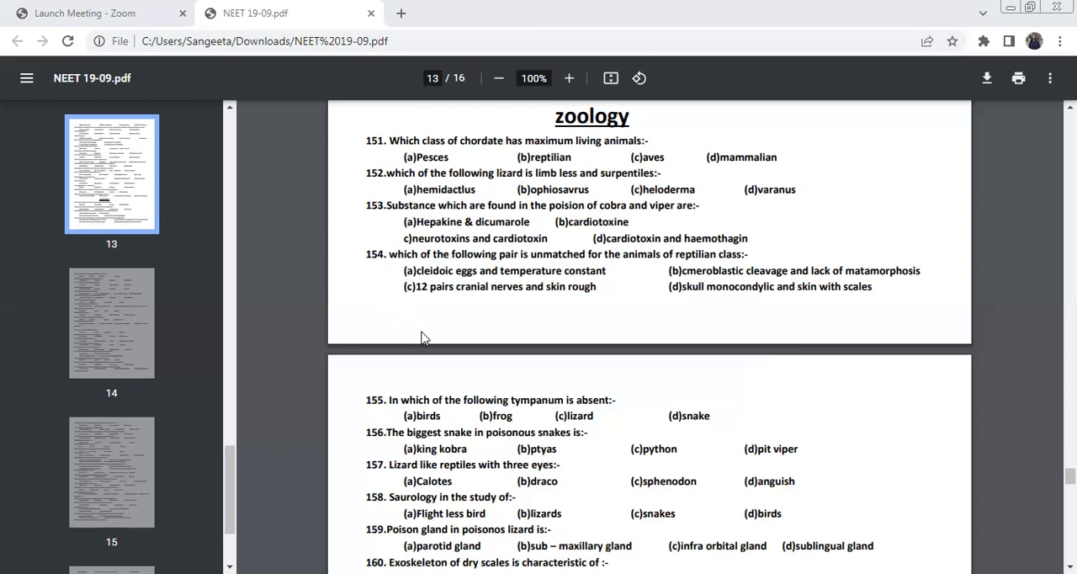
{"action": "mouse_move", "coordinate": [417, 370]}
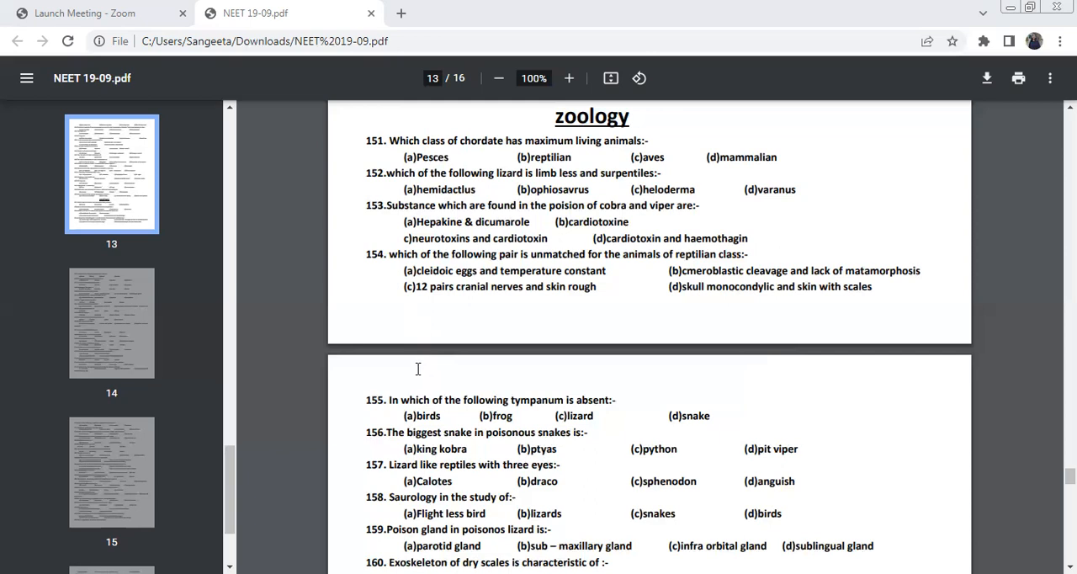
Step: Scroll down to page 14 so questions 155 through 166 come into view
{"action": "scroll", "scroll_direction": "down", "scroll_amount": 3}
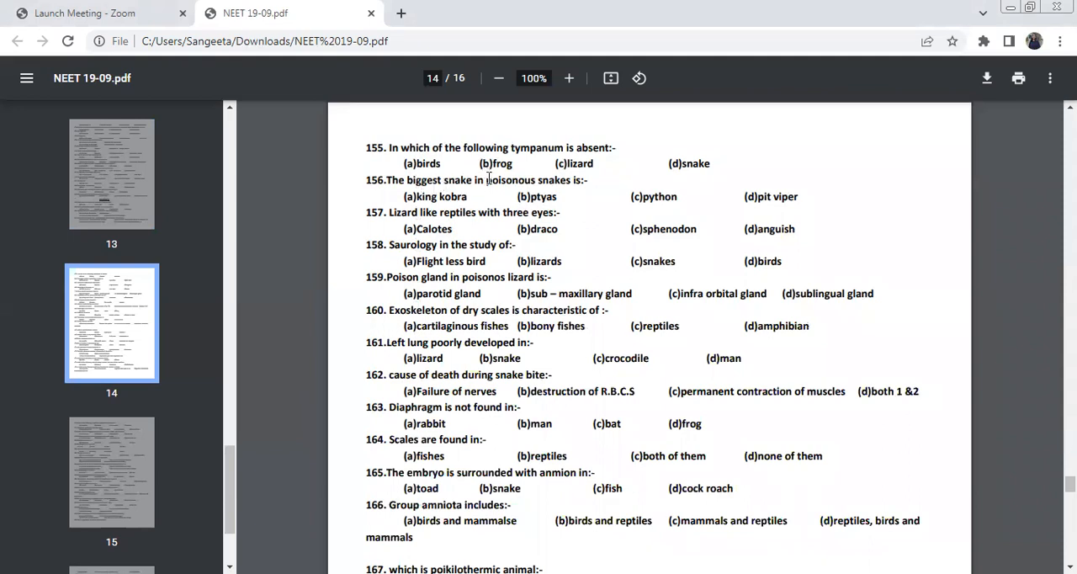
{"action": "mouse_move", "coordinate": [547, 160]}
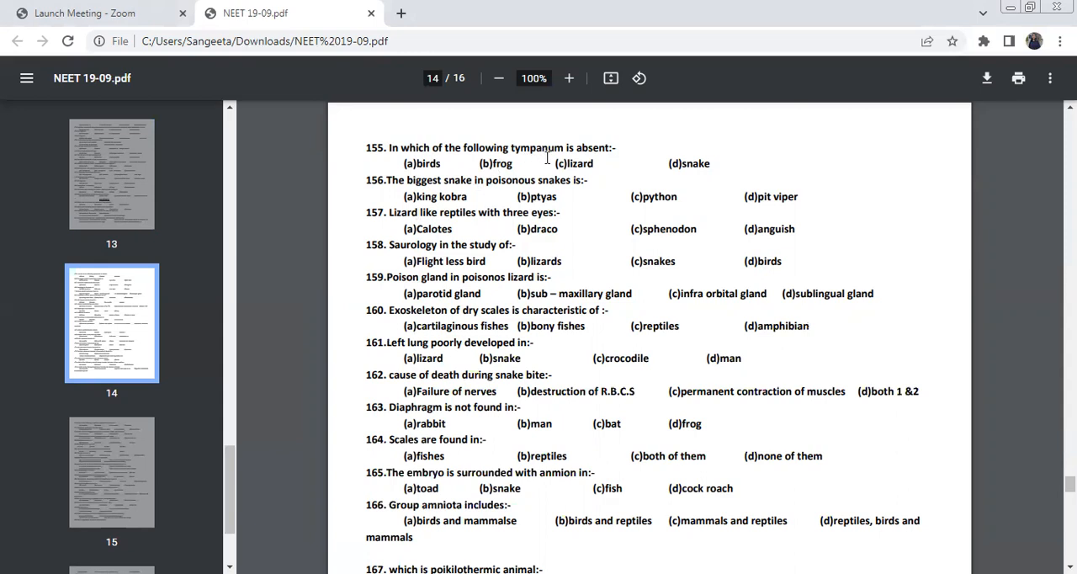
{"action": "mouse_move", "coordinate": [577, 188]}
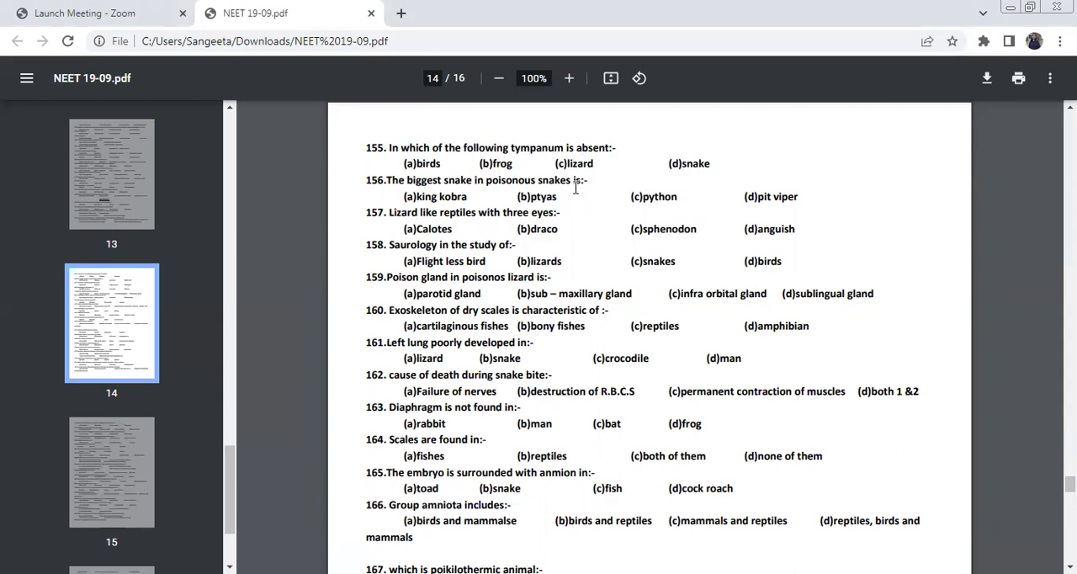
{"action": "mouse_move", "coordinate": [700, 187]}
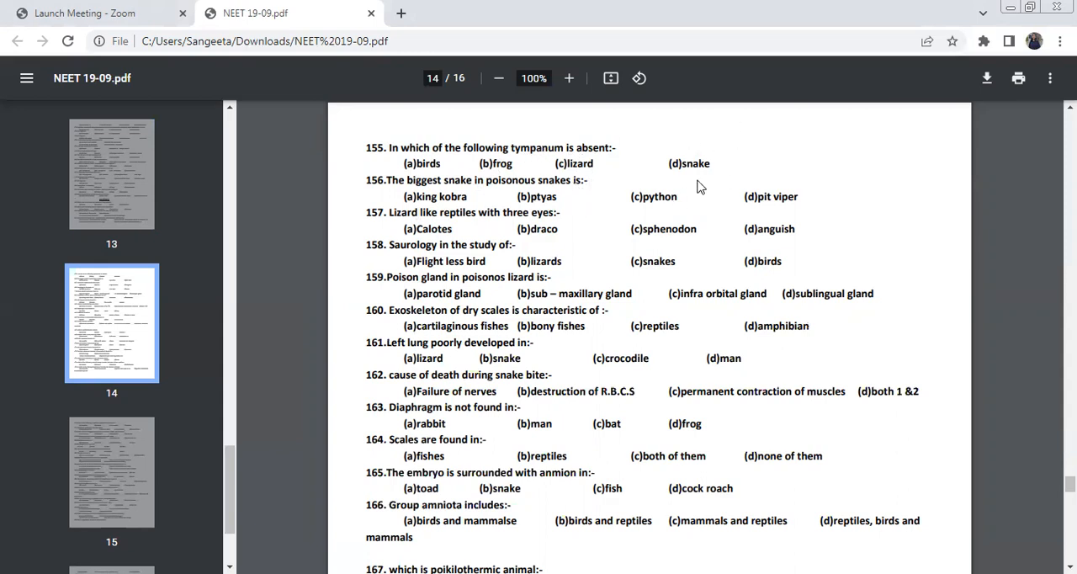
{"action": "mouse_move", "coordinate": [666, 163]}
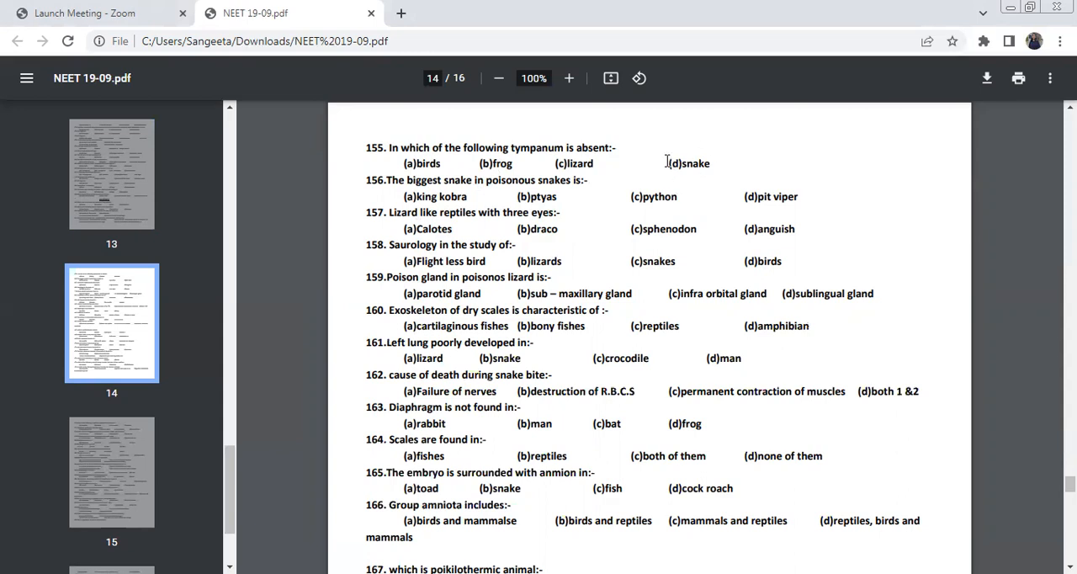
{"action": "mouse_move", "coordinate": [663, 179]}
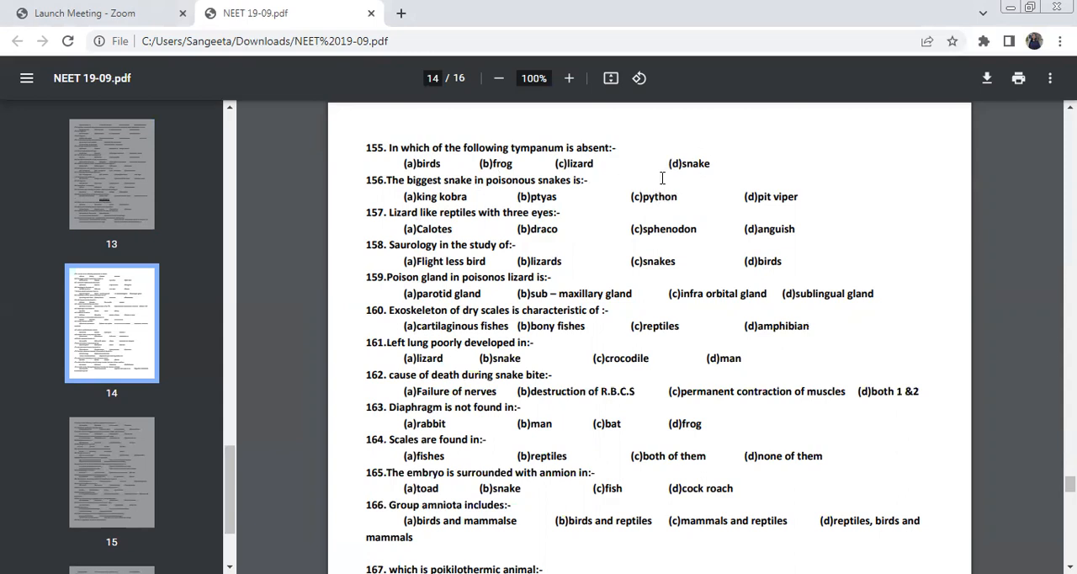
{"action": "mouse_move", "coordinate": [507, 212]}
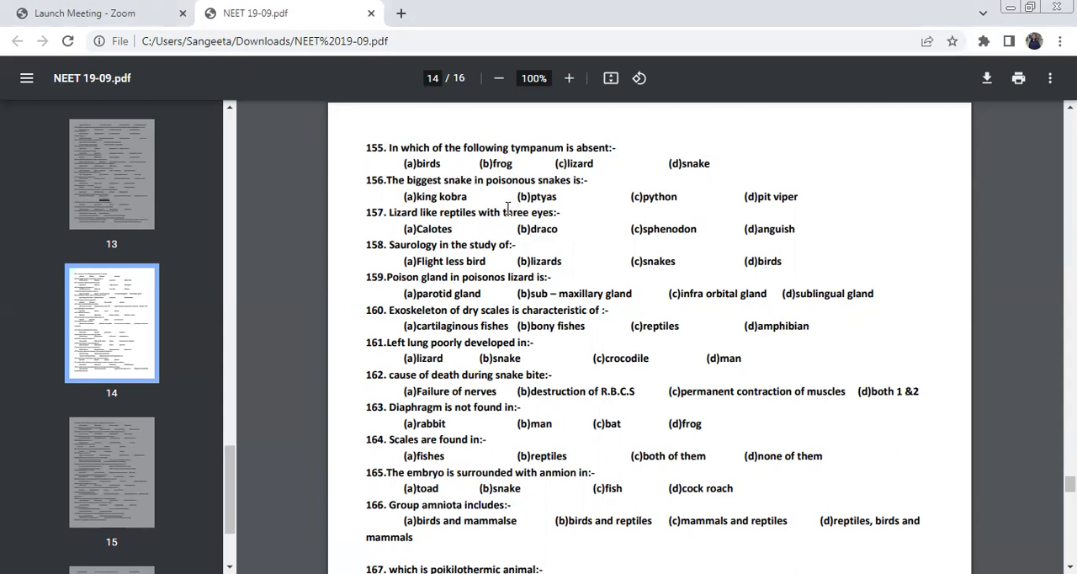
{"action": "mouse_move", "coordinate": [526, 213]}
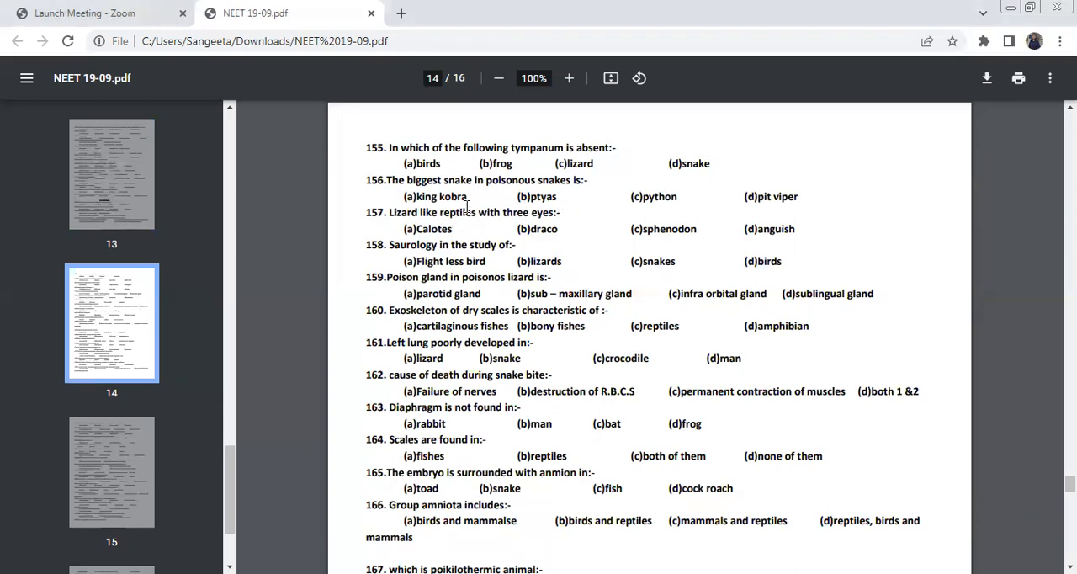
{"action": "mouse_move", "coordinate": [431, 167]}
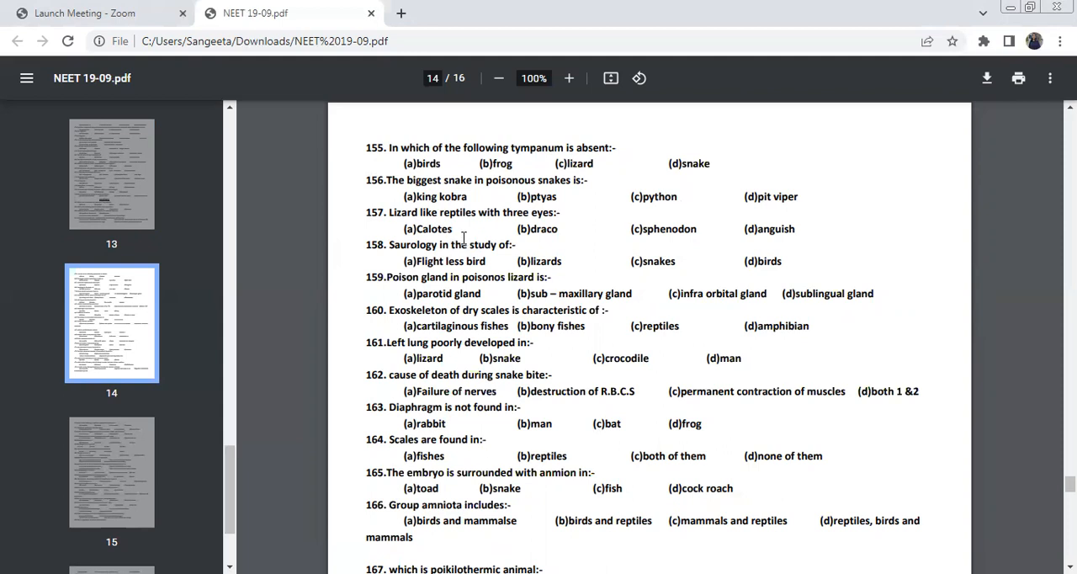
{"action": "mouse_move", "coordinate": [471, 226]}
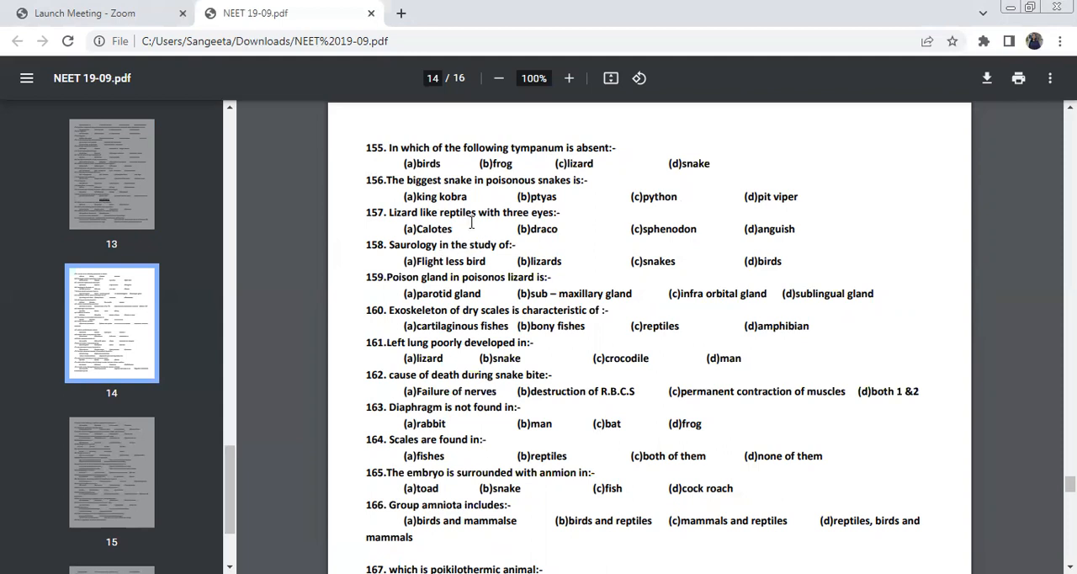
{"action": "mouse_move", "coordinate": [522, 234]}
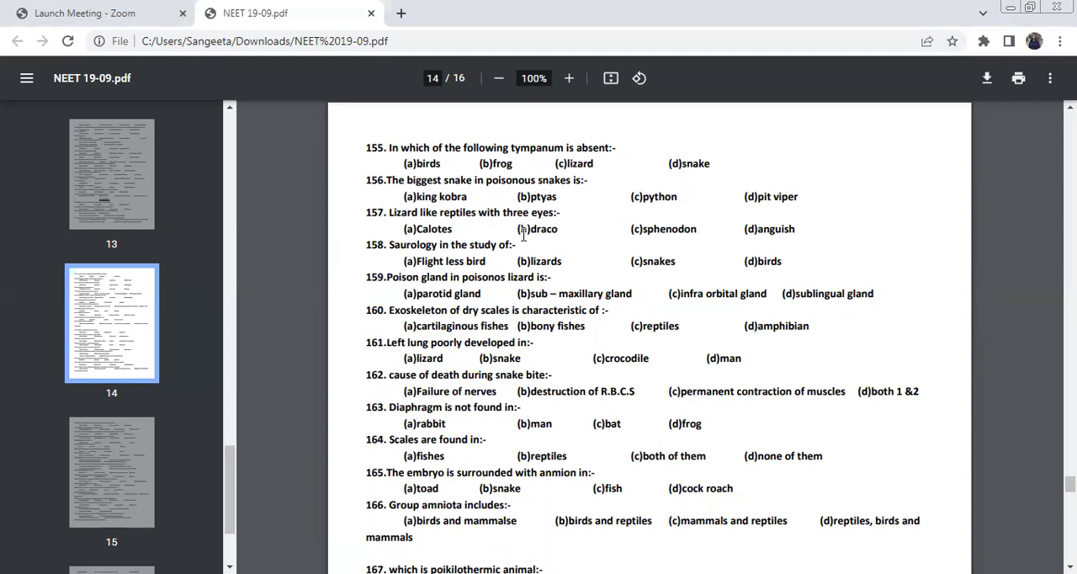
{"action": "mouse_move", "coordinate": [602, 131]}
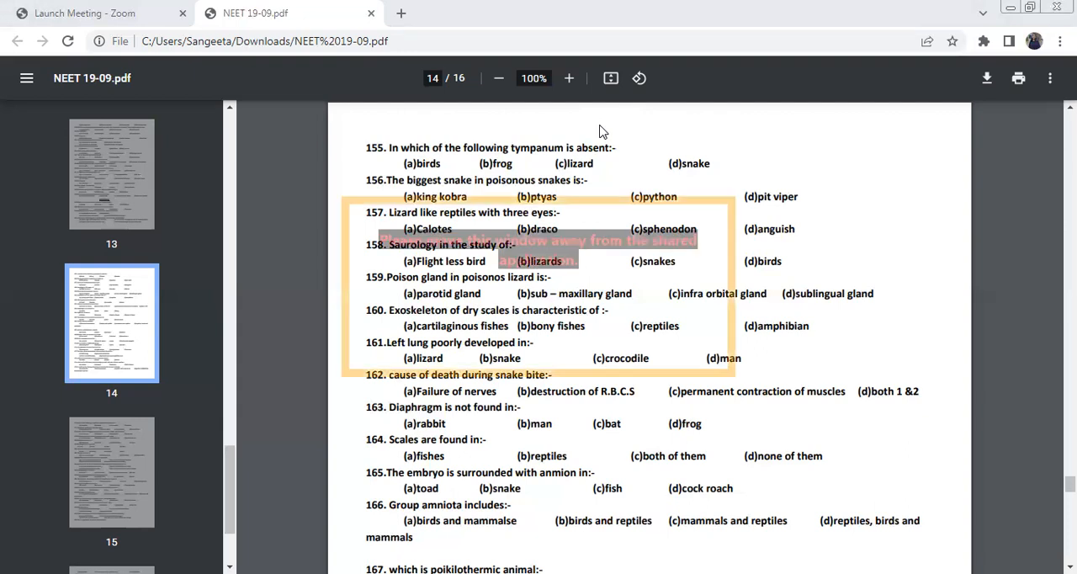
{"action": "mouse_move", "coordinate": [791, 226]}
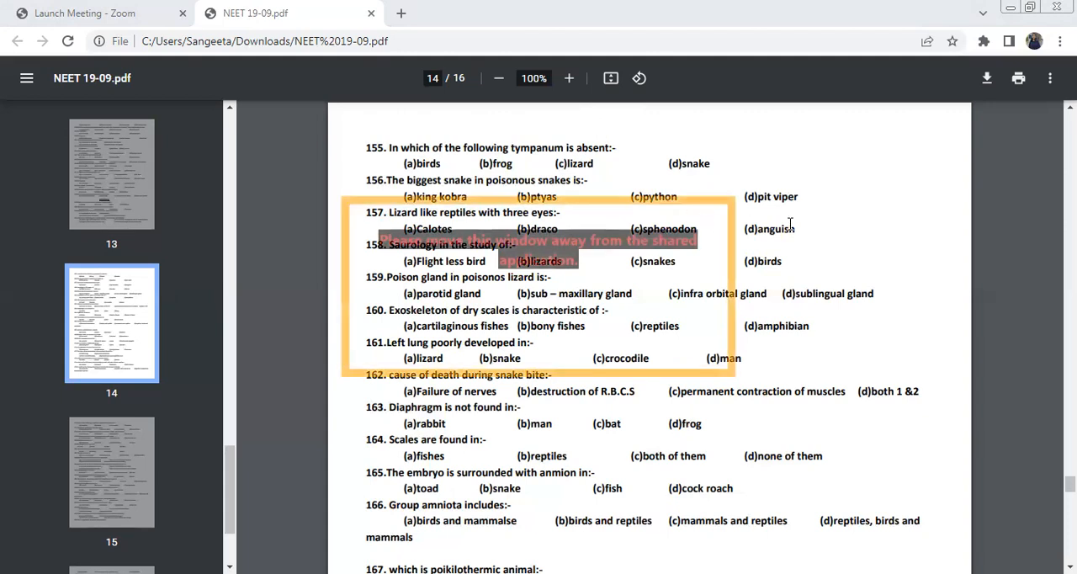
{"action": "mouse_move", "coordinate": [816, 259]}
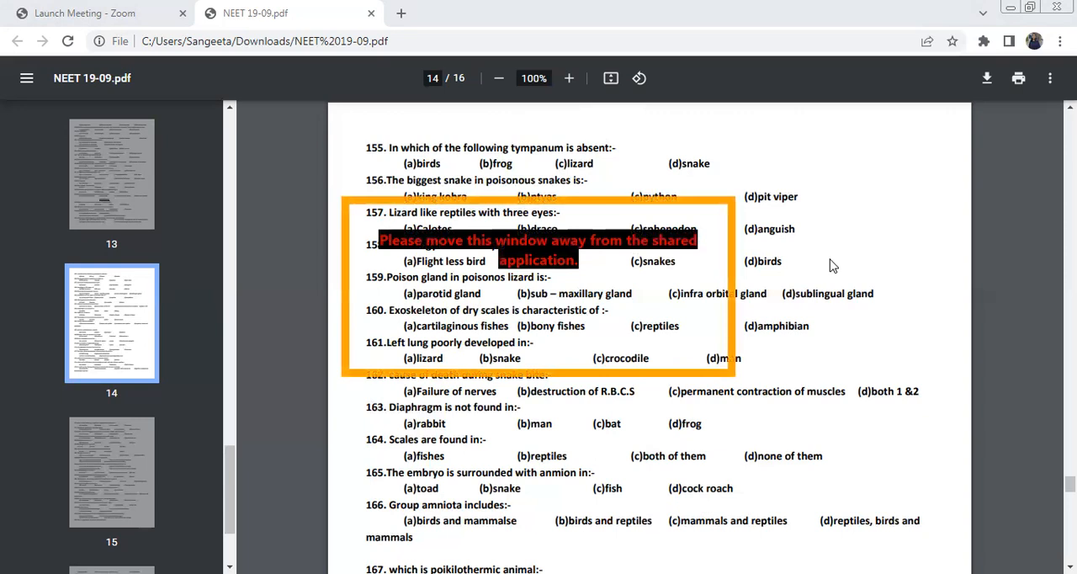
{"action": "mouse_move", "coordinate": [511, 212]}
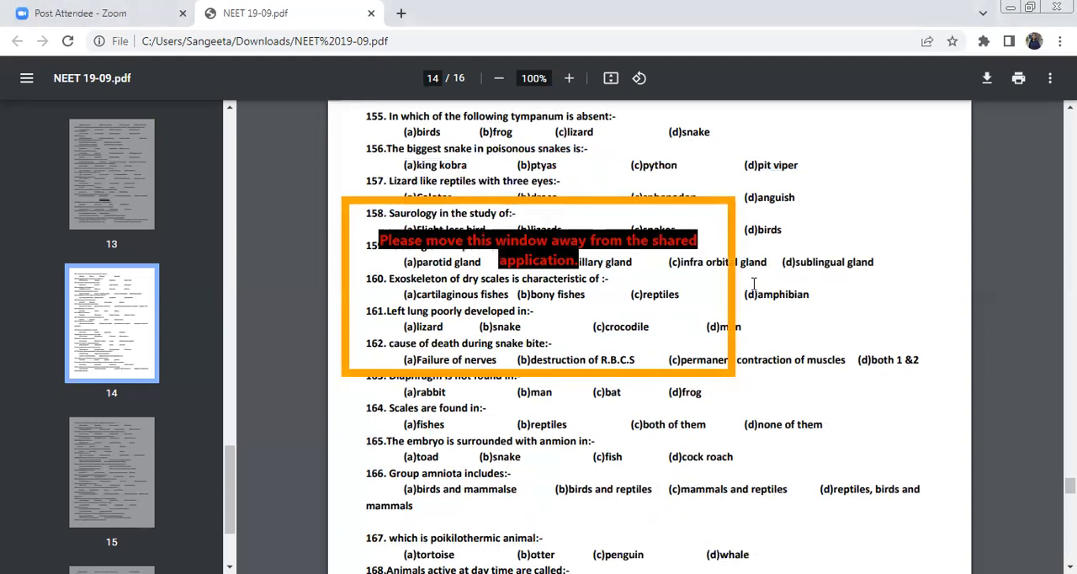
Step: Scroll down page 14 until questions 157 through 169 are visible
{"action": "scroll", "scroll_direction": "down", "scroll_amount": 3}
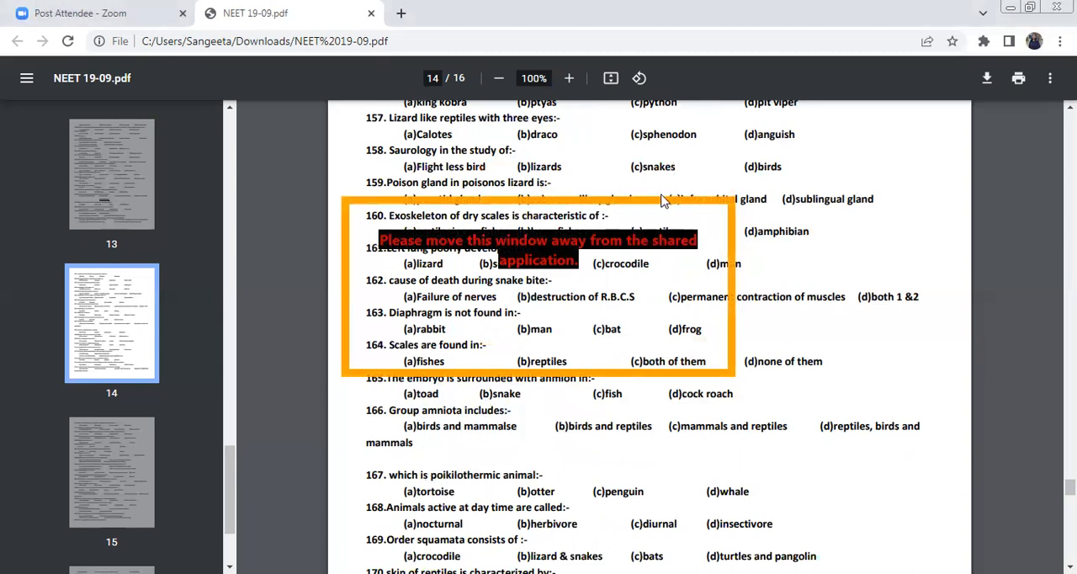
{"action": "mouse_move", "coordinate": [648, 175]}
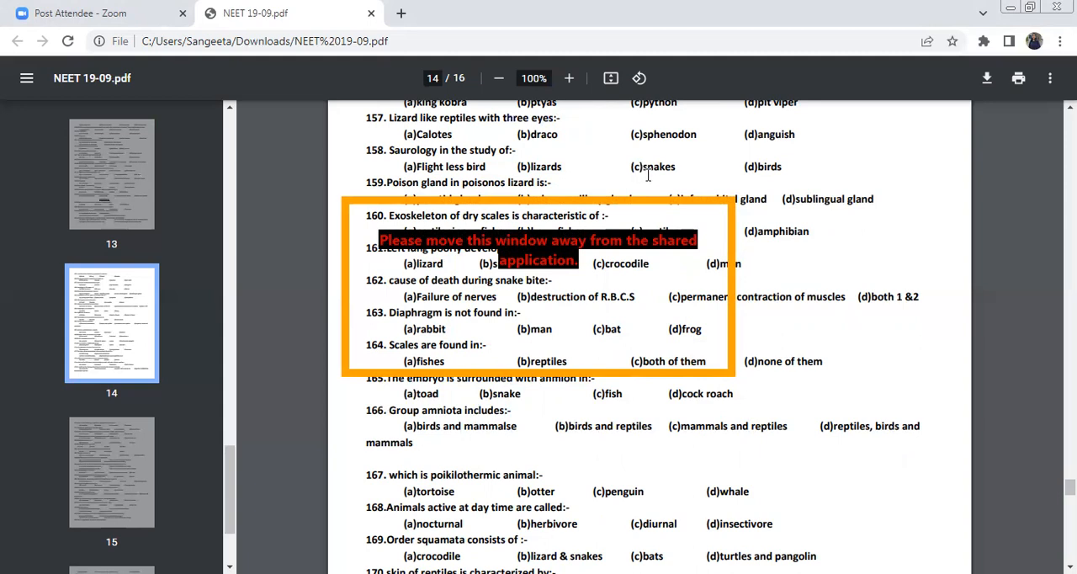
{"action": "mouse_move", "coordinate": [663, 178]}
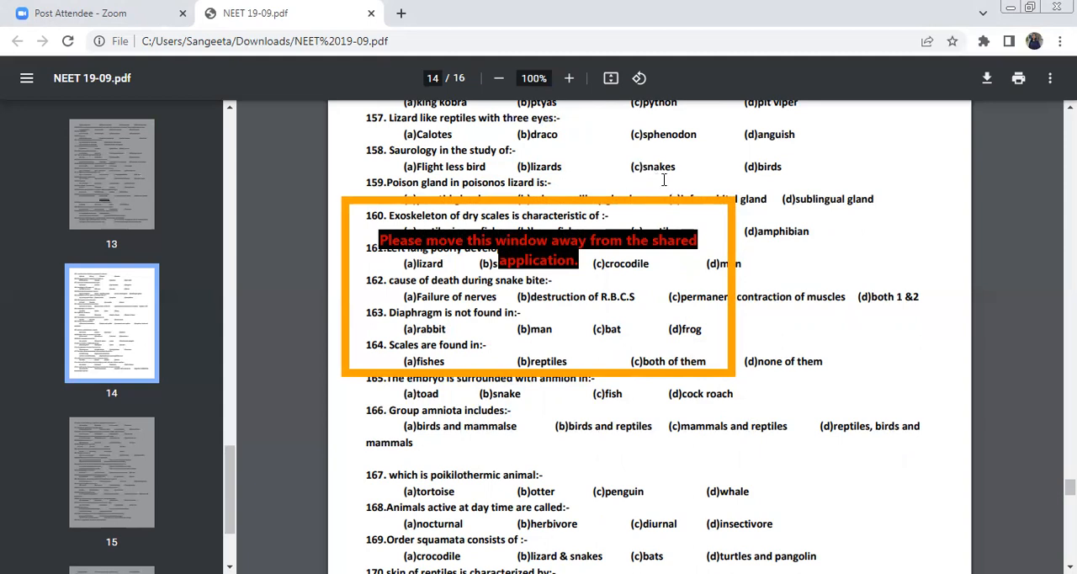
{"action": "mouse_move", "coordinate": [787, 179]}
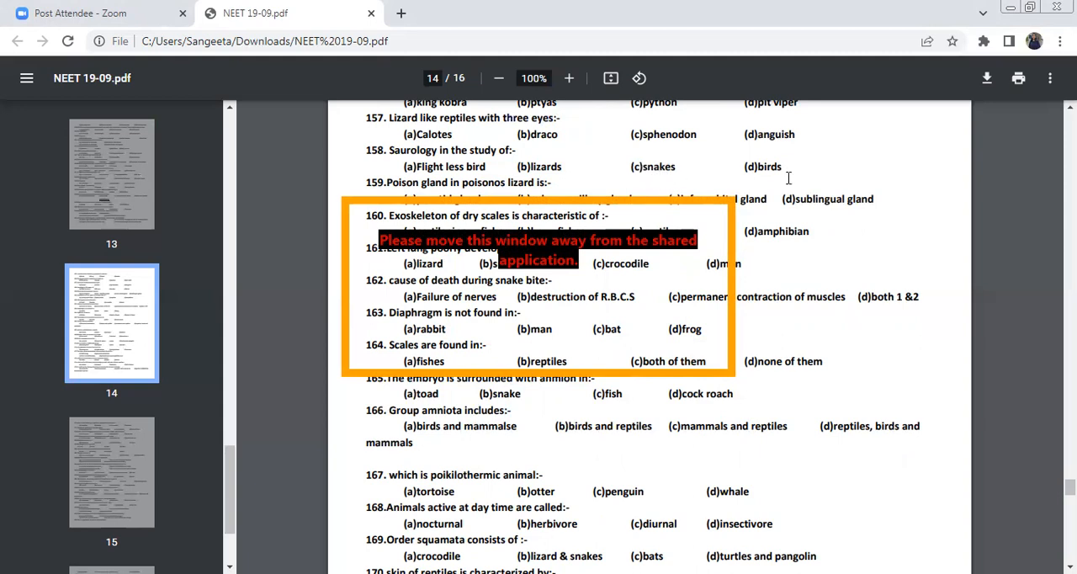
{"action": "mouse_move", "coordinate": [764, 185]}
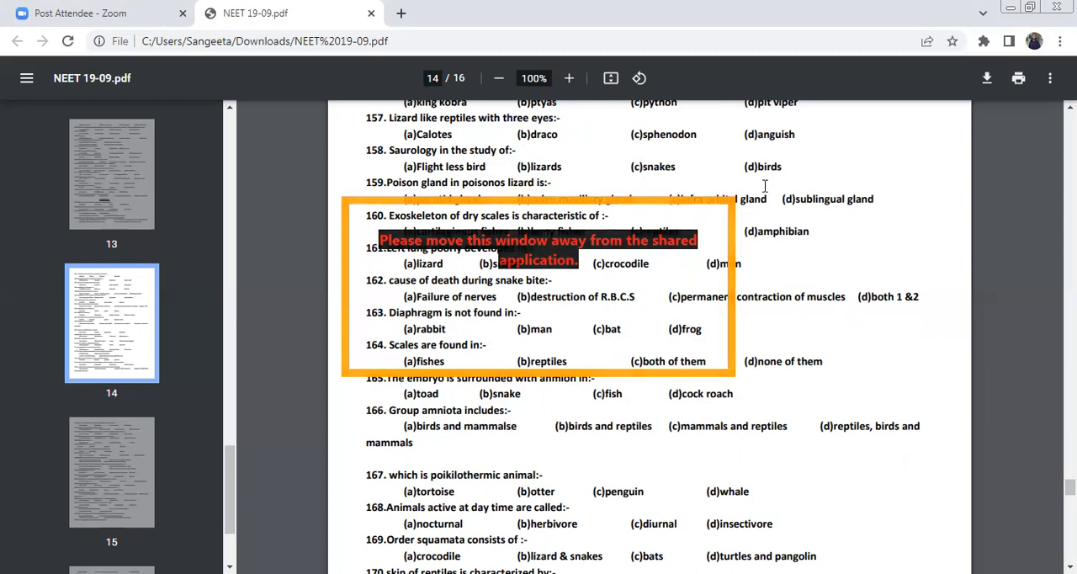
{"action": "scroll", "scroll_direction": "down", "scroll_amount": 3}
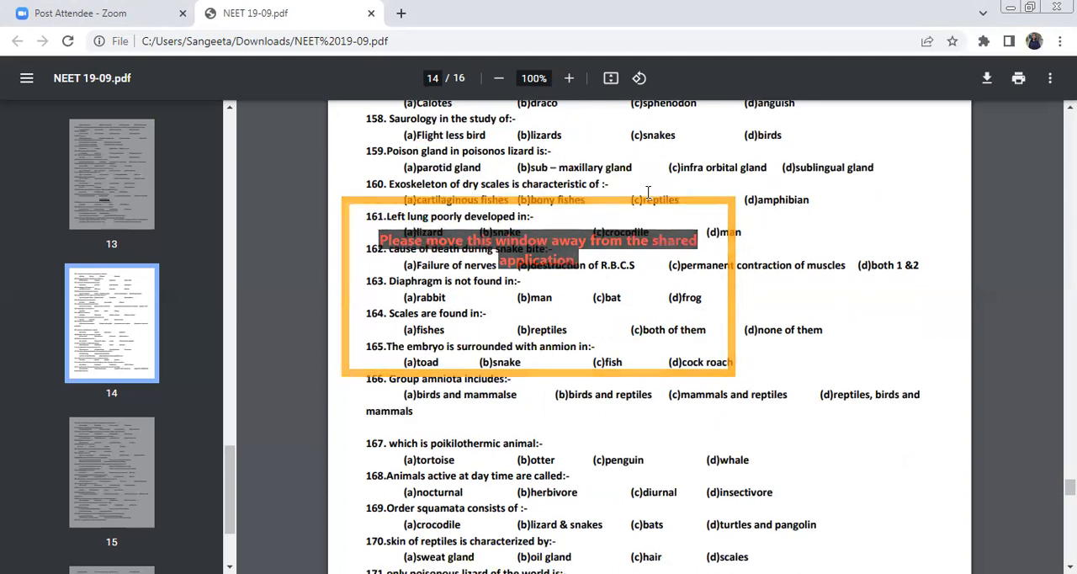
{"action": "mouse_move", "coordinate": [586, 183]}
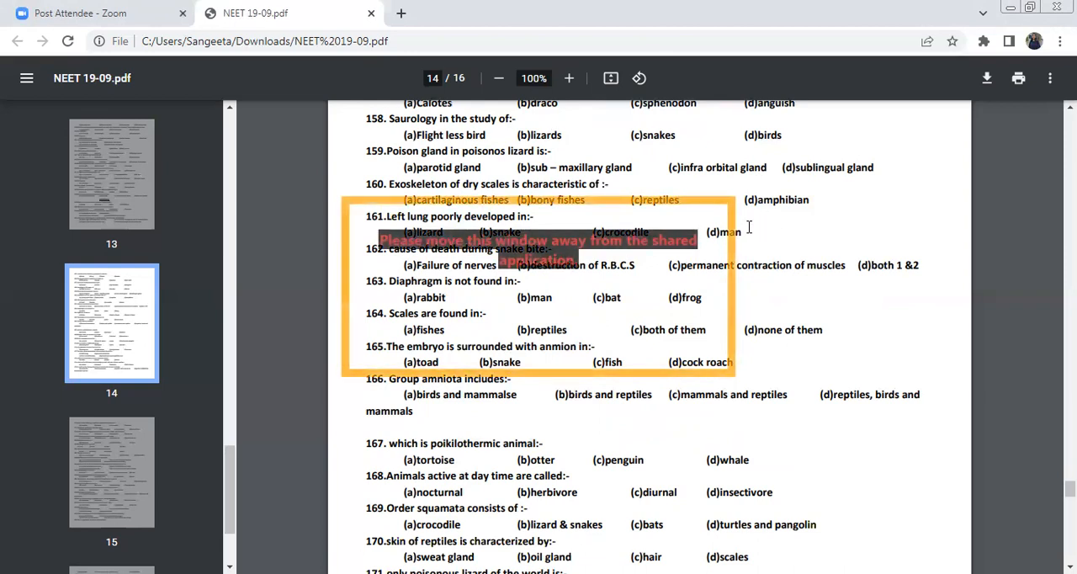
{"action": "scroll", "scroll_direction": "down", "scroll_amount": 3}
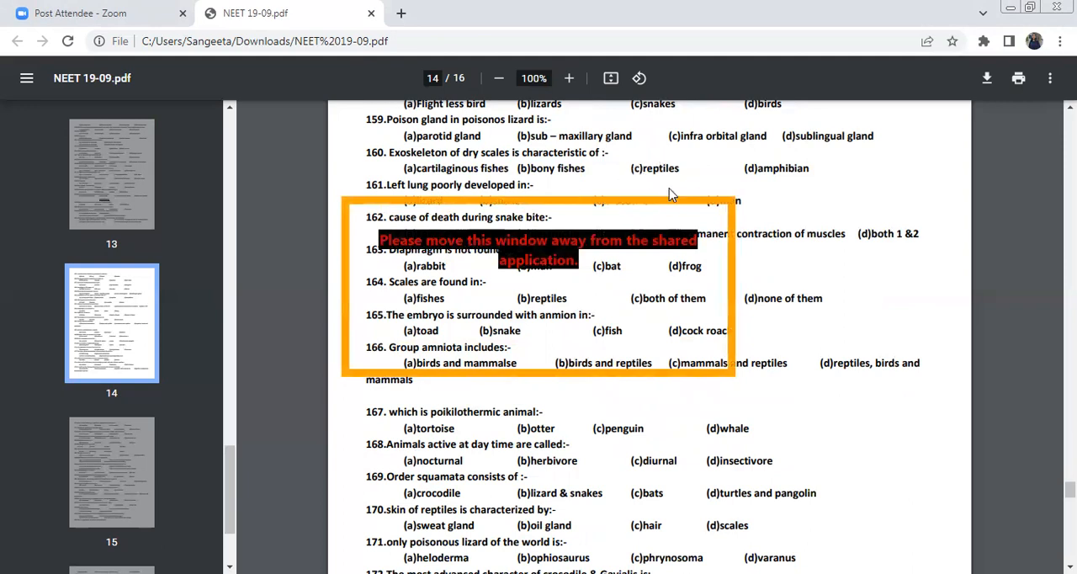
{"action": "mouse_move", "coordinate": [552, 198]}
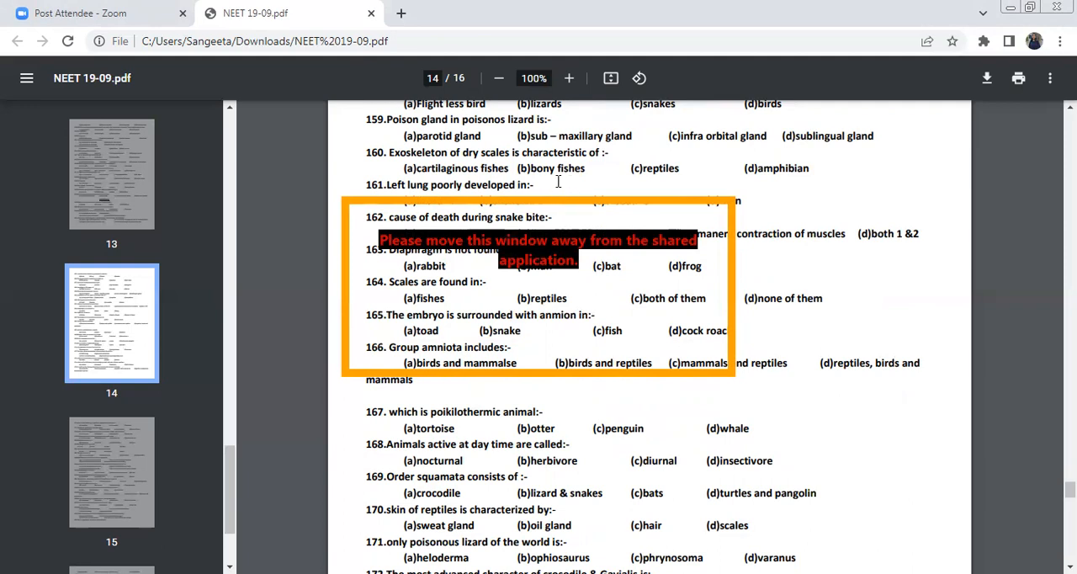
{"action": "mouse_move", "coordinate": [776, 205]}
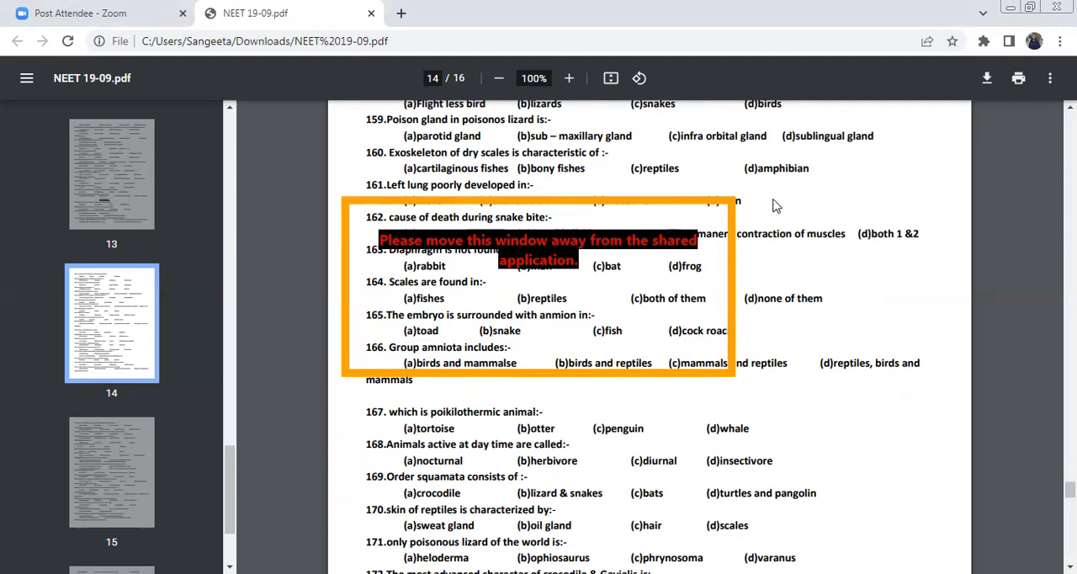
{"action": "mouse_move", "coordinate": [766, 185]}
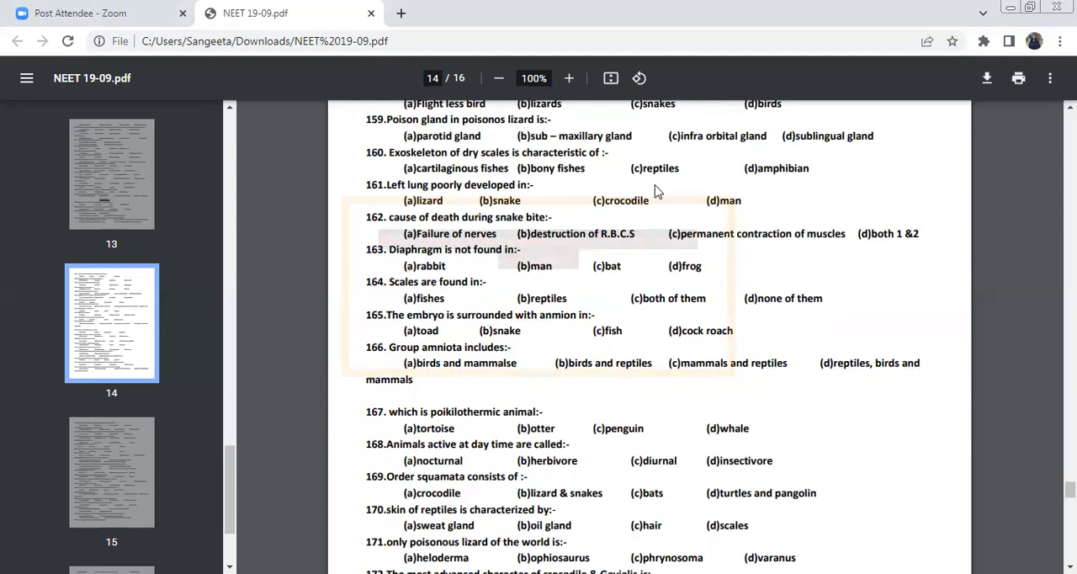
Step: Scroll down page 14 to show questions 161 through 174 on snakes, scales and amnion
{"action": "scroll", "scroll_direction": "down", "scroll_amount": 3}
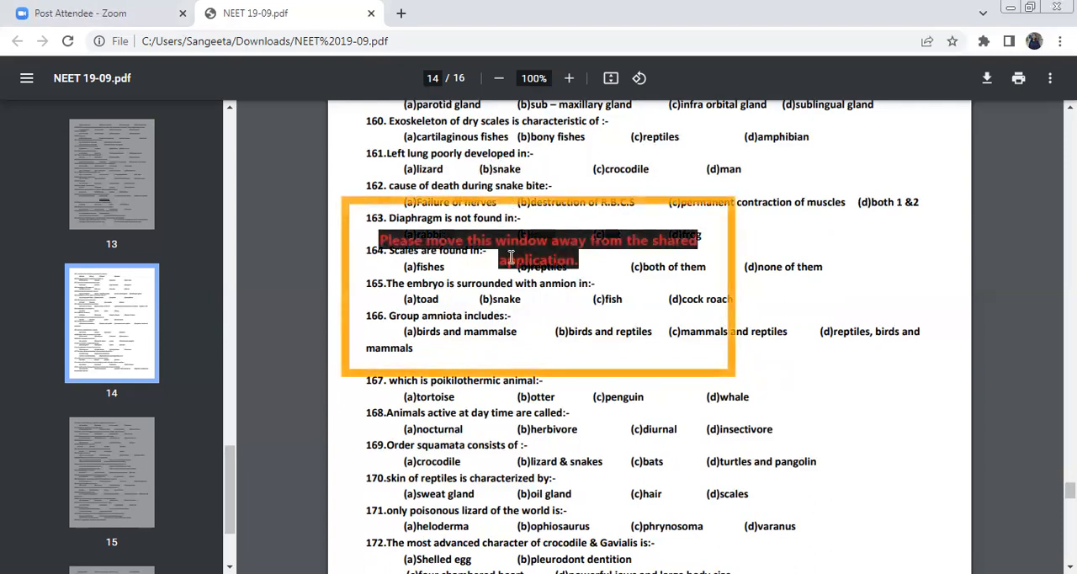
{"action": "scroll", "scroll_direction": "down", "scroll_amount": 3}
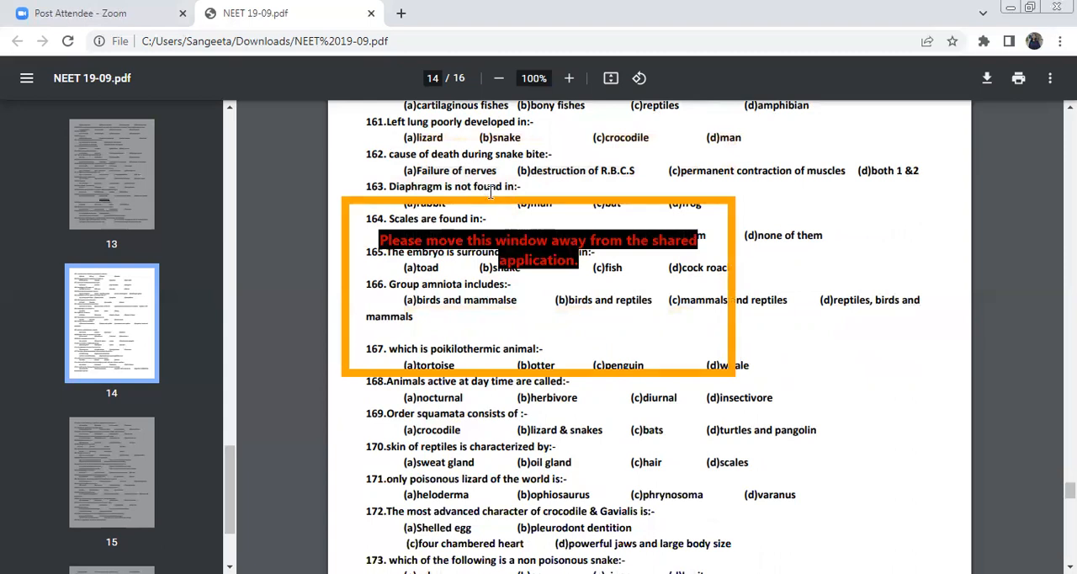
{"action": "mouse_move", "coordinate": [558, 181]}
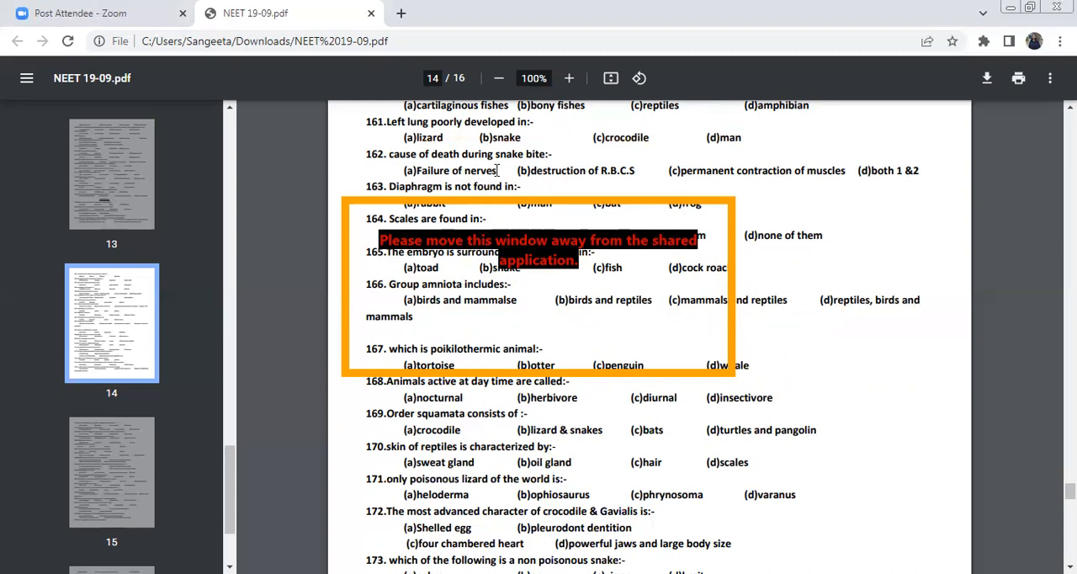
{"action": "mouse_move", "coordinate": [503, 178]}
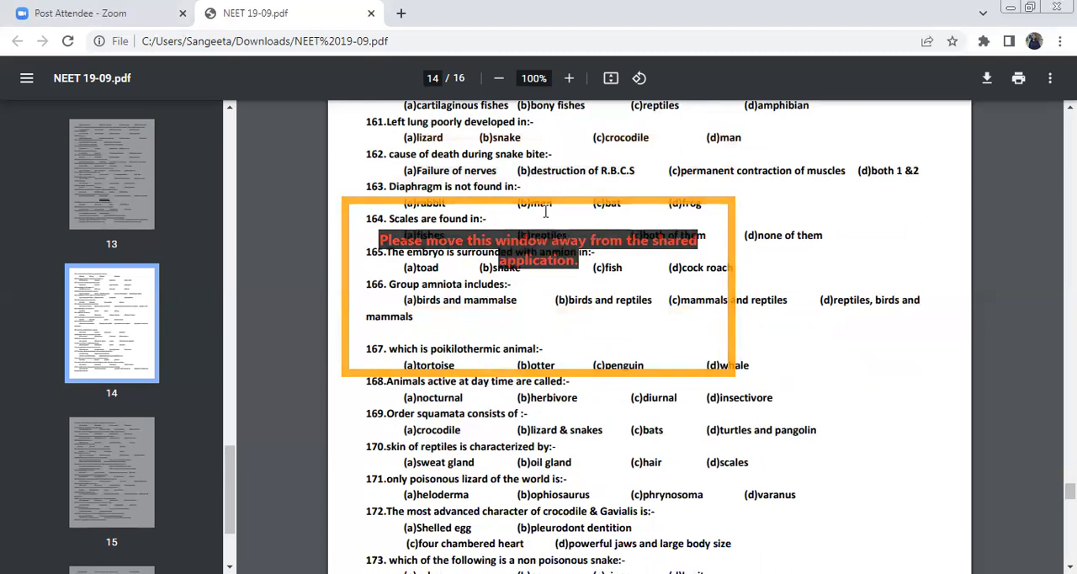
{"action": "scroll", "scroll_direction": "down", "scroll_amount": 3}
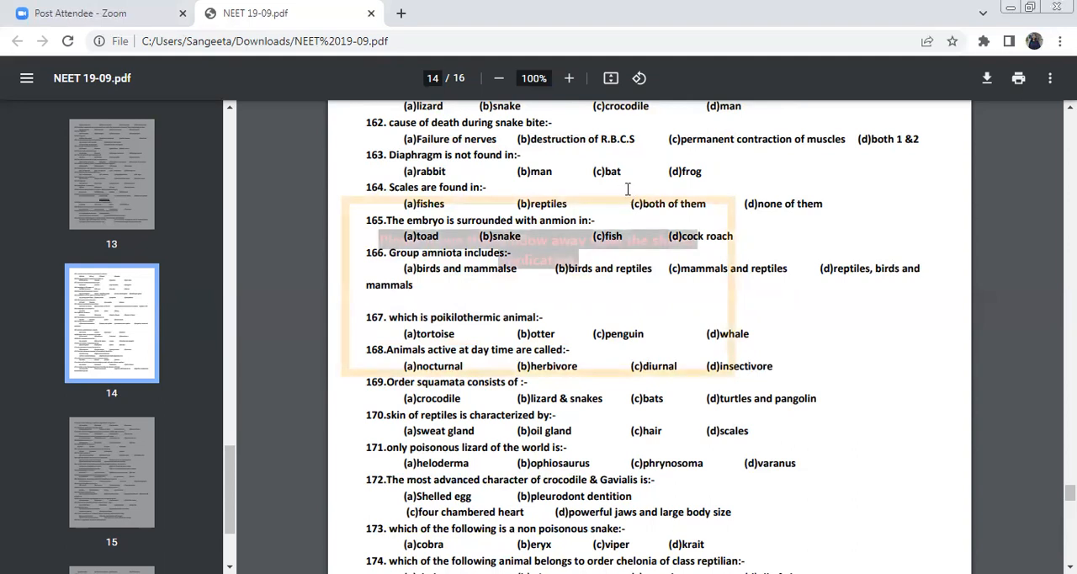
{"action": "mouse_move", "coordinate": [463, 209]}
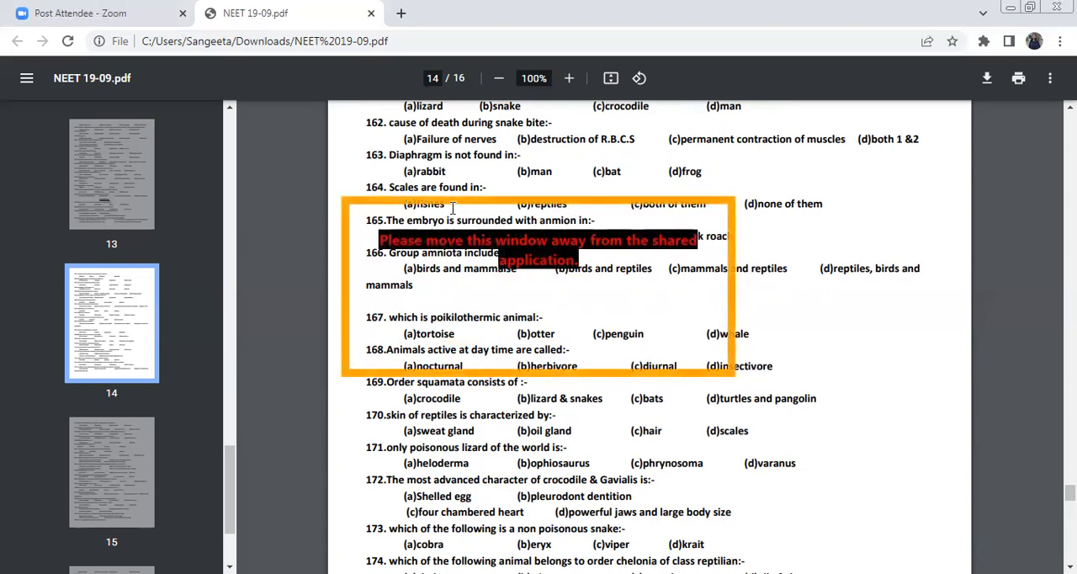
{"action": "mouse_move", "coordinate": [451, 206]}
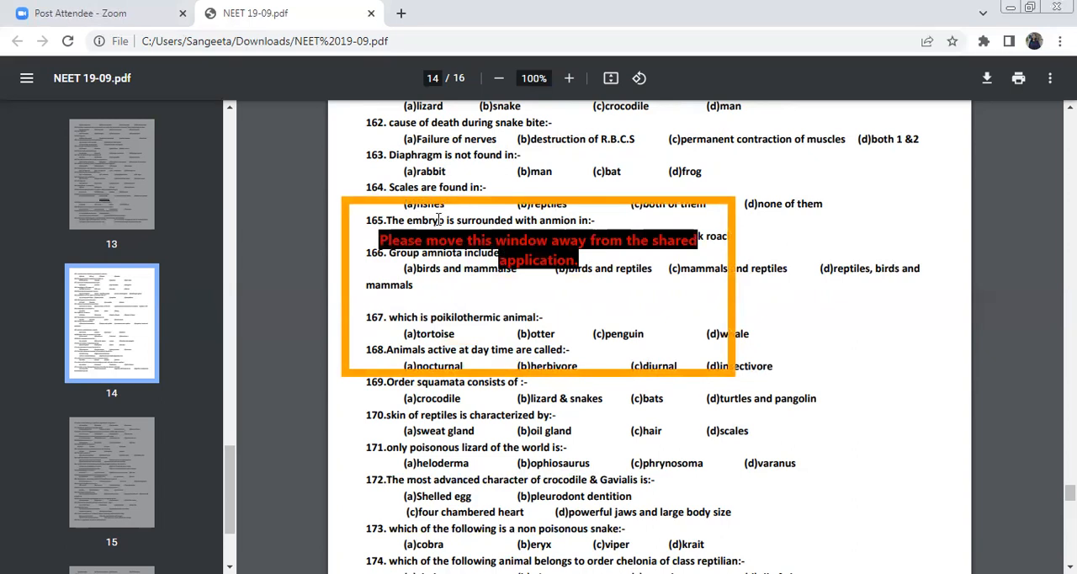
Step: Scroll to the bottom of page 14, showing questions 167 through 176 and the page break
{"action": "scroll", "scroll_direction": "down", "scroll_amount": 3}
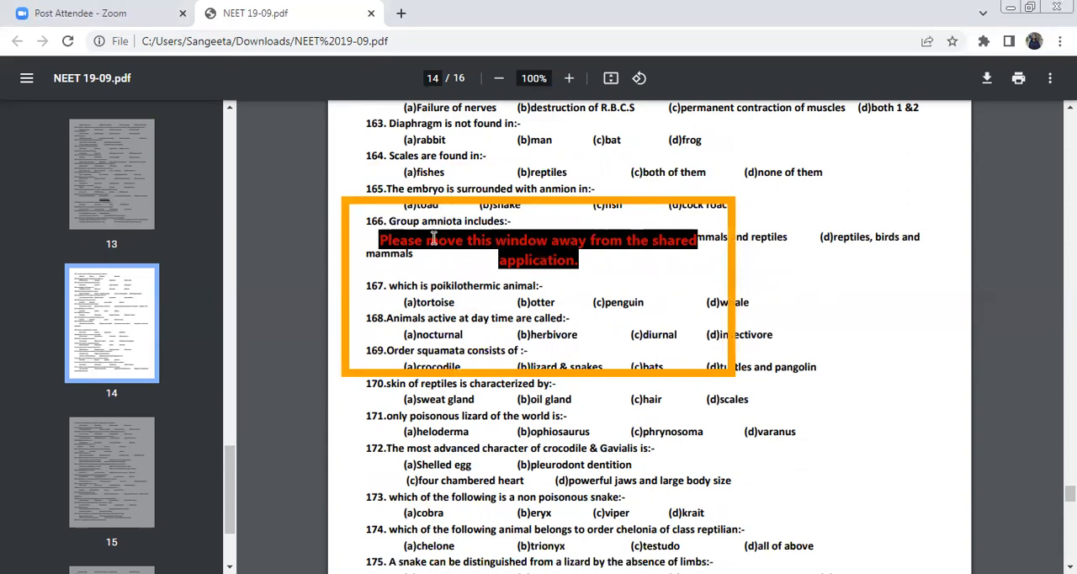
{"action": "scroll", "scroll_direction": "down", "scroll_amount": 3}
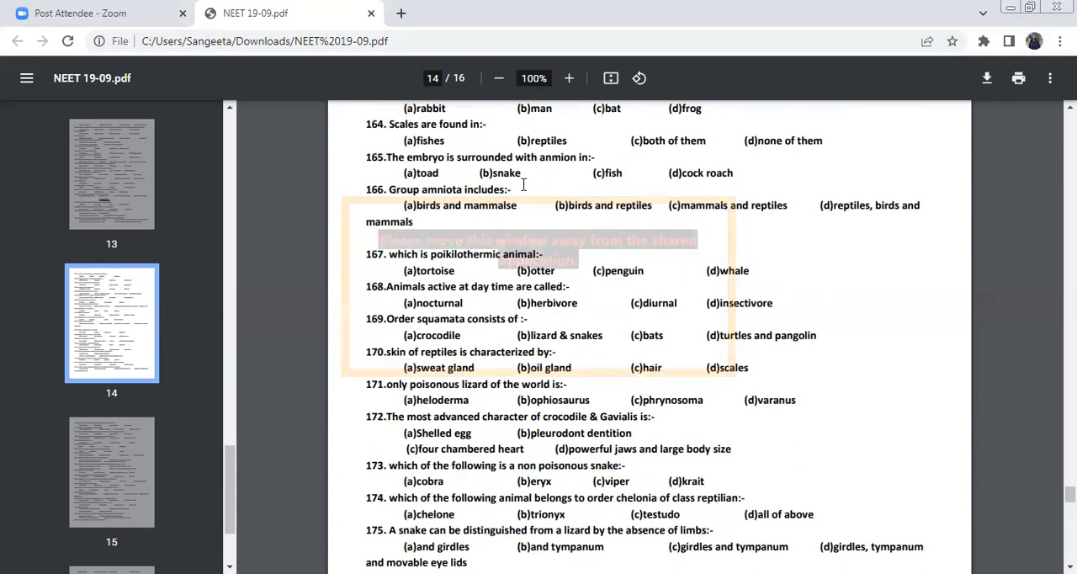
{"action": "mouse_move", "coordinate": [519, 189]}
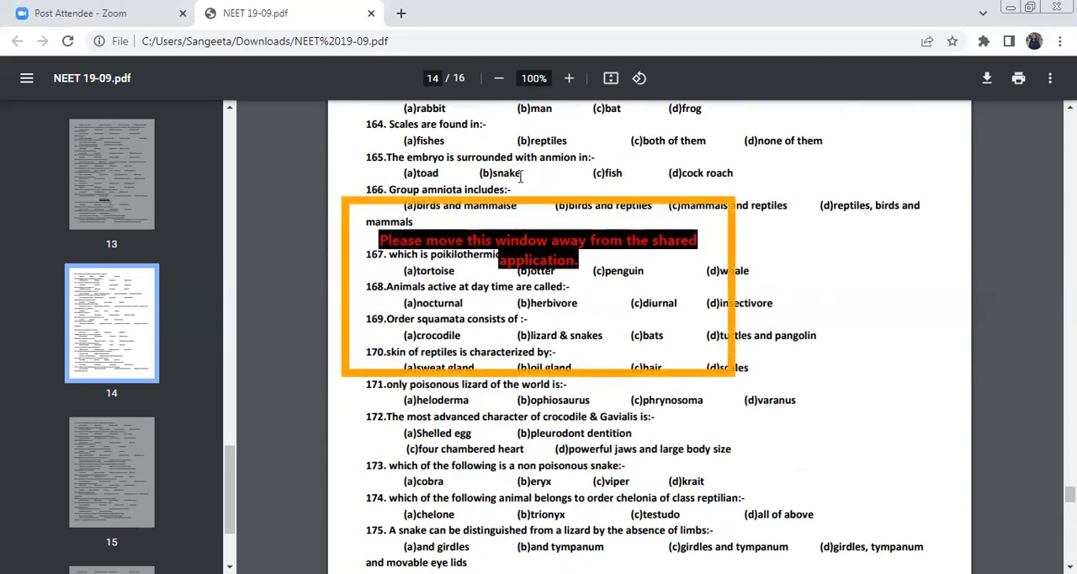
{"action": "mouse_move", "coordinate": [579, 179]}
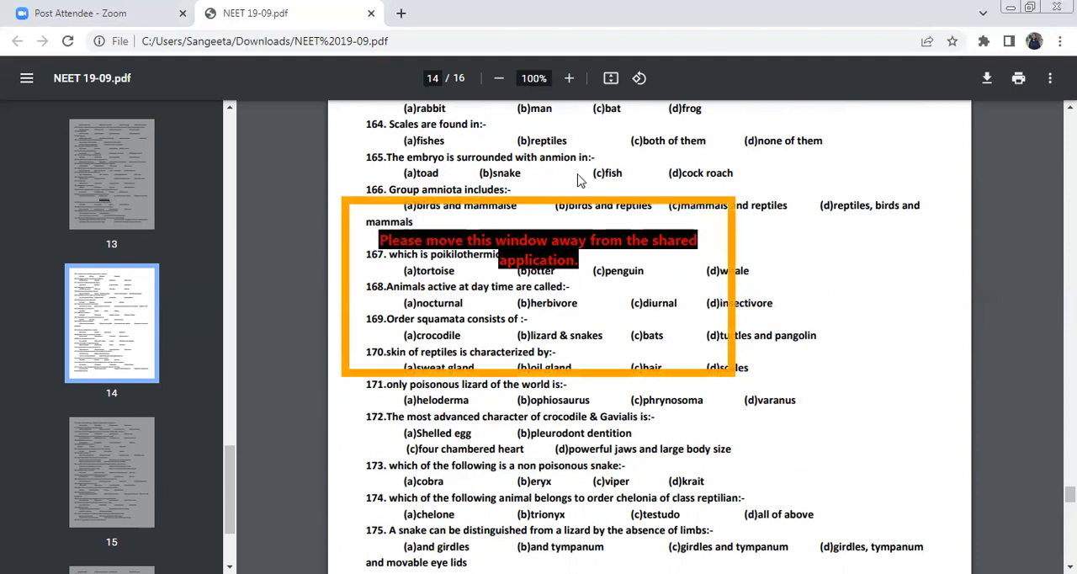
{"action": "mouse_move", "coordinate": [589, 172]}
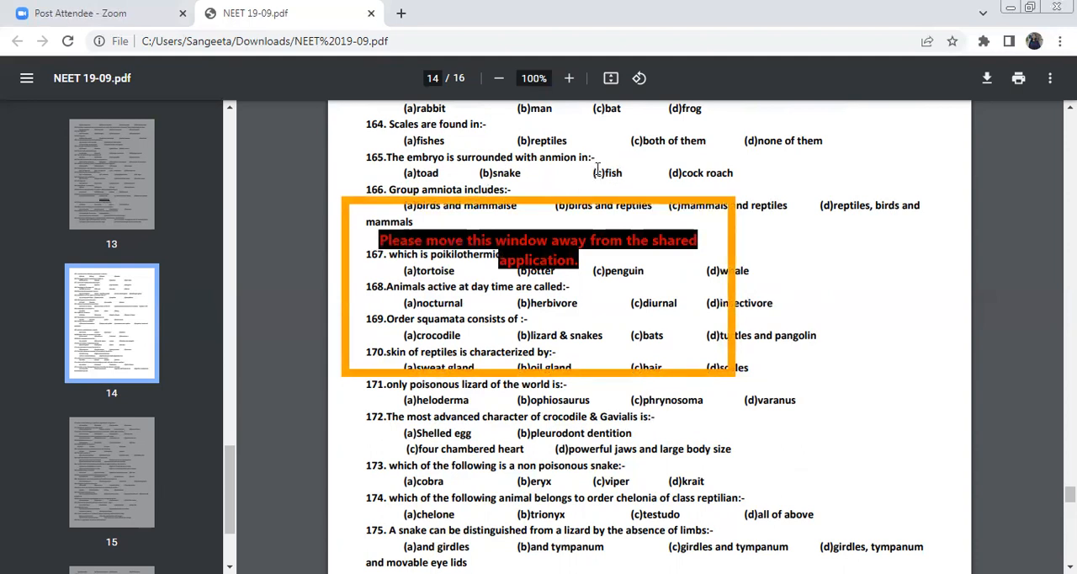
{"action": "mouse_move", "coordinate": [589, 178]}
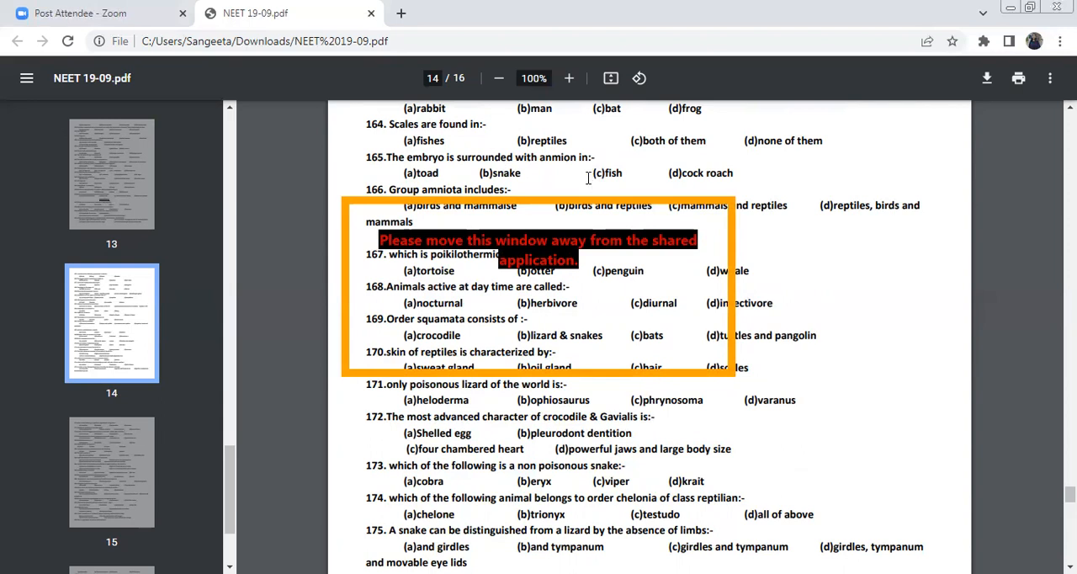
{"action": "mouse_move", "coordinate": [649, 187]}
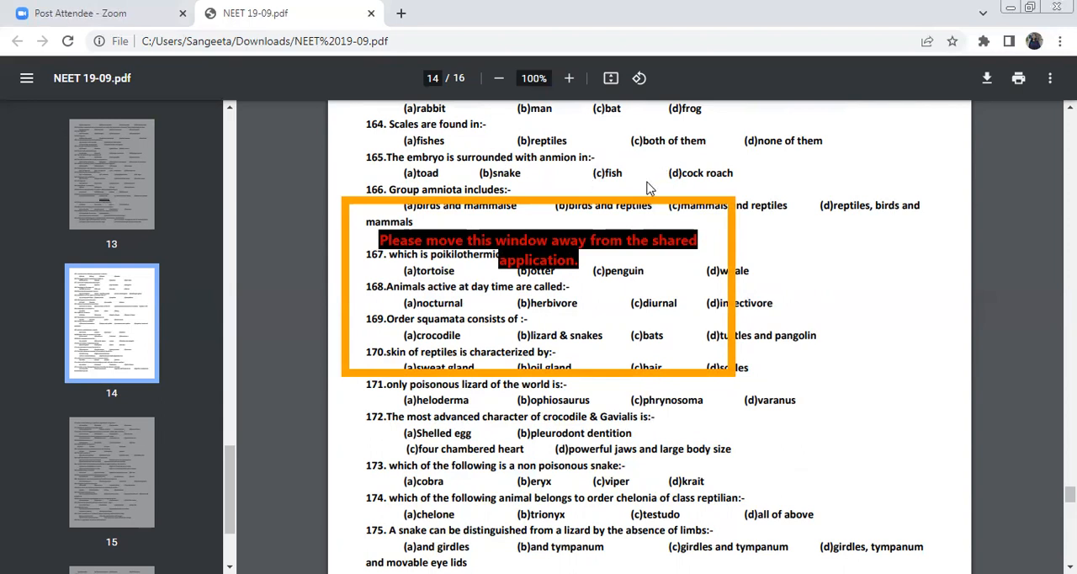
{"action": "scroll", "scroll_direction": "down", "scroll_amount": 3}
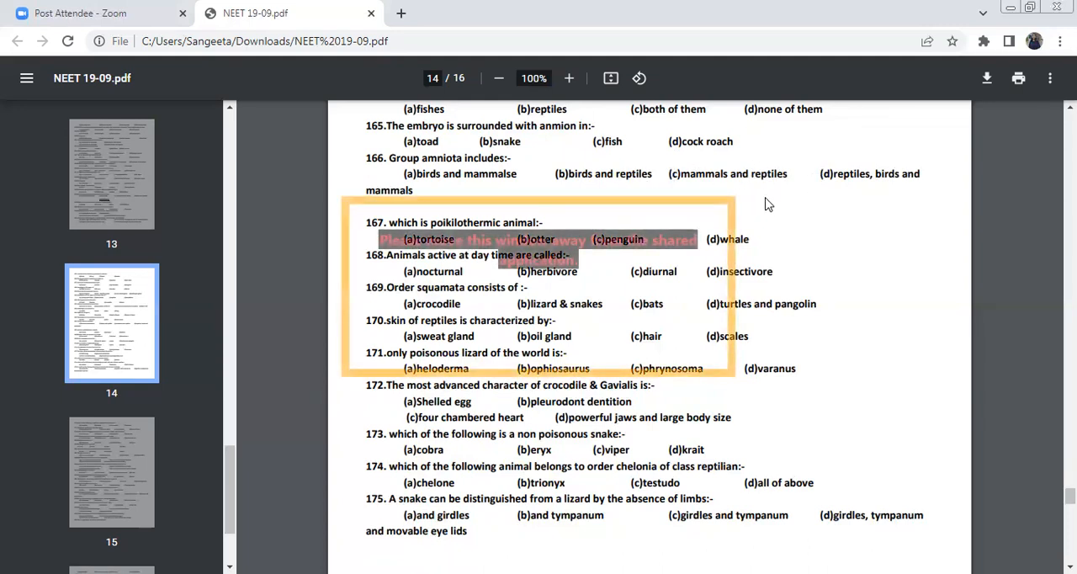
{"action": "scroll", "scroll_direction": "down", "scroll_amount": 3}
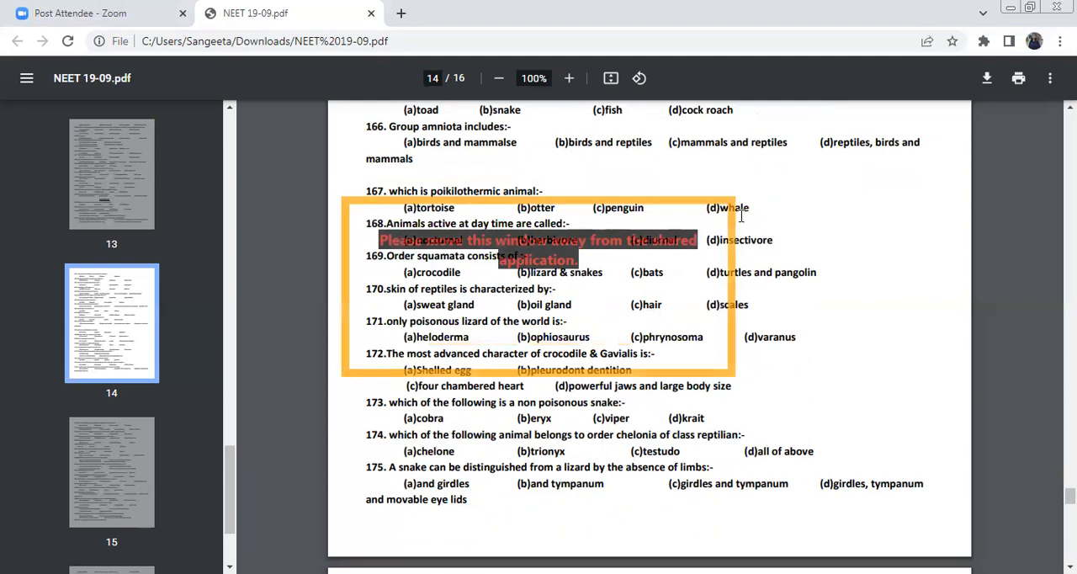
{"action": "scroll", "scroll_direction": "down", "scroll_amount": 3}
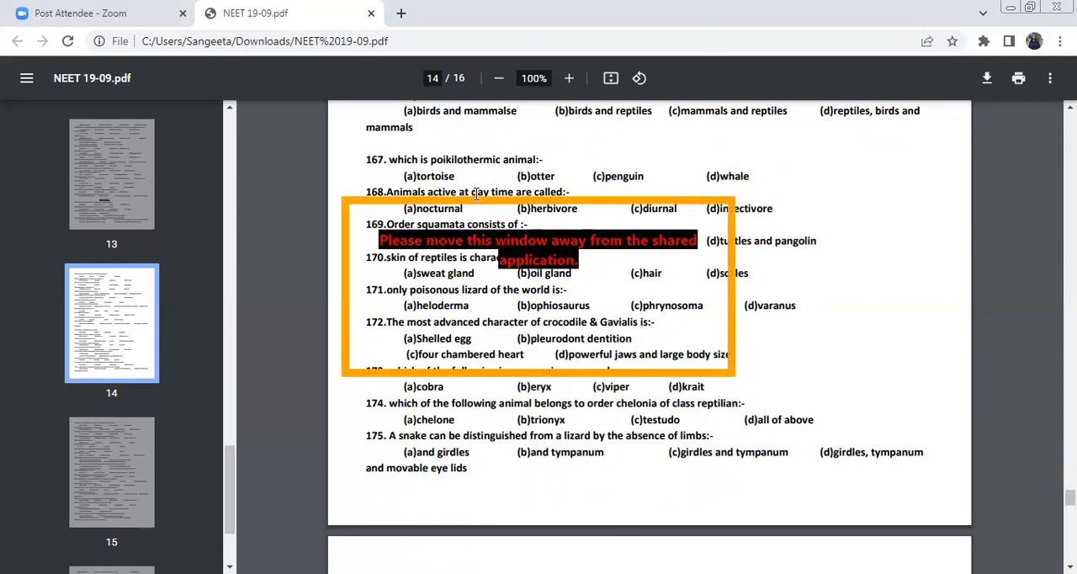
{"action": "mouse_move", "coordinate": [612, 181]}
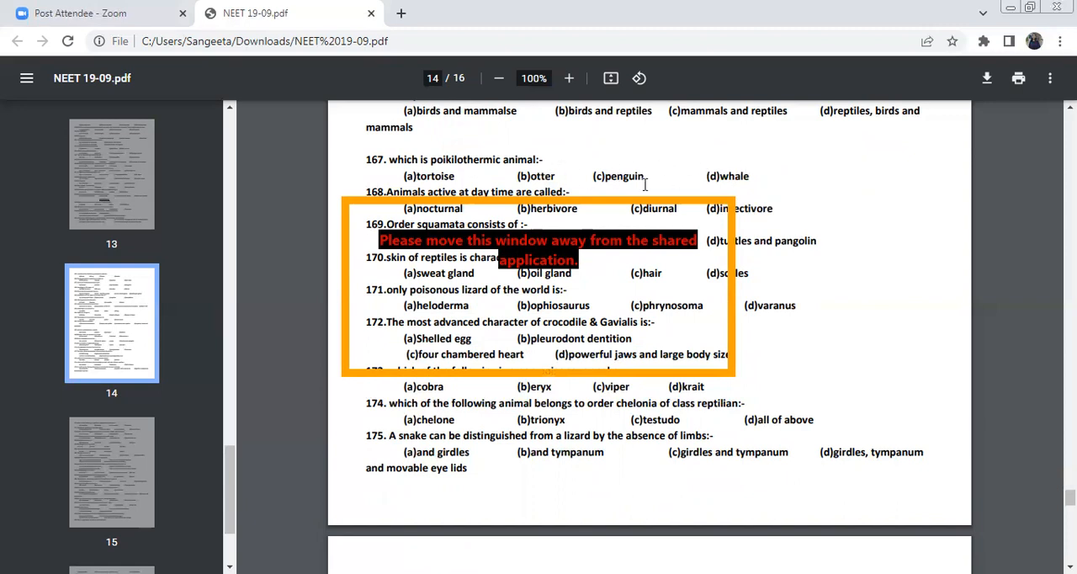
{"action": "mouse_move", "coordinate": [607, 175]}
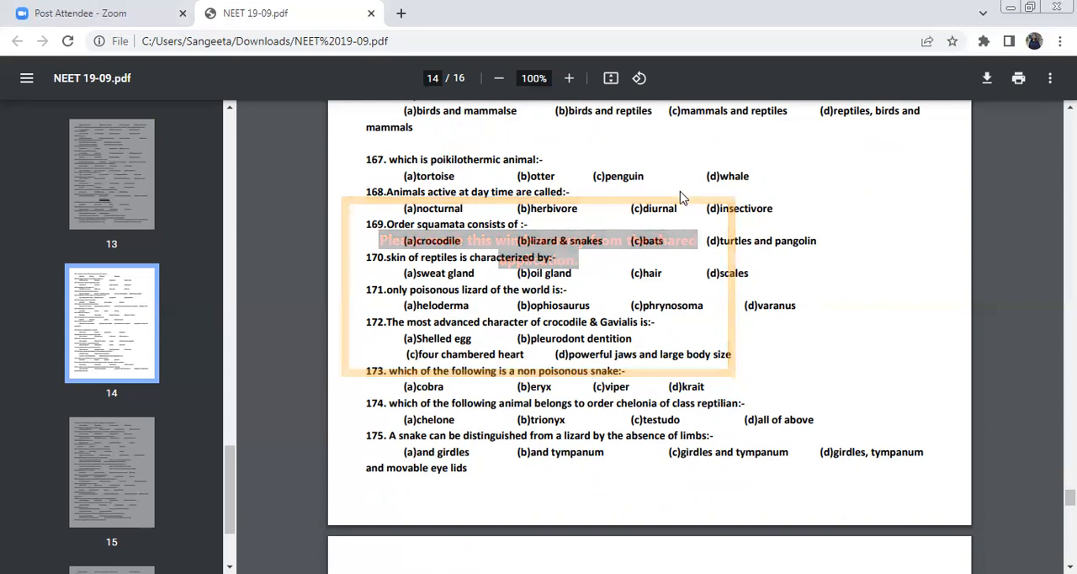
{"action": "scroll", "scroll_direction": "down", "scroll_amount": 3}
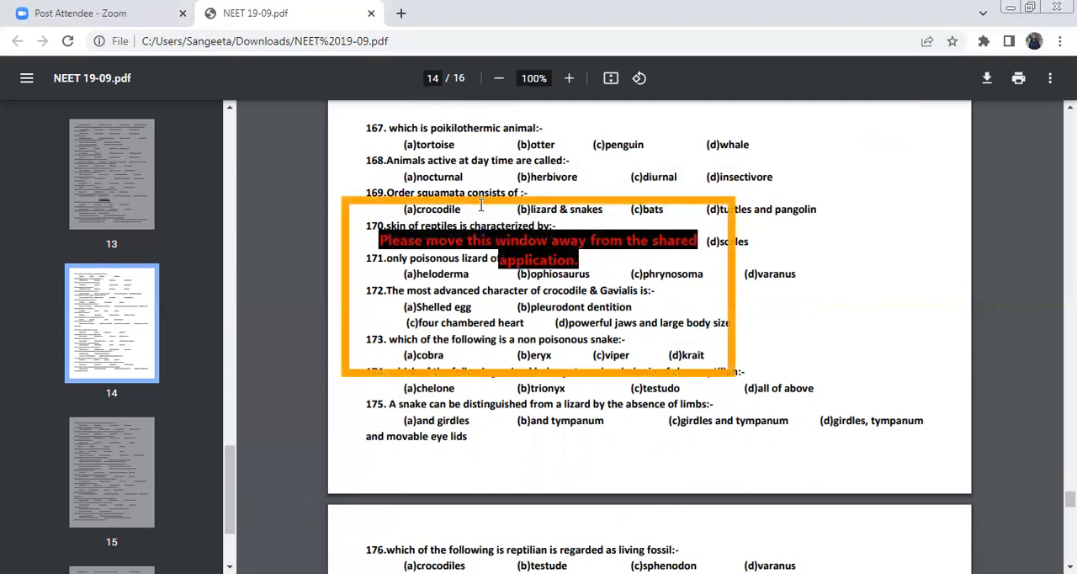
Step: Scroll past the page break onto page 15, showing questions 172 through 182
{"action": "scroll", "scroll_direction": "down", "scroll_amount": 3}
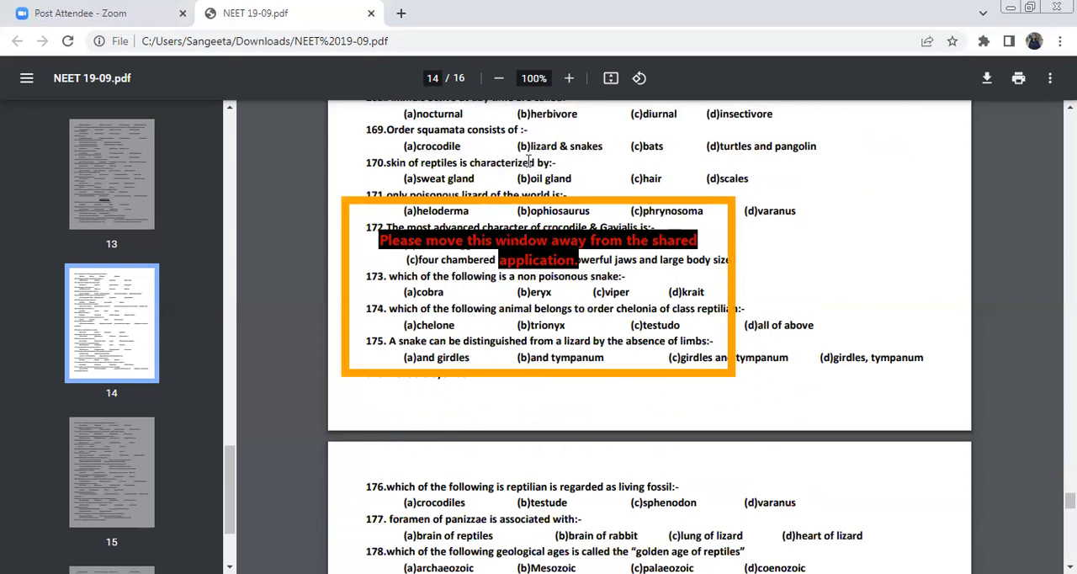
{"action": "mouse_move", "coordinate": [495, 142]}
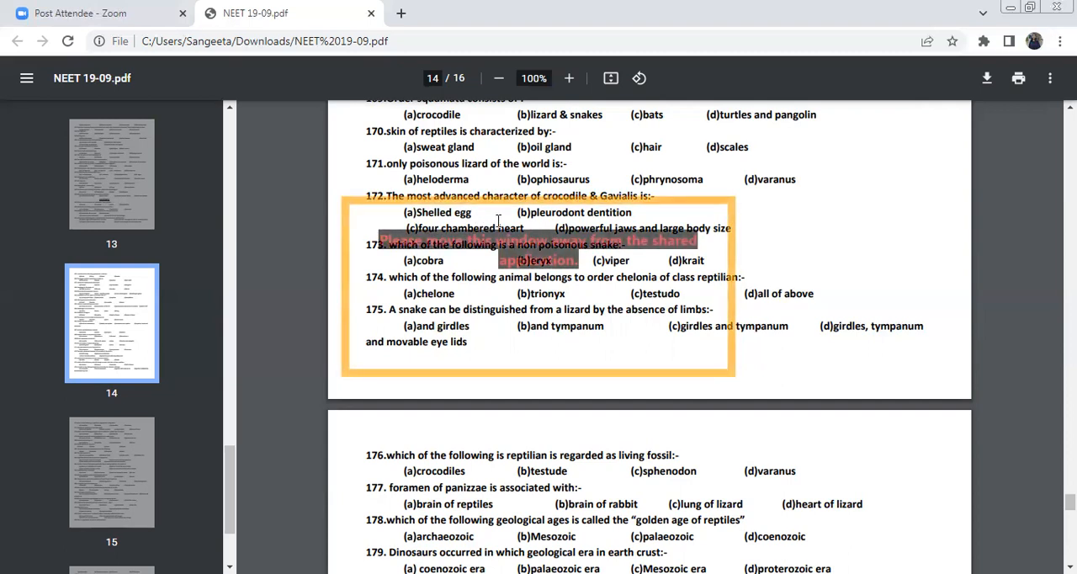
{"action": "scroll", "scroll_direction": "down", "scroll_amount": 3}
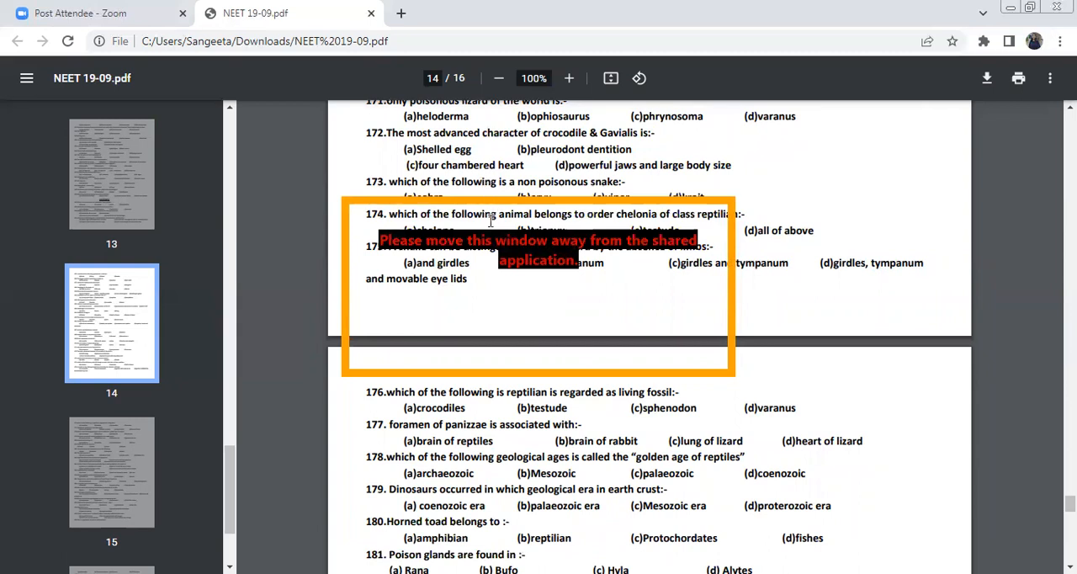
{"action": "scroll", "scroll_direction": "down", "scroll_amount": 3}
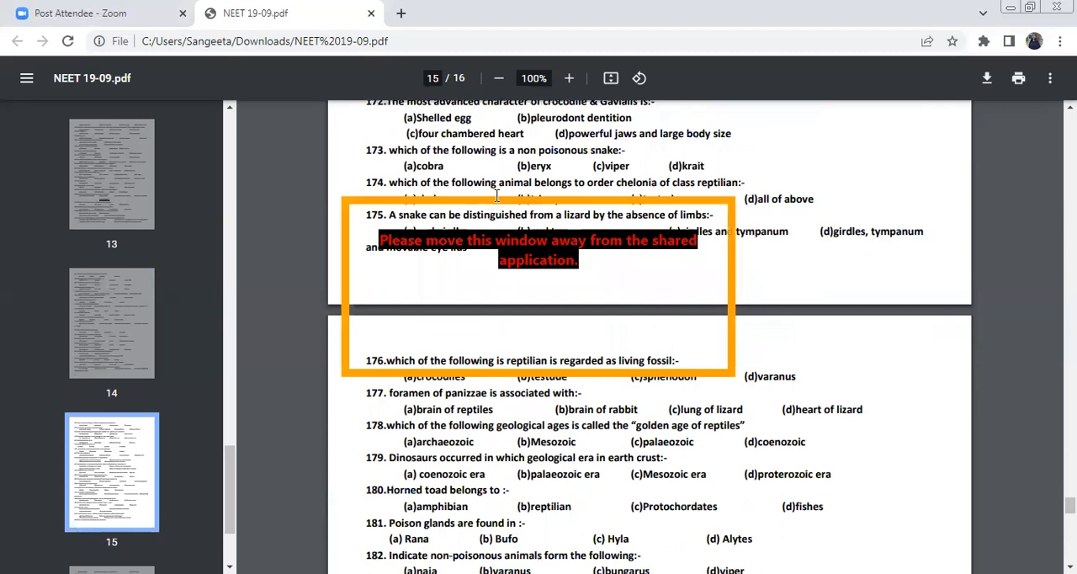
{"action": "mouse_move", "coordinate": [475, 192]}
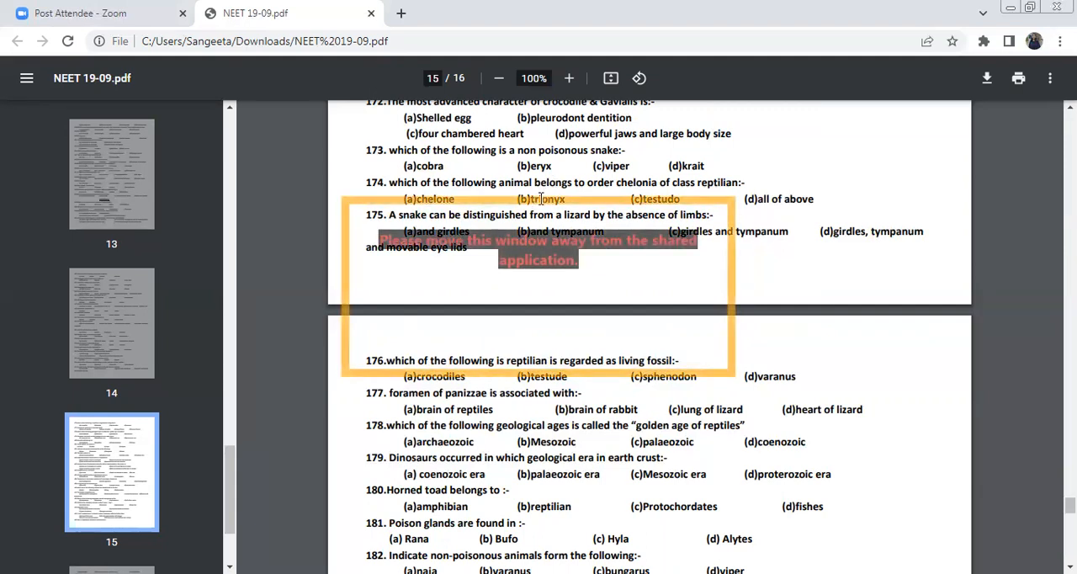
Step: Scroll down so the fossil reptile question 176 leads the view, with questions up to 186 below
{"action": "scroll", "scroll_direction": "down", "scroll_amount": 3}
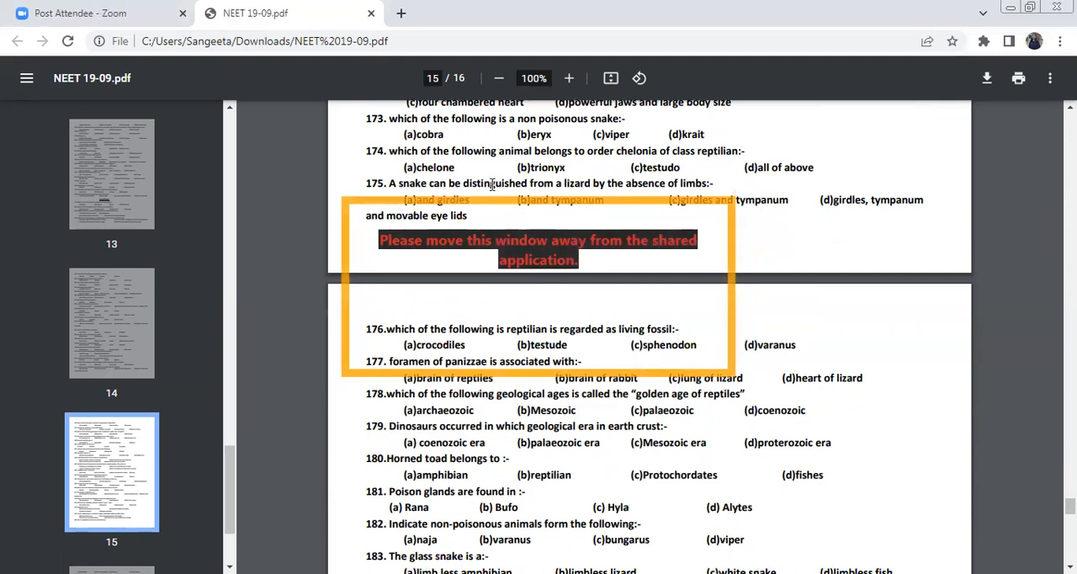
{"action": "scroll", "scroll_direction": "down", "scroll_amount": 3}
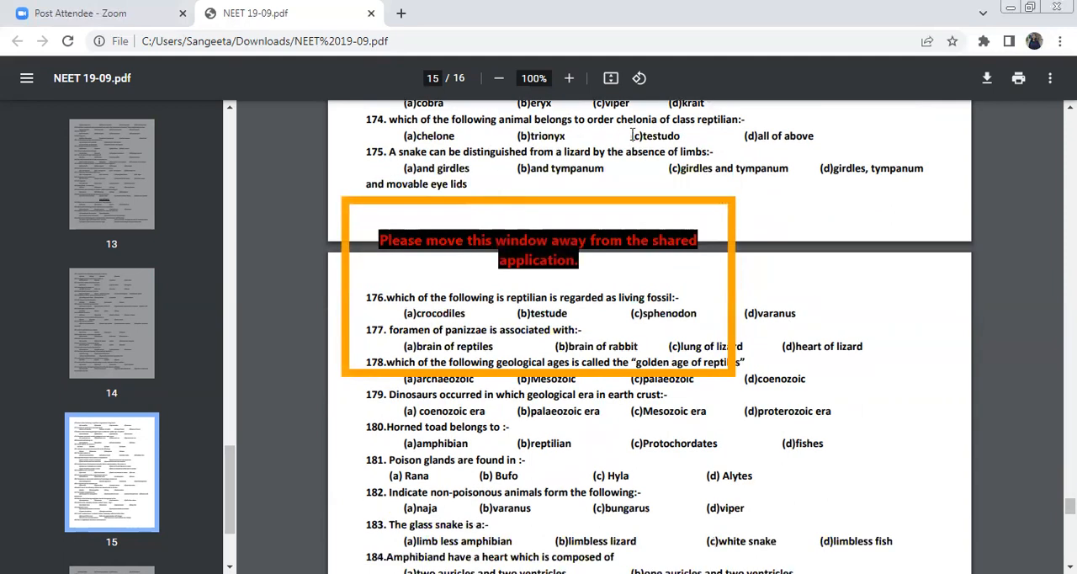
{"action": "mouse_move", "coordinate": [552, 186]}
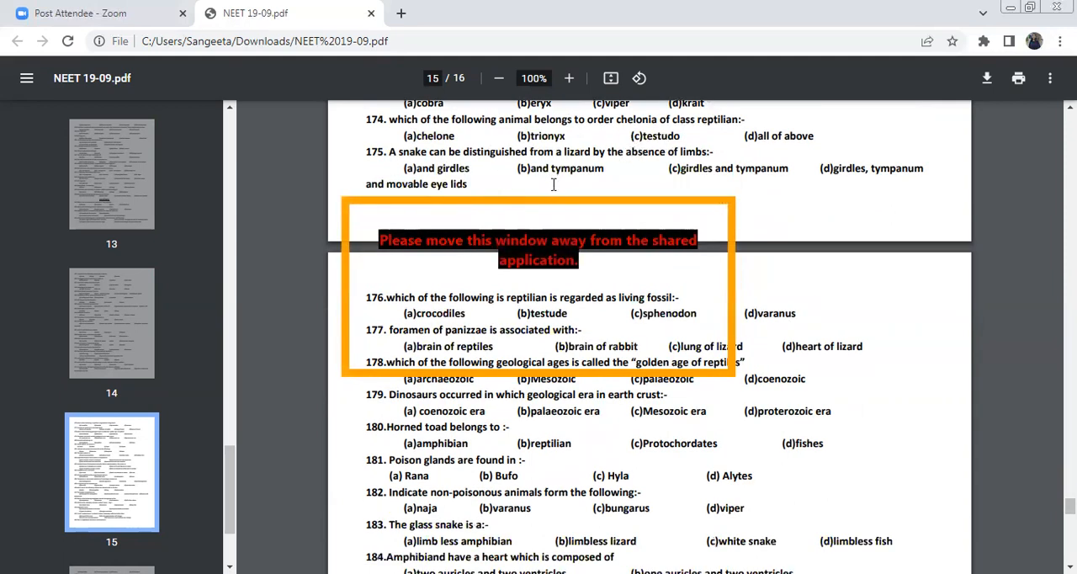
{"action": "mouse_move", "coordinate": [572, 171]}
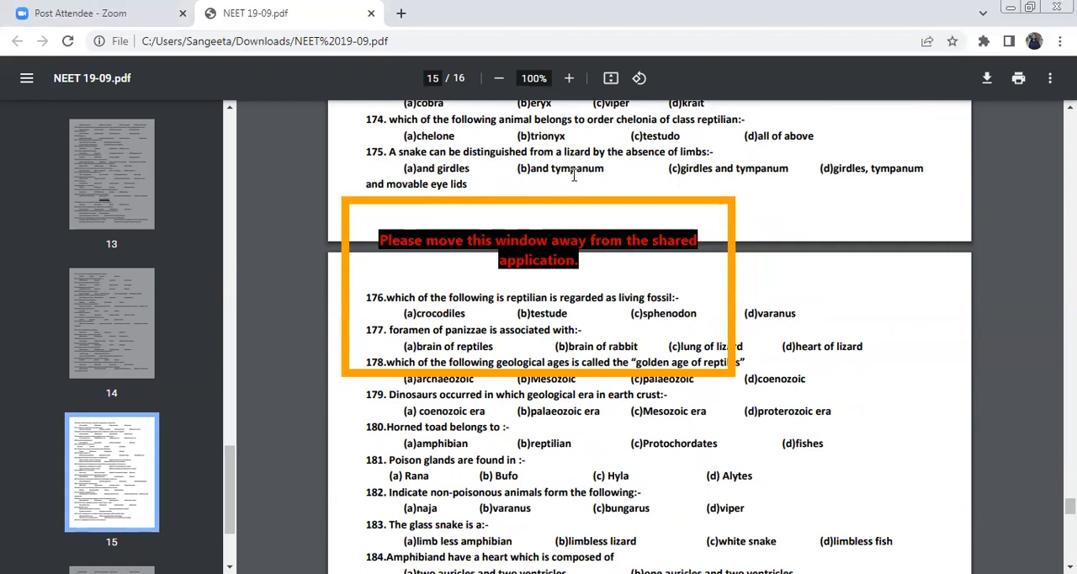
{"action": "mouse_move", "coordinate": [576, 171]}
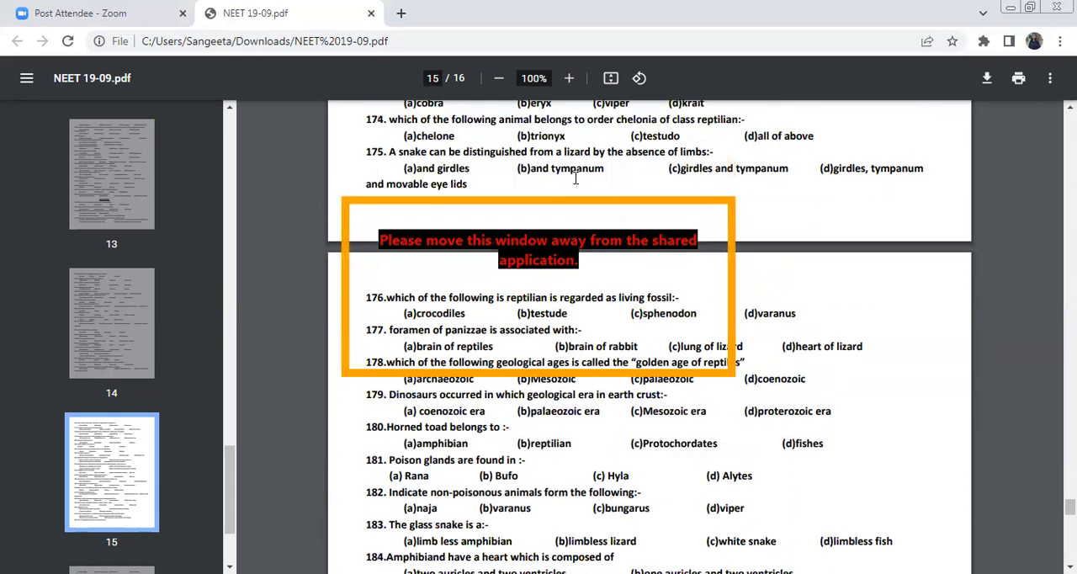
{"action": "mouse_move", "coordinate": [815, 202]}
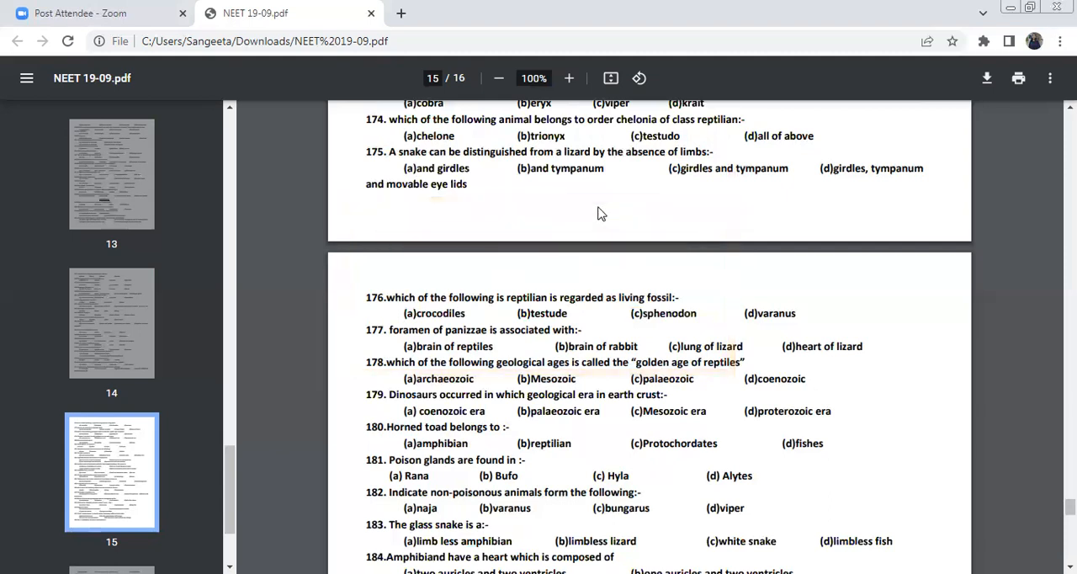
{"action": "scroll", "scroll_direction": "down", "scroll_amount": 3}
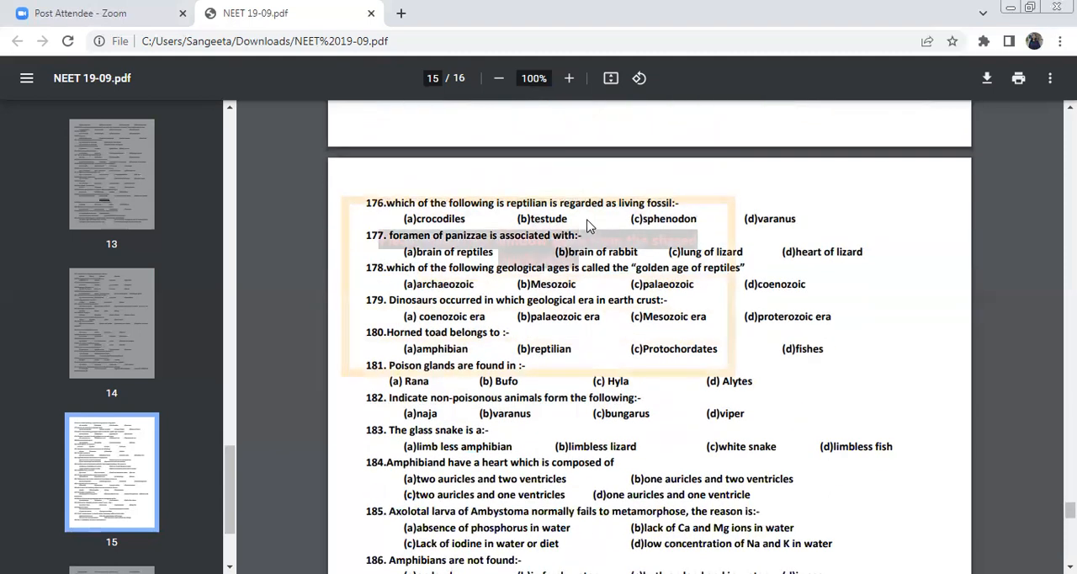
Step: Scroll down page 15 to the horned toad and amphibian questions 178 through 191
{"action": "scroll", "scroll_direction": "down", "scroll_amount": 3}
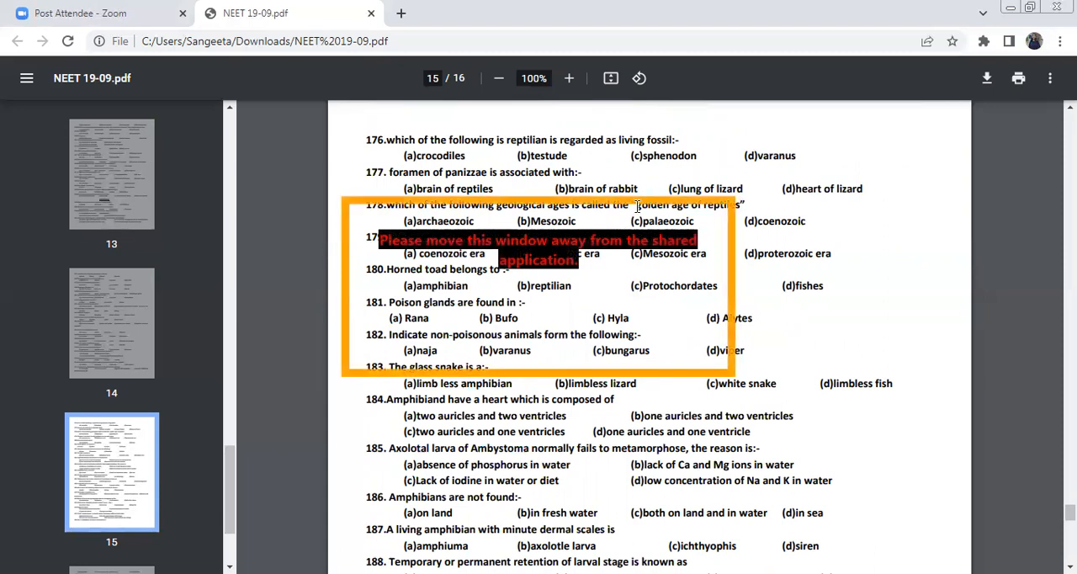
{"action": "scroll", "scroll_direction": "down", "scroll_amount": 3}
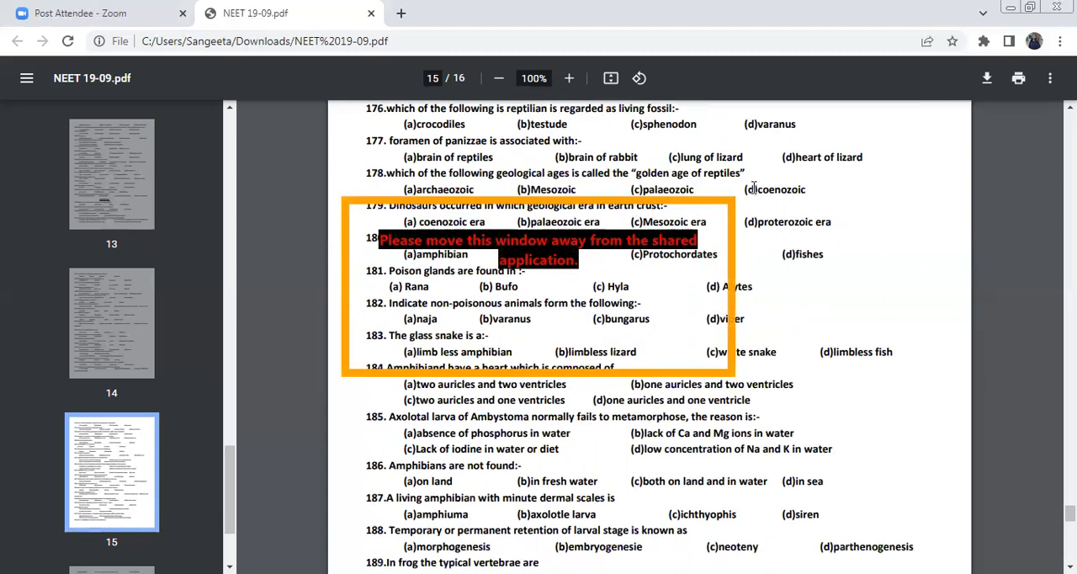
{"action": "mouse_move", "coordinate": [798, 156]}
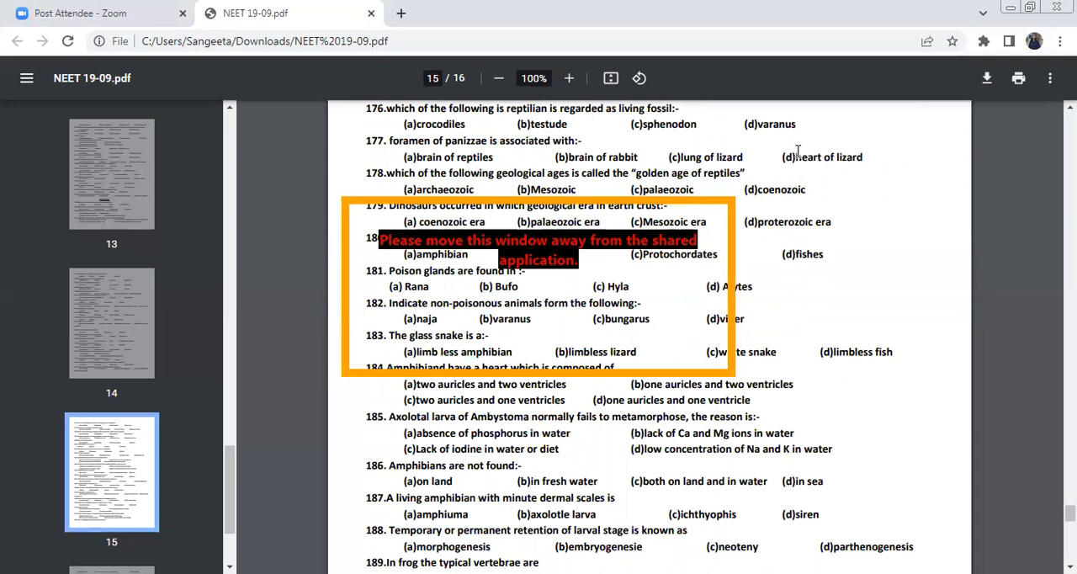
{"action": "mouse_move", "coordinate": [503, 182]}
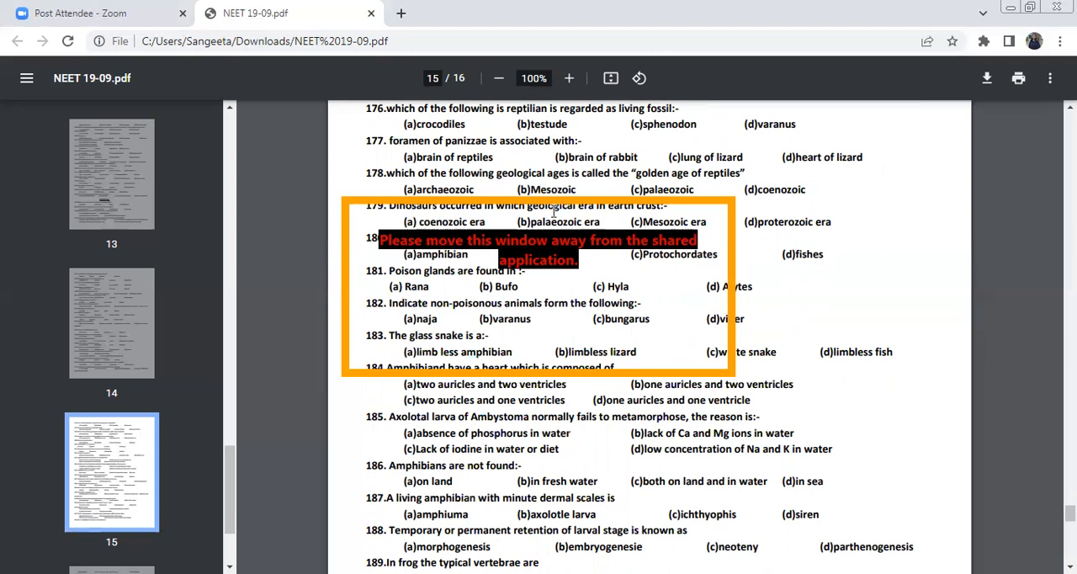
{"action": "scroll", "scroll_direction": "down", "scroll_amount": 3}
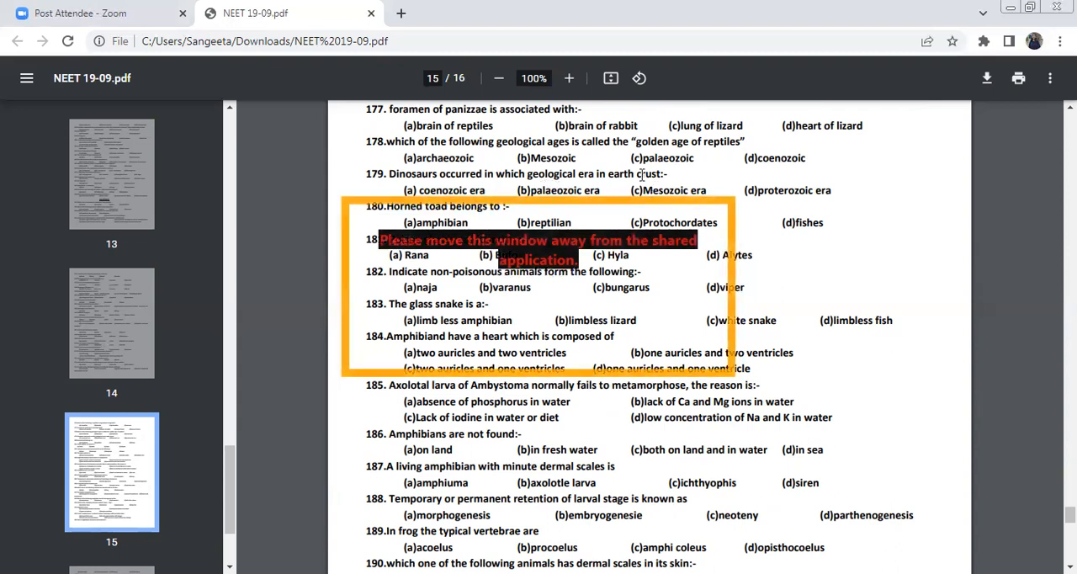
{"action": "mouse_move", "coordinate": [616, 205]}
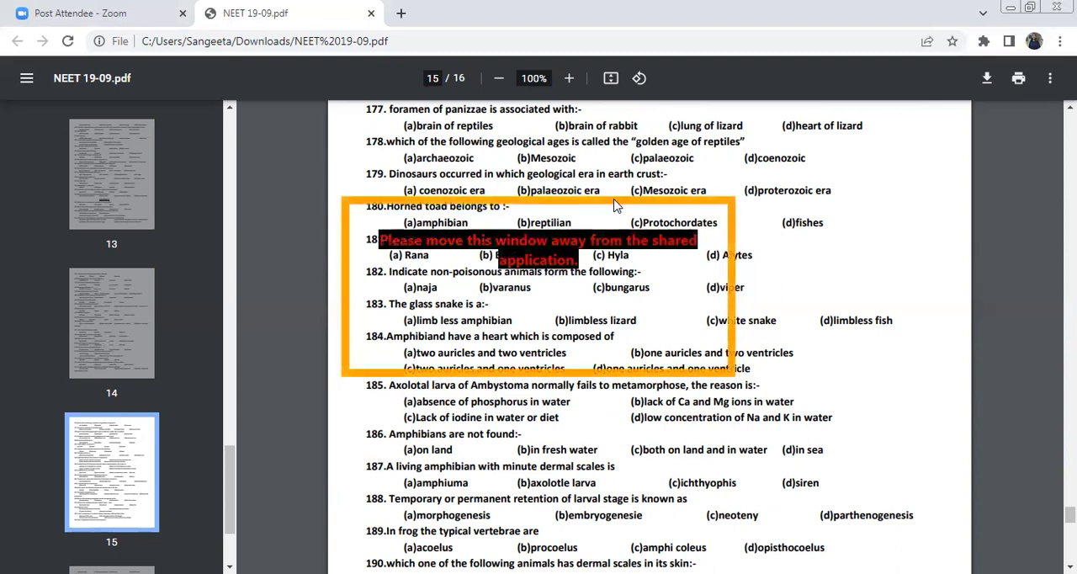
{"action": "scroll", "scroll_direction": "down", "scroll_amount": 3}
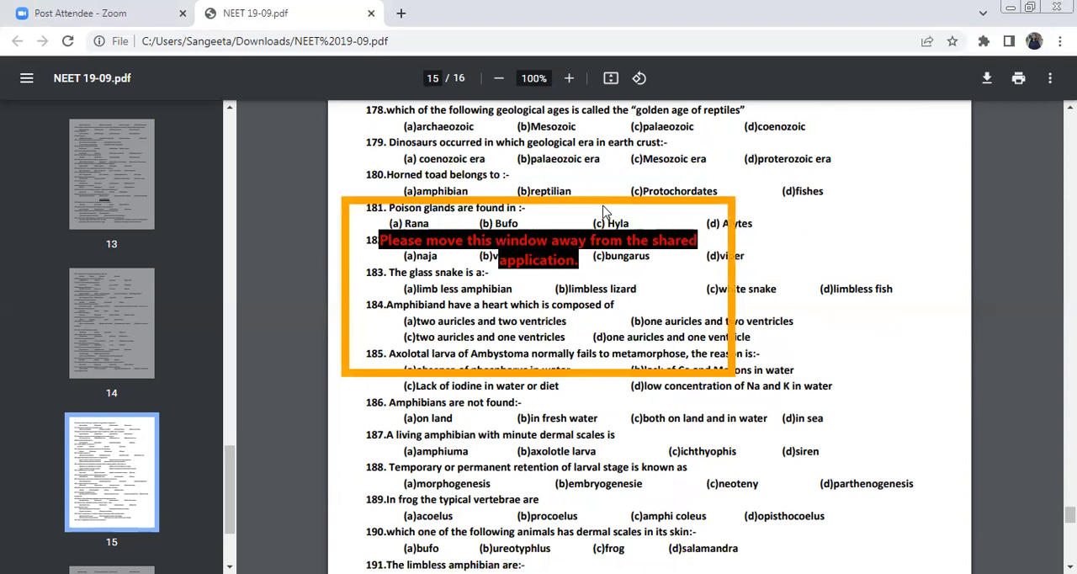
{"action": "mouse_move", "coordinate": [562, 200]}
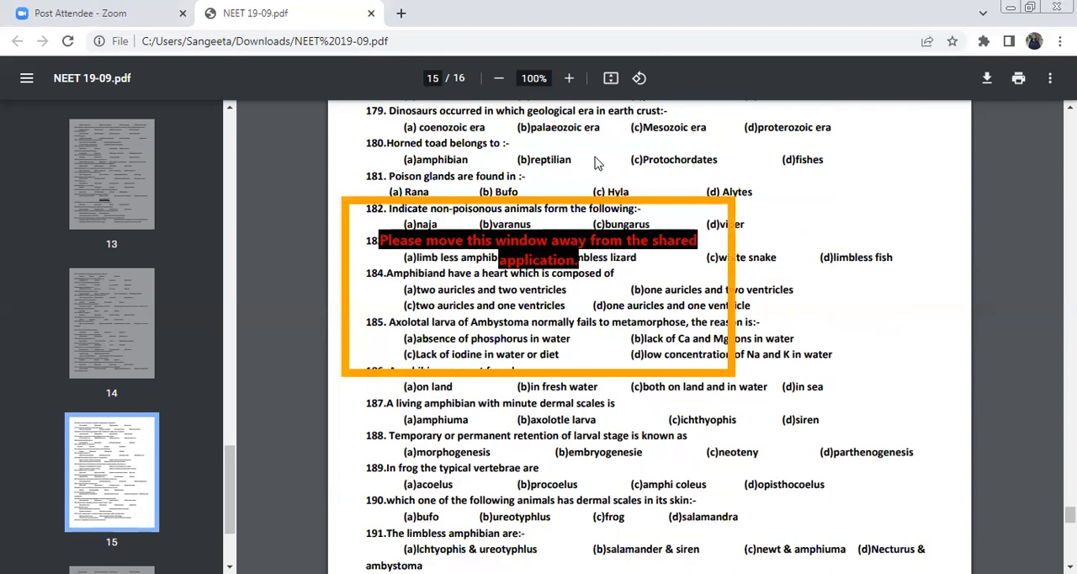
{"action": "mouse_move", "coordinate": [542, 175]}
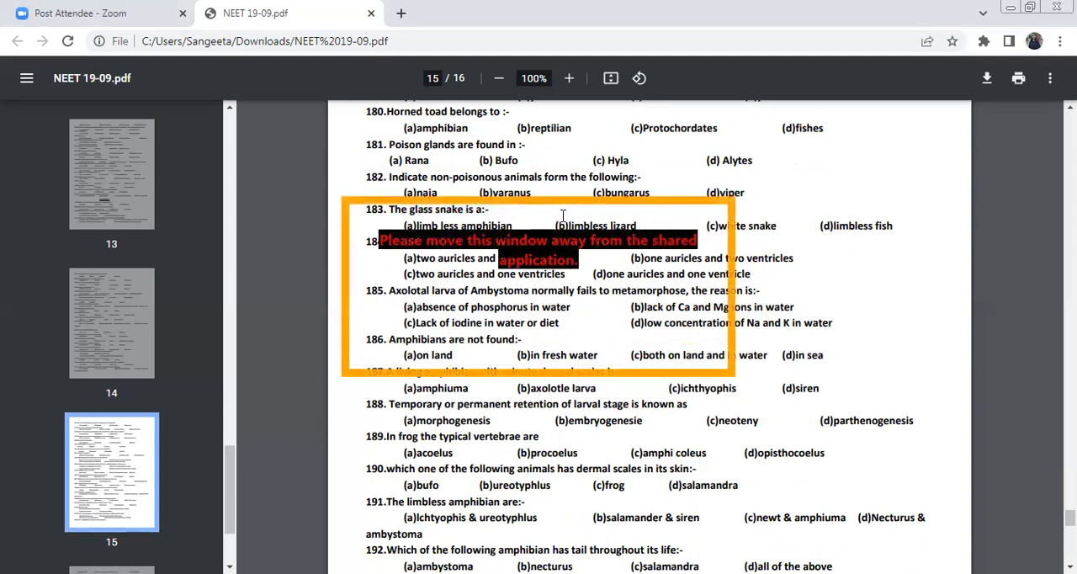
Step: Scroll further down page 15 until amphibian questions 185 through 196 fill the viewer
{"action": "scroll", "scroll_direction": "down", "scroll_amount": 3}
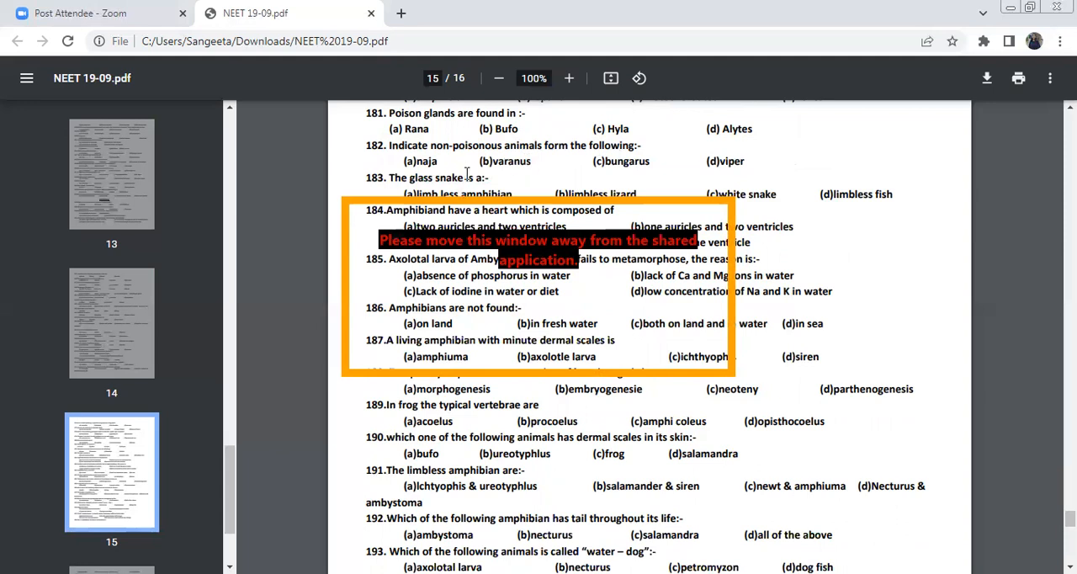
{"action": "mouse_move", "coordinate": [625, 189]}
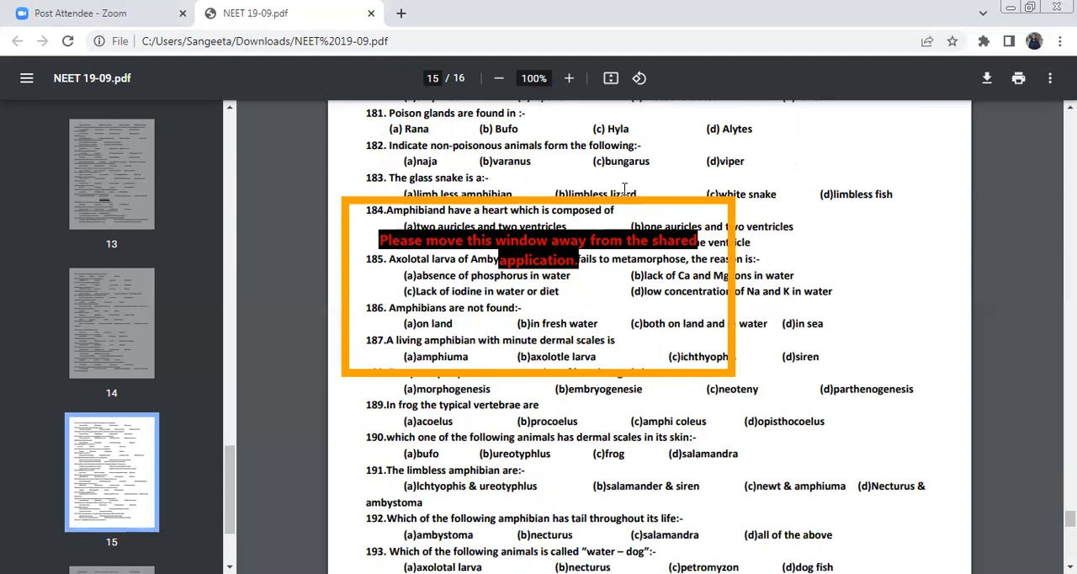
{"action": "mouse_move", "coordinate": [687, 182]}
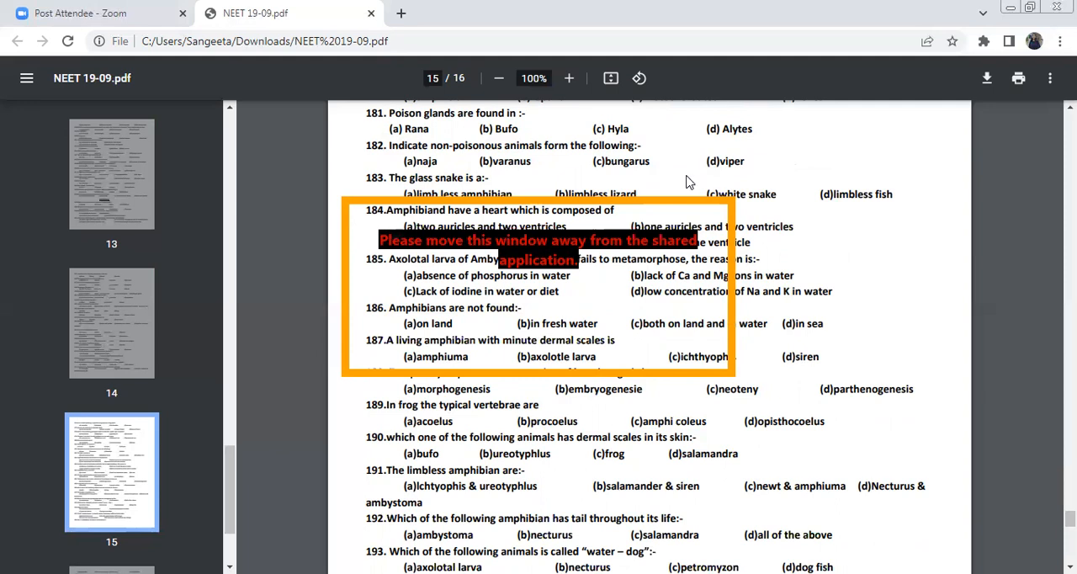
{"action": "scroll", "scroll_direction": "down", "scroll_amount": 3}
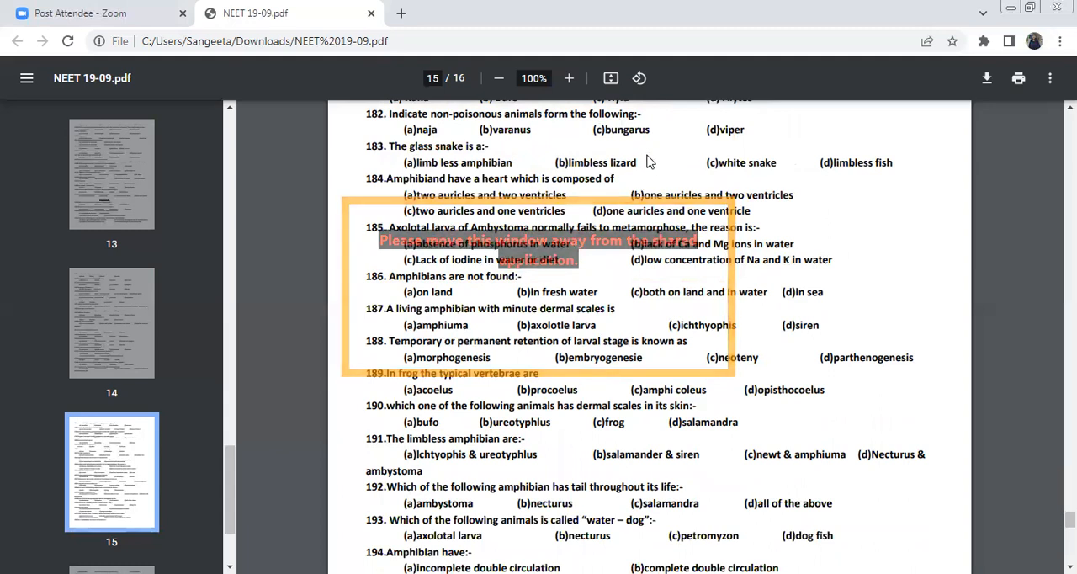
{"action": "mouse_move", "coordinate": [657, 172]}
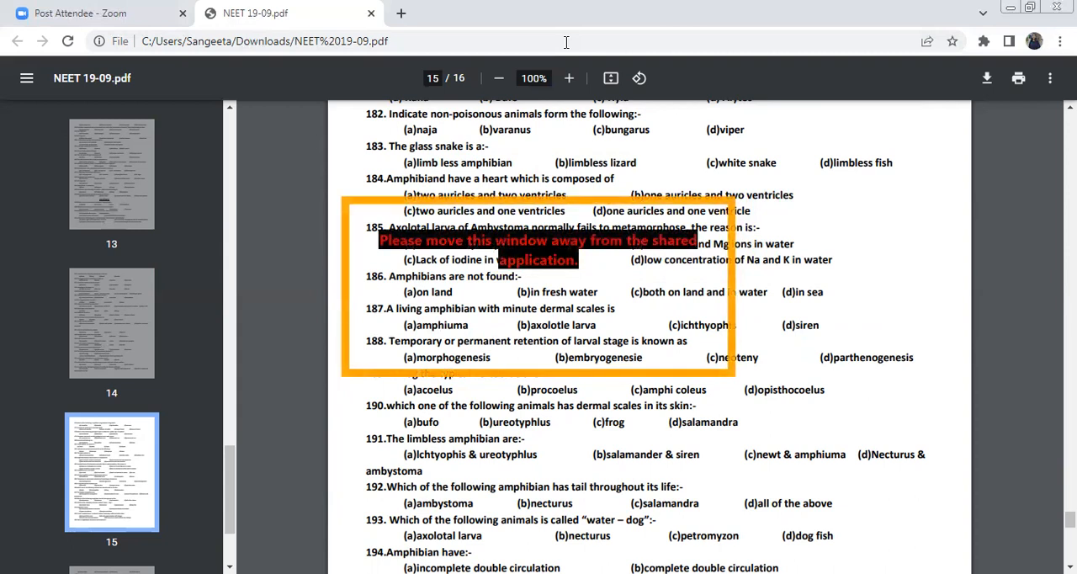
{"action": "mouse_move", "coordinate": [365, 57]}
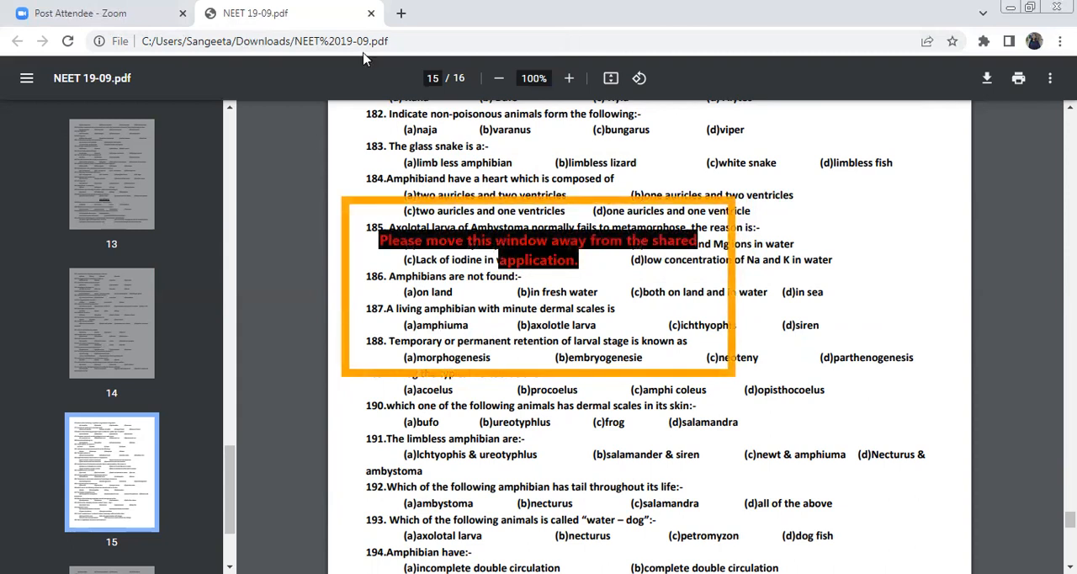
{"action": "mouse_move", "coordinate": [343, 151]}
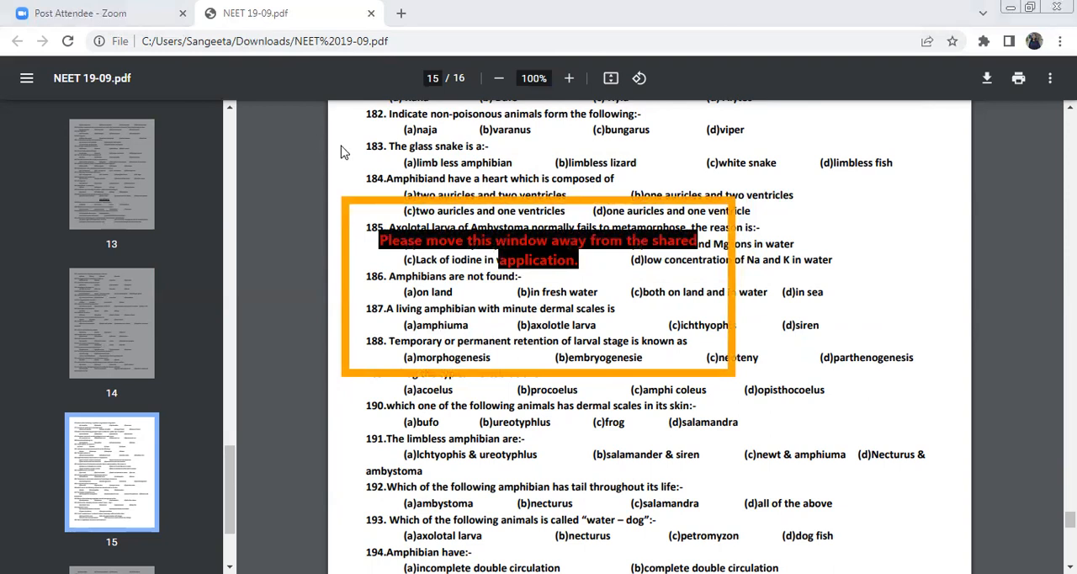
{"action": "mouse_move", "coordinate": [337, 182]}
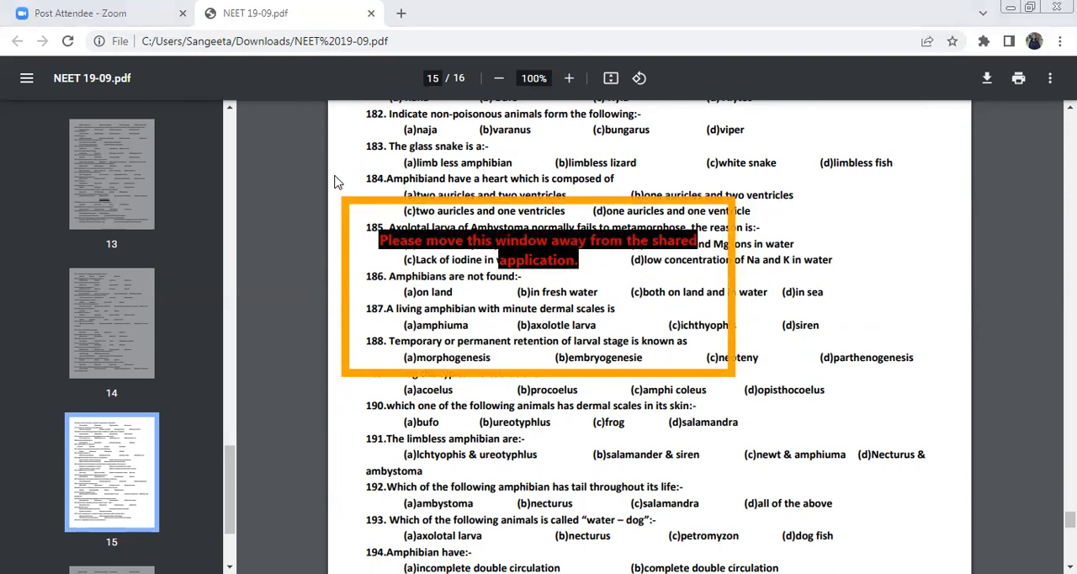
{"action": "mouse_move", "coordinate": [545, 166]}
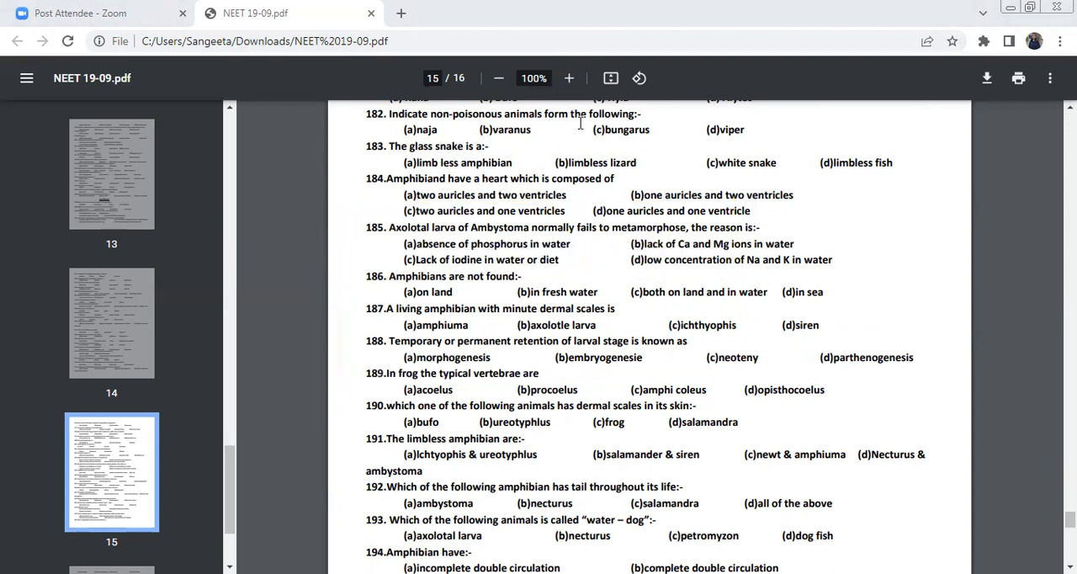
{"action": "mouse_move", "coordinate": [549, 194]}
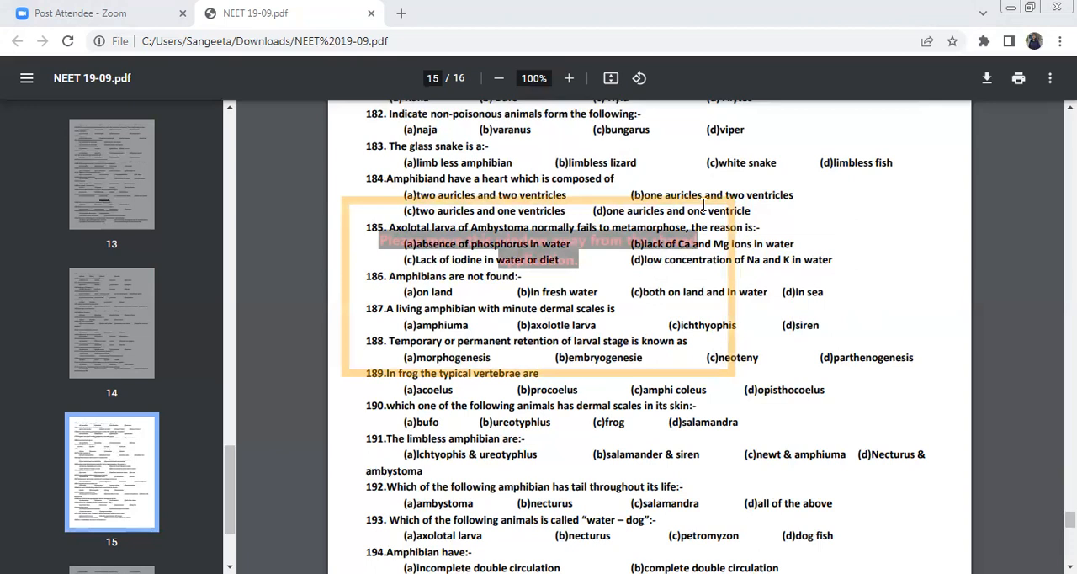
{"action": "mouse_move", "coordinate": [696, 212]}
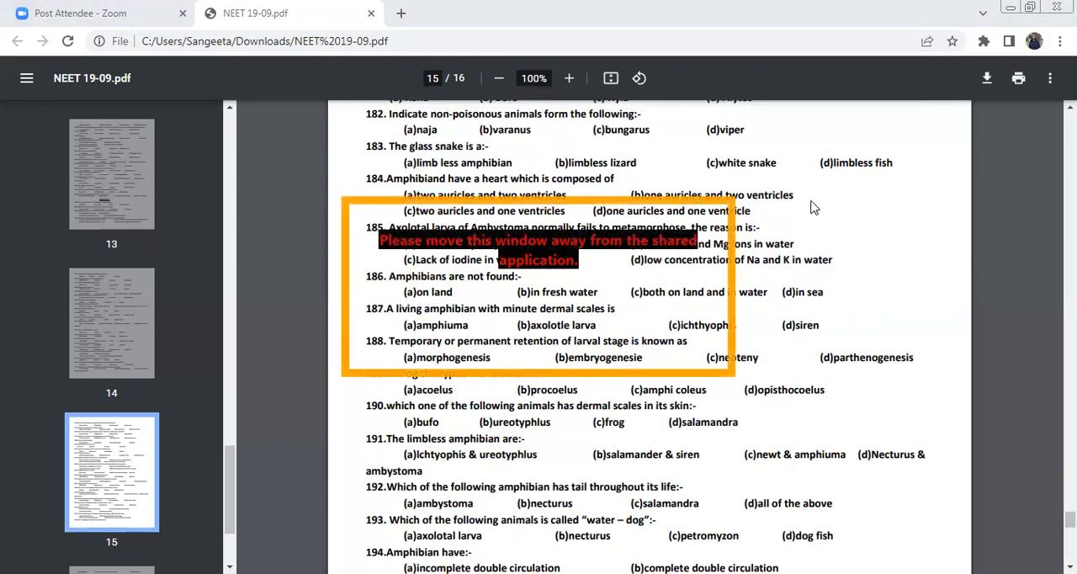
{"action": "scroll", "scroll_direction": "down", "scroll_amount": 3}
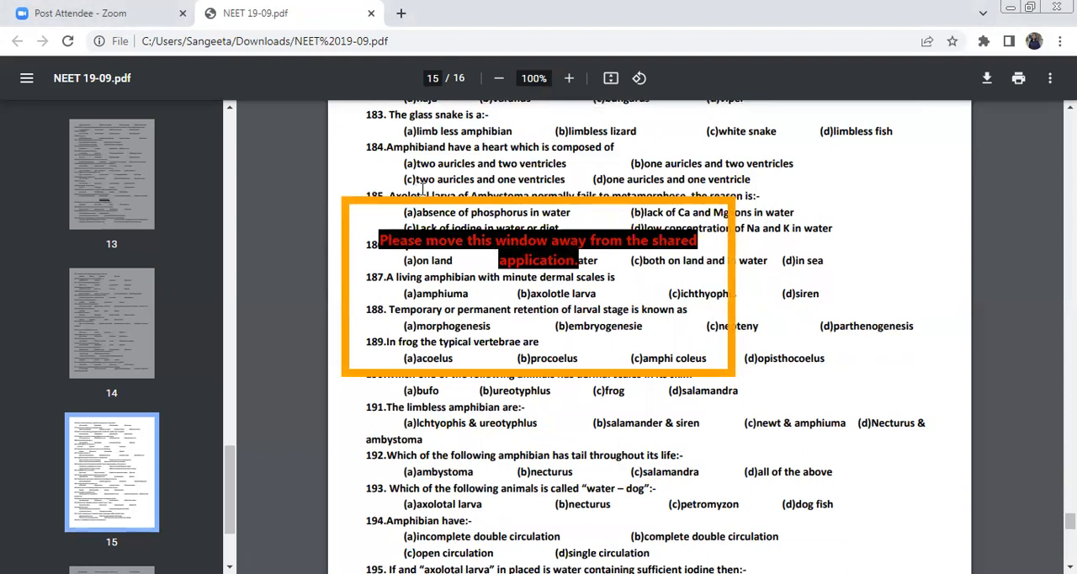
{"action": "mouse_move", "coordinate": [490, 175]}
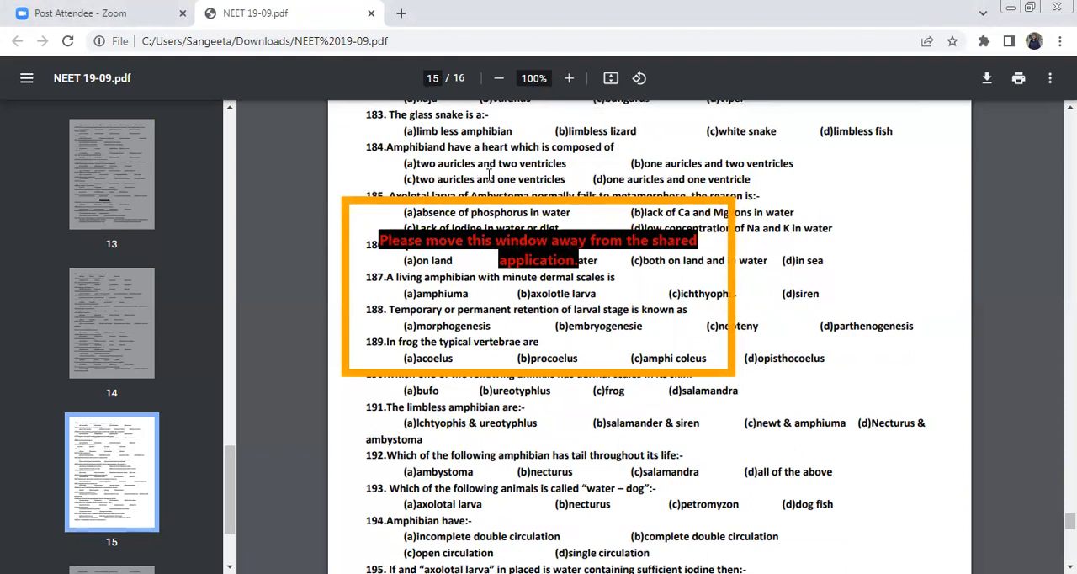
{"action": "mouse_move", "coordinate": [495, 202]}
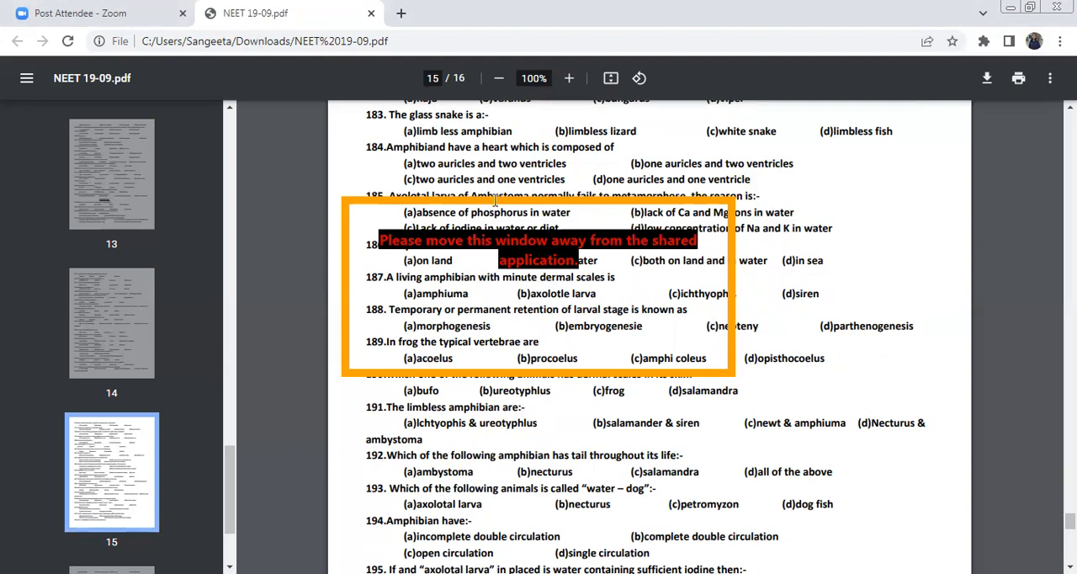
{"action": "scroll", "scroll_direction": "down", "scroll_amount": 3}
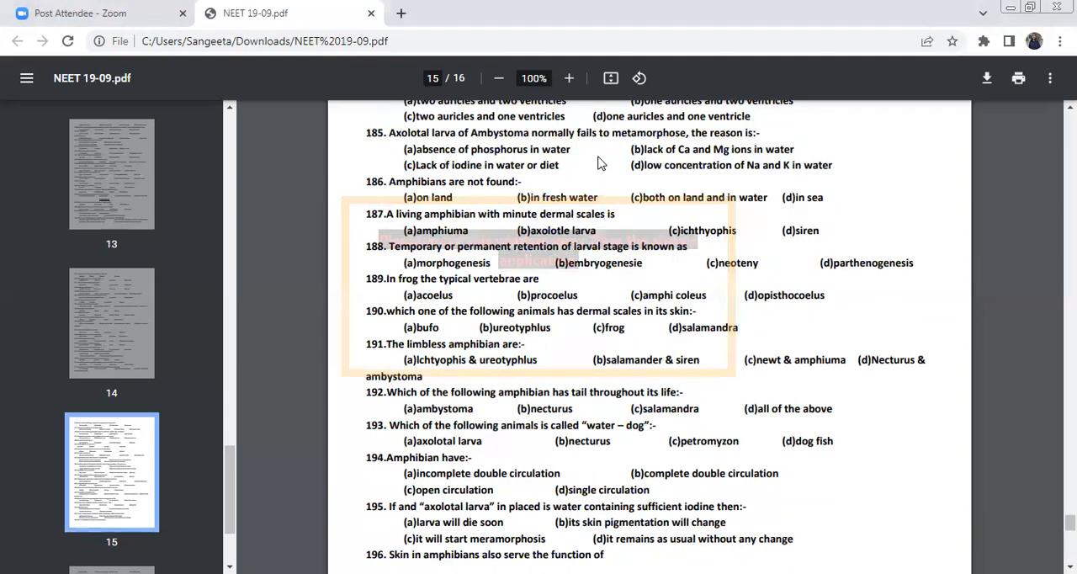
{"action": "left_click", "coordinate": [566, 178]}
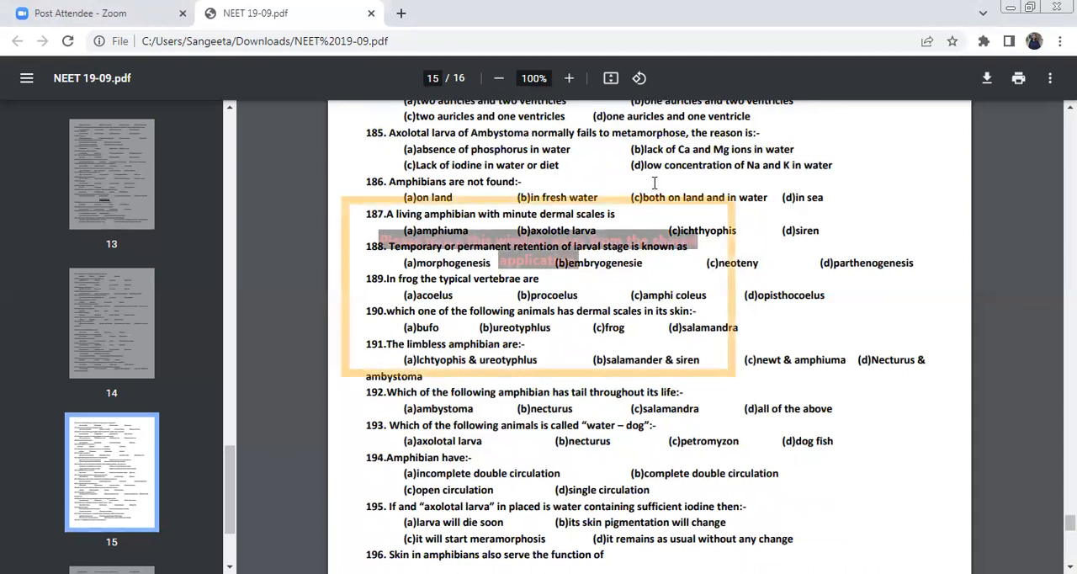
{"action": "scroll", "scroll_direction": "down", "scroll_amount": 3}
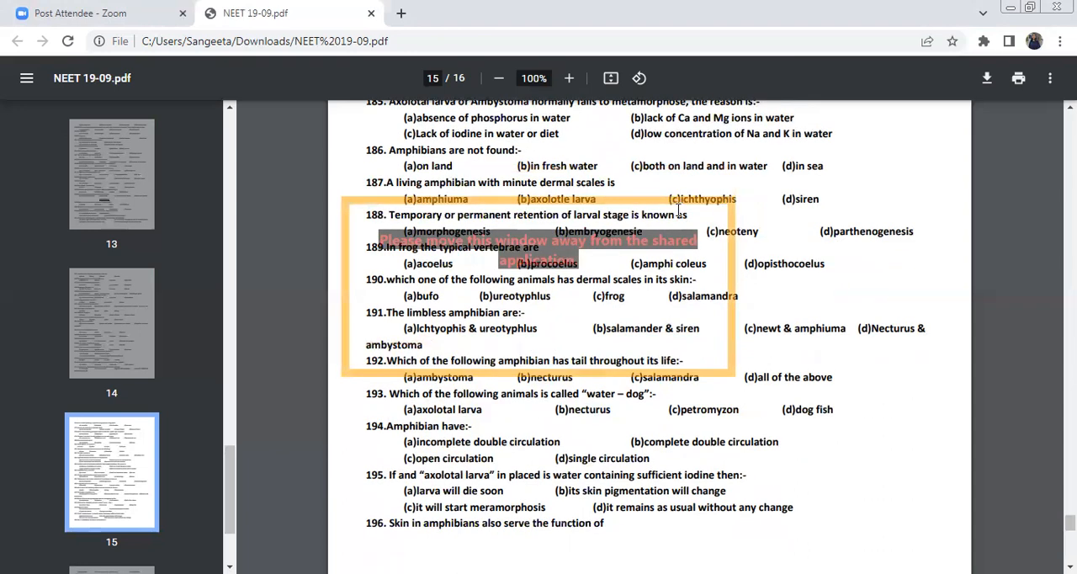
Step: Scroll down to the dermal scales and limbless amphibian questions 187 through 197, with page 16 beginning
{"action": "scroll", "scroll_direction": "down", "scroll_amount": 3}
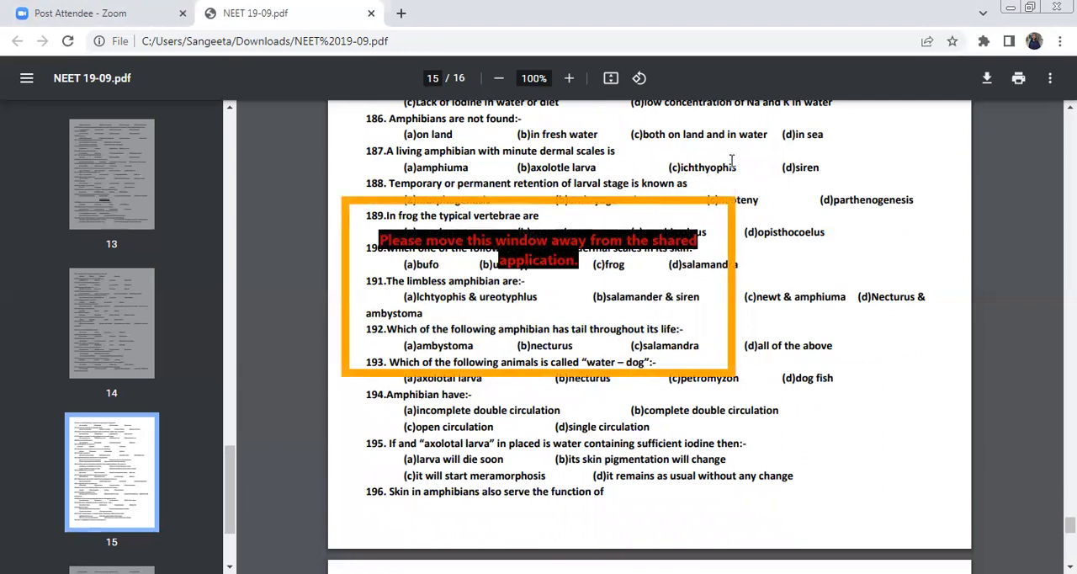
{"action": "mouse_move", "coordinate": [690, 177]}
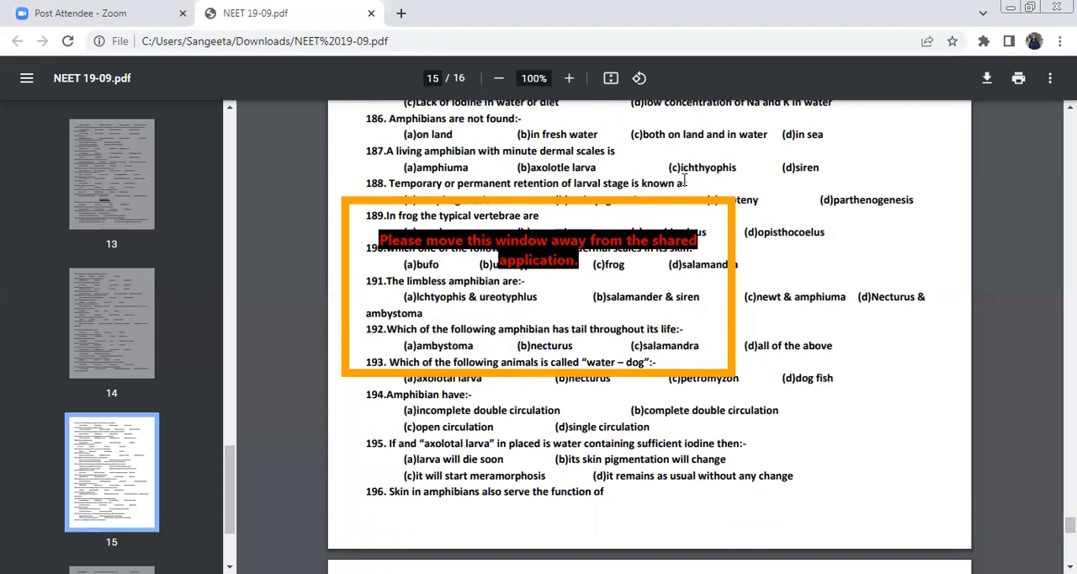
{"action": "mouse_move", "coordinate": [703, 175]}
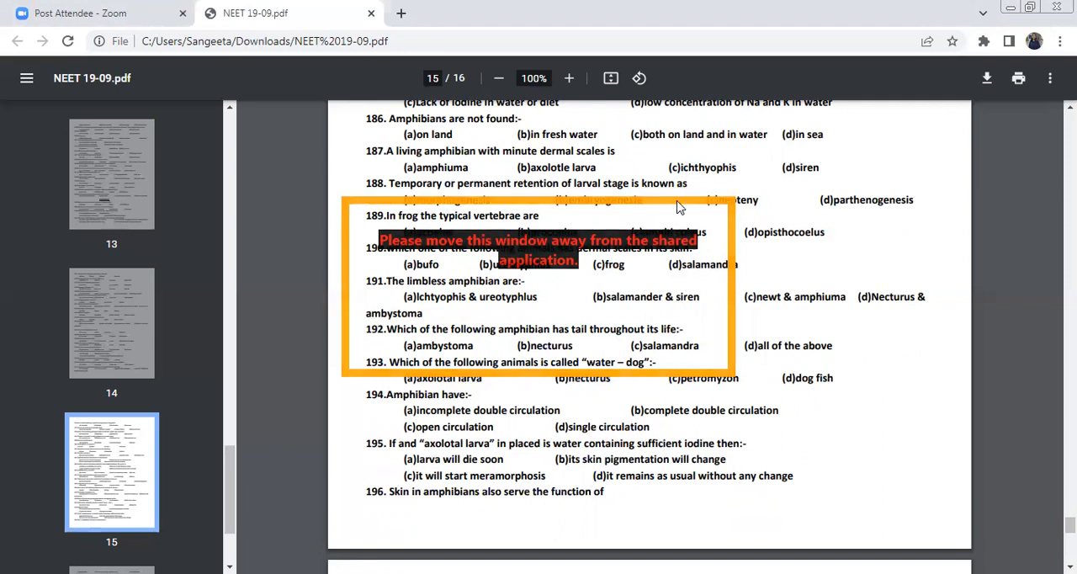
{"action": "scroll", "scroll_direction": "down", "scroll_amount": 3}
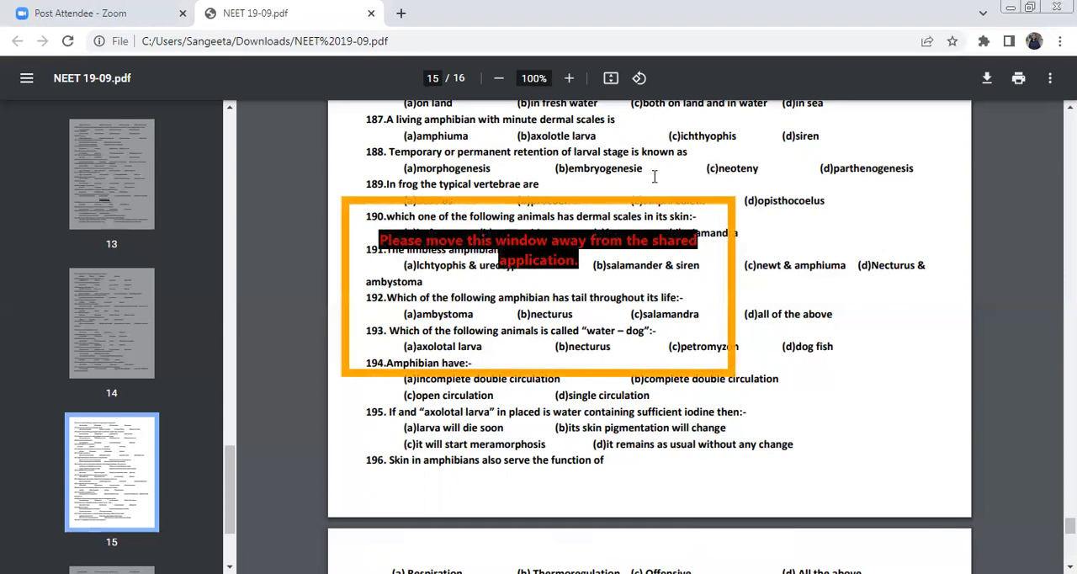
{"action": "mouse_move", "coordinate": [680, 189]}
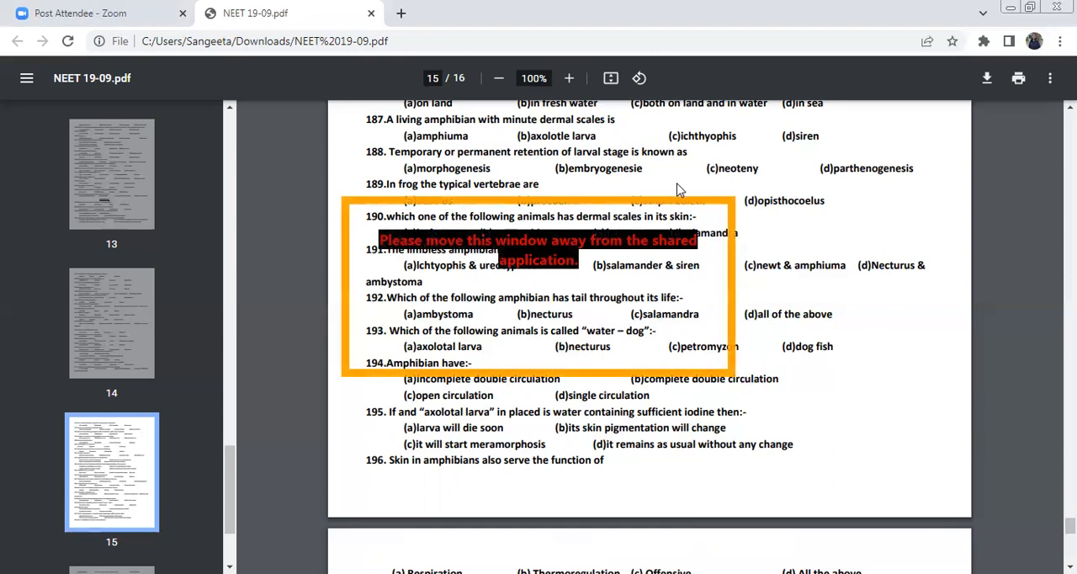
{"action": "scroll", "scroll_direction": "down", "scroll_amount": 3}
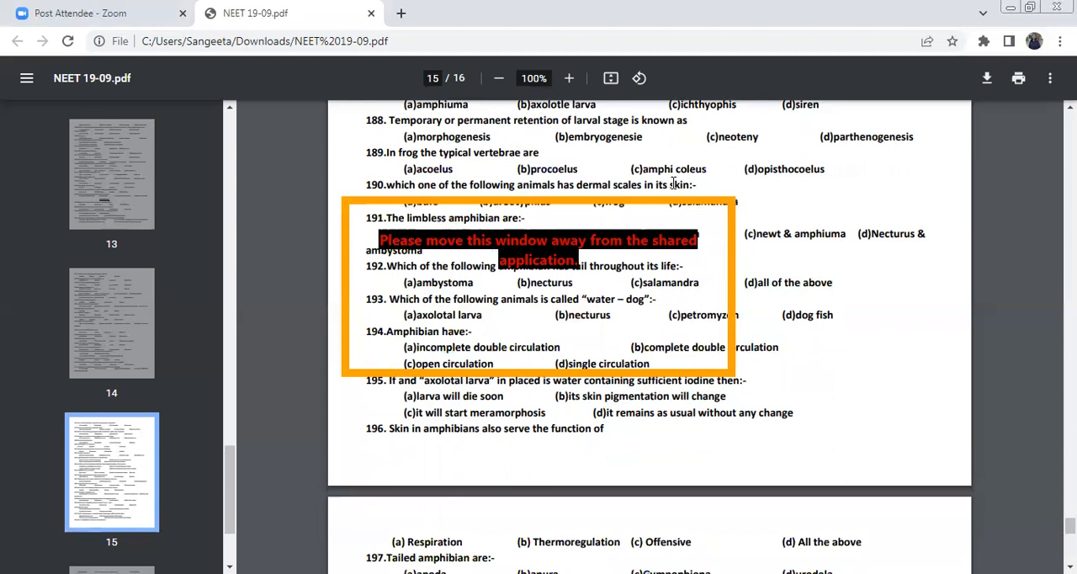
{"action": "mouse_move", "coordinate": [616, 190]}
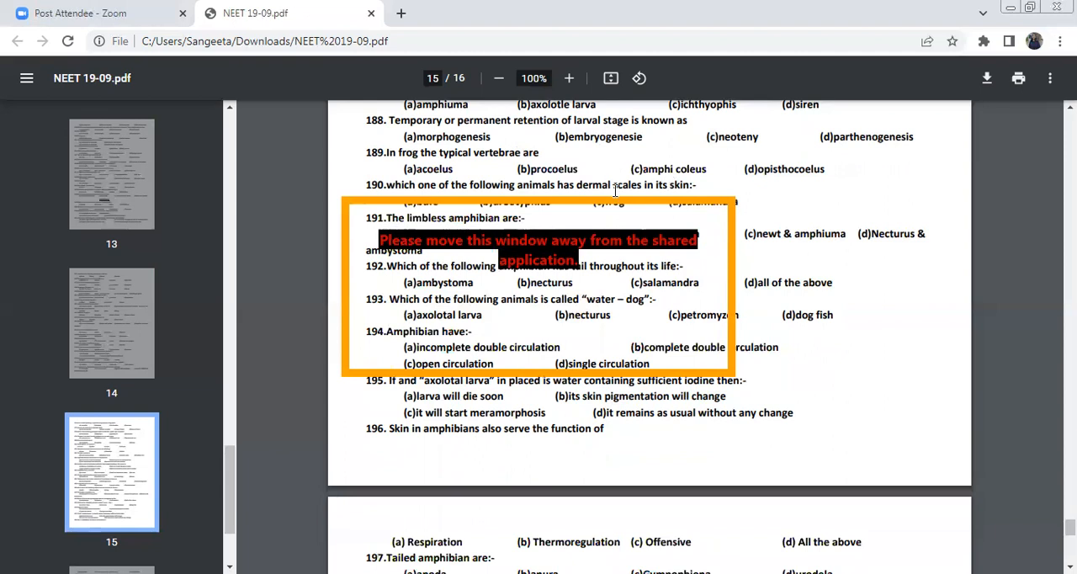
{"action": "mouse_move", "coordinate": [548, 187]}
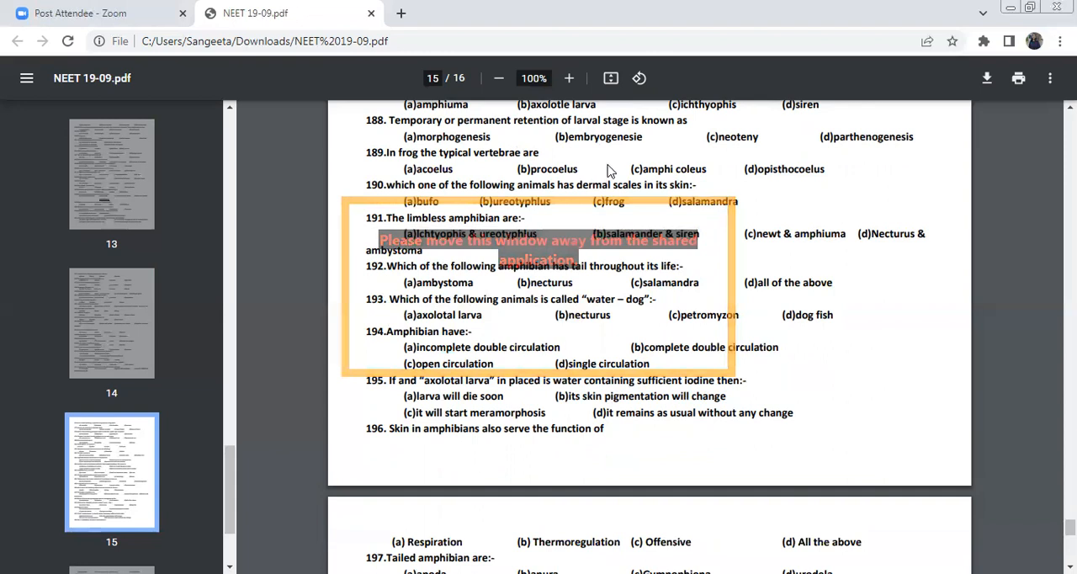
{"action": "mouse_move", "coordinate": [557, 208]}
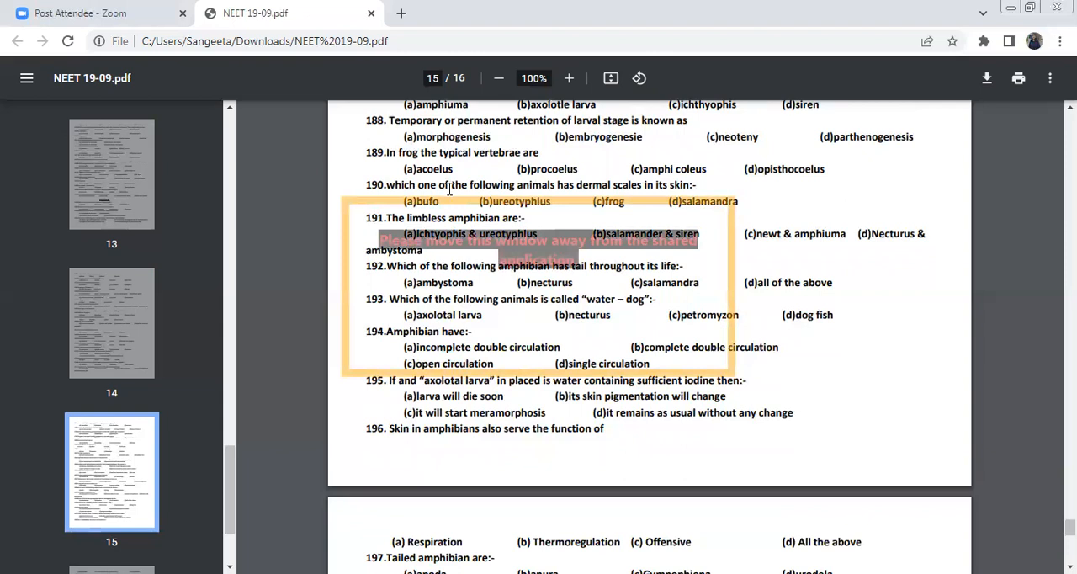
Step: Scroll onto page 16 to the final questions 192 through 200 on the single ear ossicle
{"action": "scroll", "scroll_direction": "down", "scroll_amount": 3}
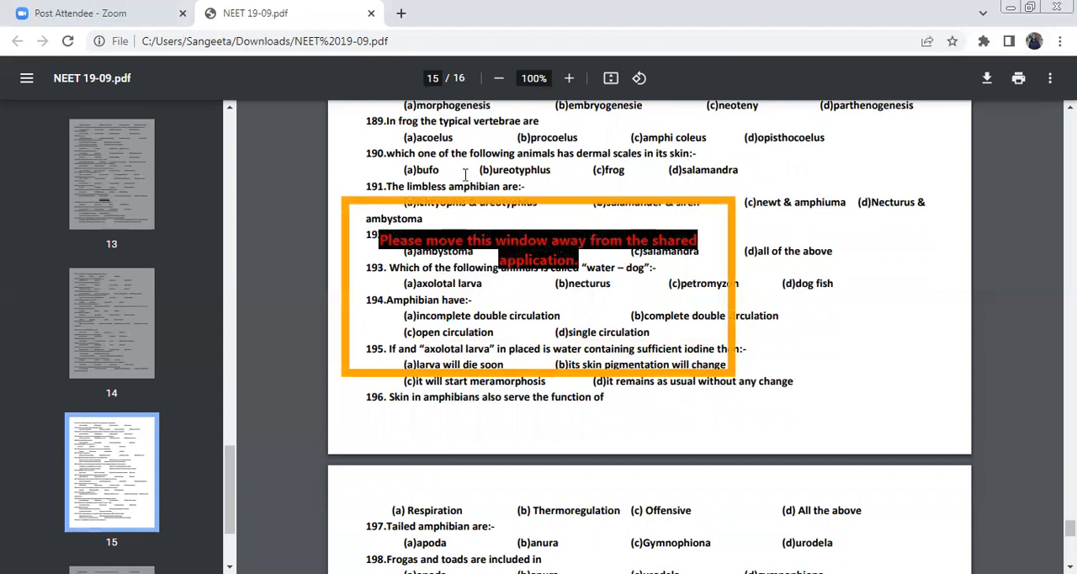
{"action": "mouse_move", "coordinate": [481, 166]}
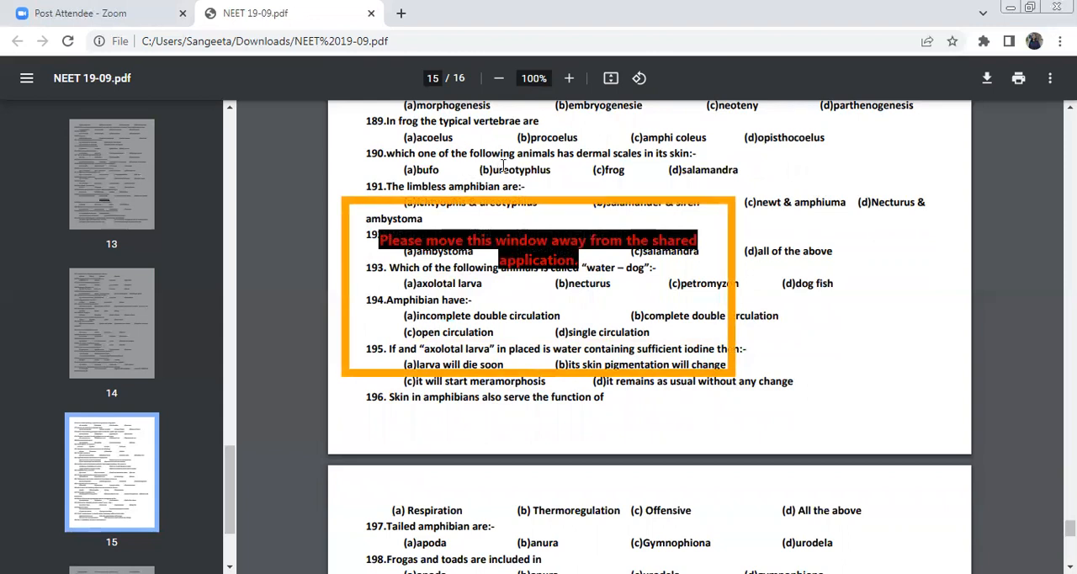
{"action": "mouse_move", "coordinate": [513, 171]}
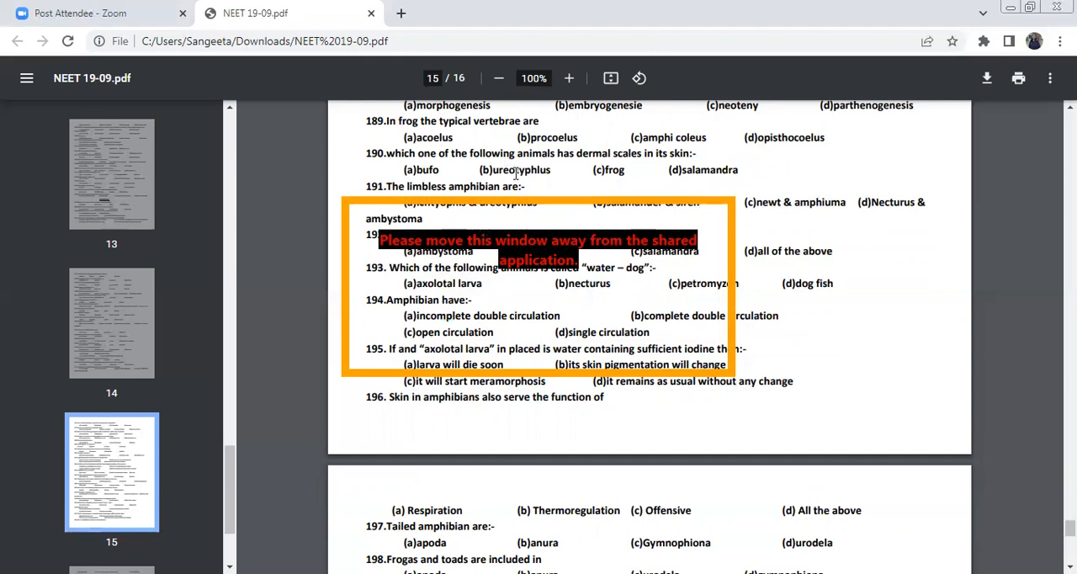
{"action": "mouse_move", "coordinate": [505, 194]}
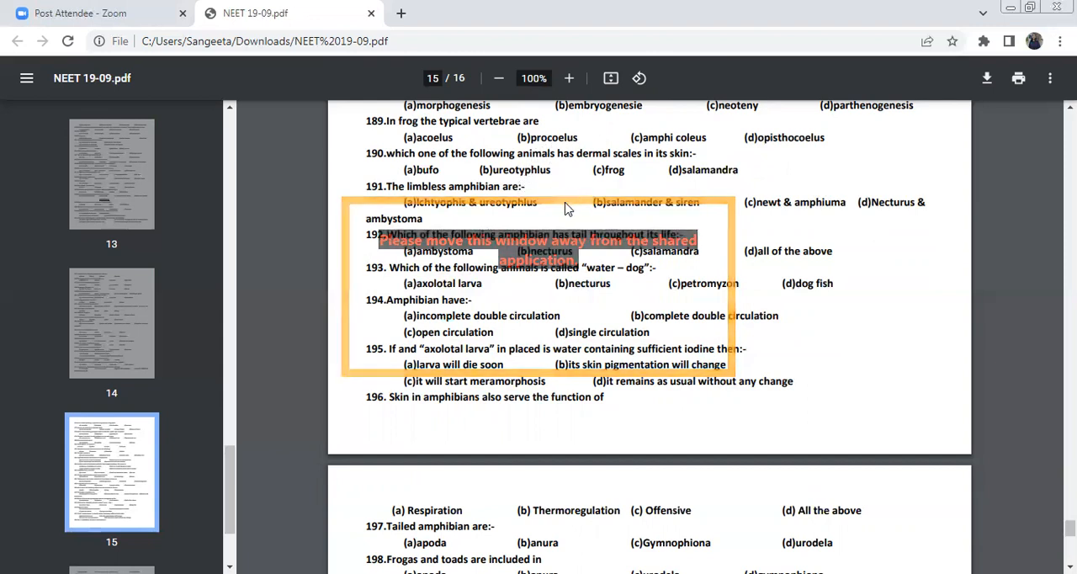
{"action": "scroll", "scroll_direction": "down", "scroll_amount": 3}
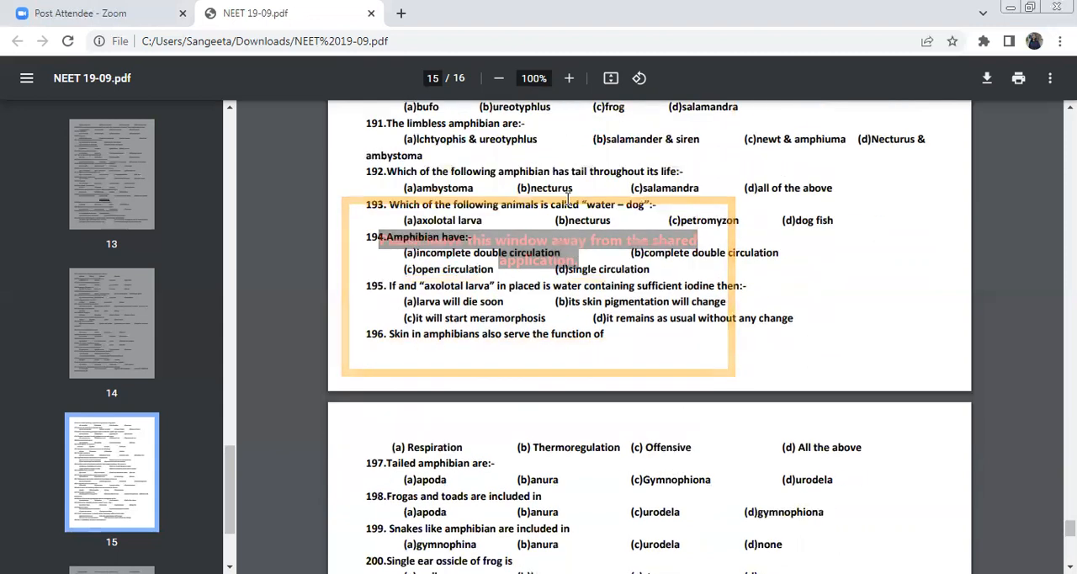
{"action": "scroll", "scroll_direction": "down", "scroll_amount": 3}
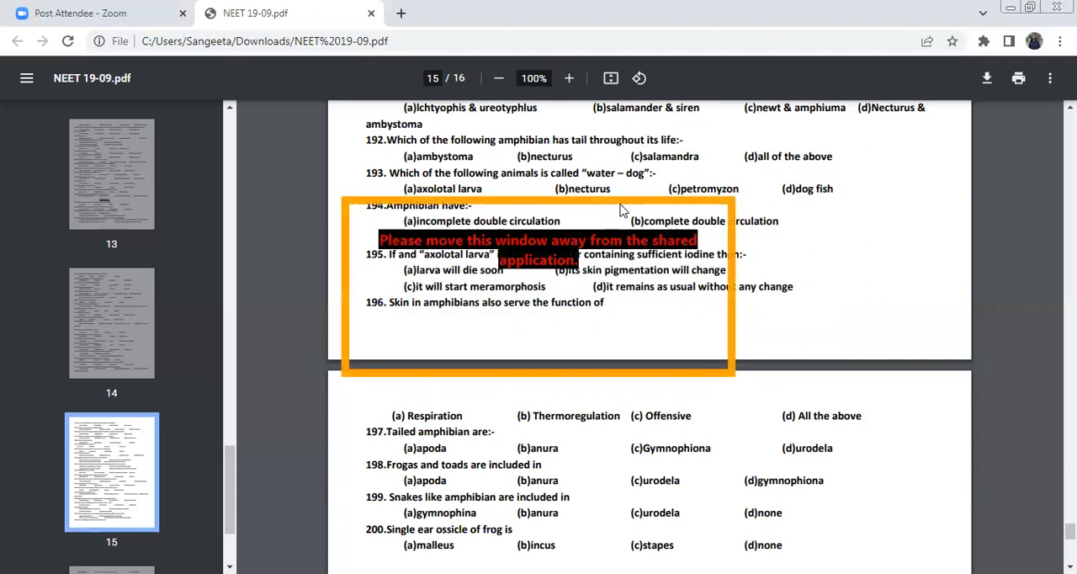
{"action": "scroll", "scroll_direction": "down", "scroll_amount": 3}
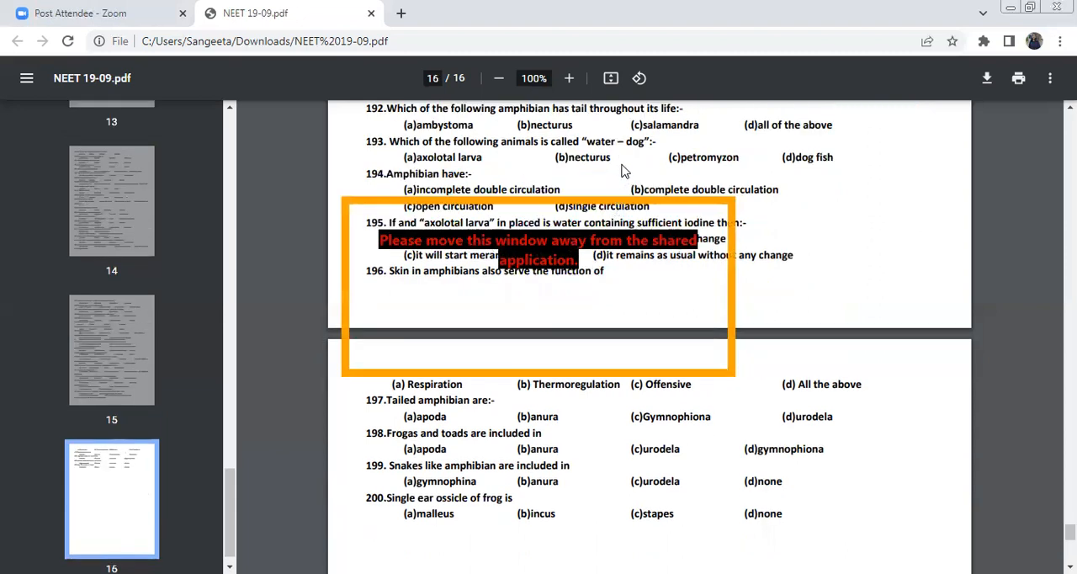
{"action": "mouse_move", "coordinate": [599, 185]}
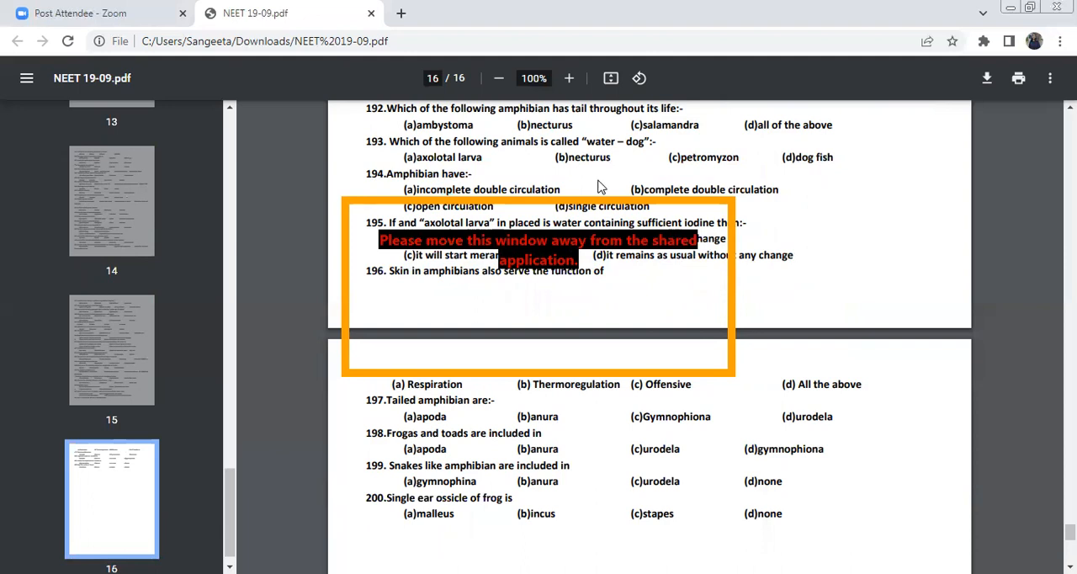
{"action": "mouse_move", "coordinate": [589, 206]}
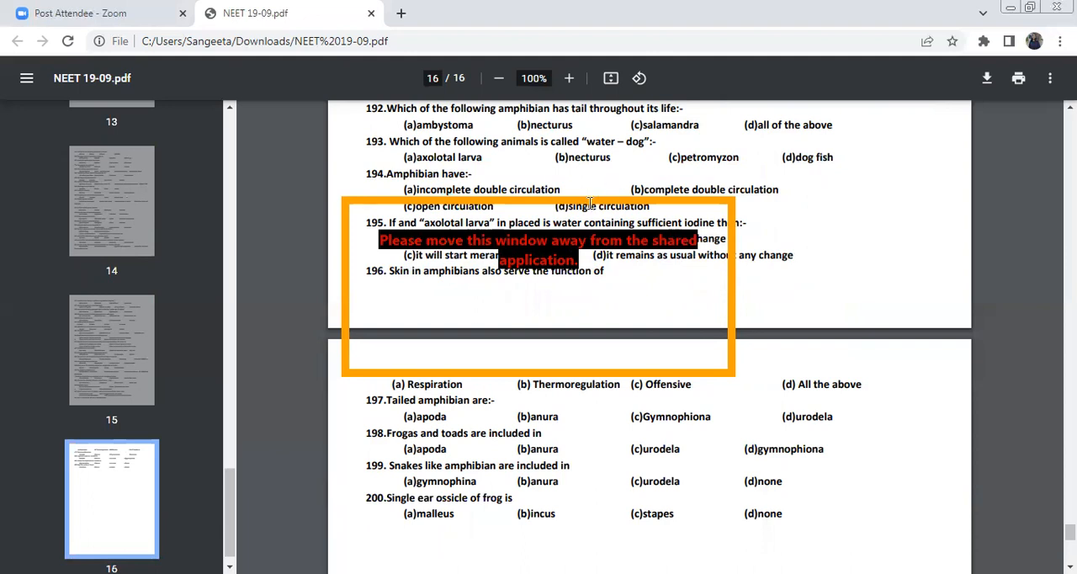
Step: Scroll page 16 into view to read questions 197–200 on tailed amphibians, frogs and the ear ossicle
{"action": "scroll", "scroll_direction": "down", "scroll_amount": 3}
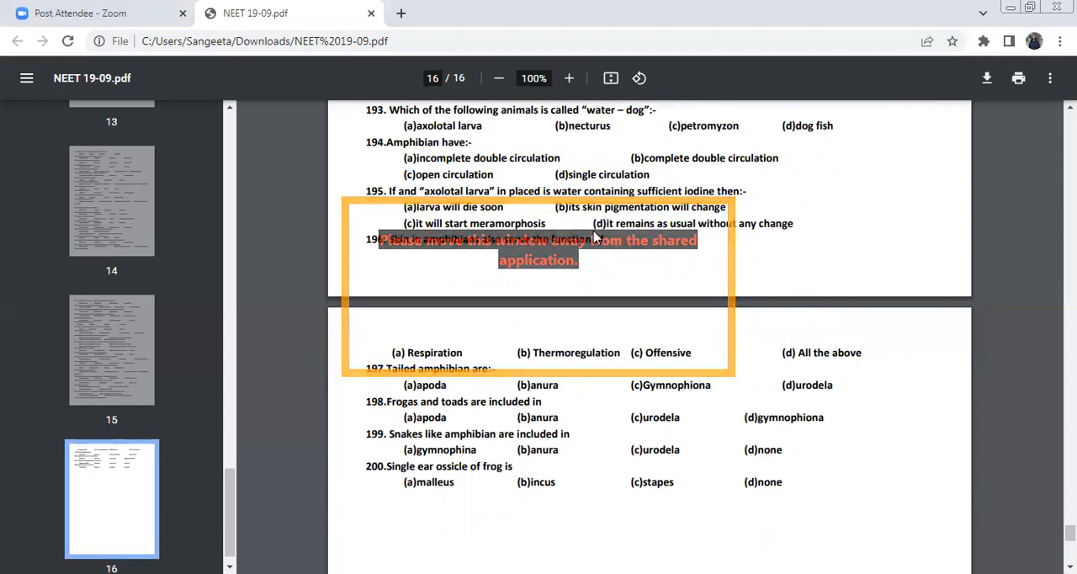
{"action": "scroll", "scroll_direction": "down", "scroll_amount": 3}
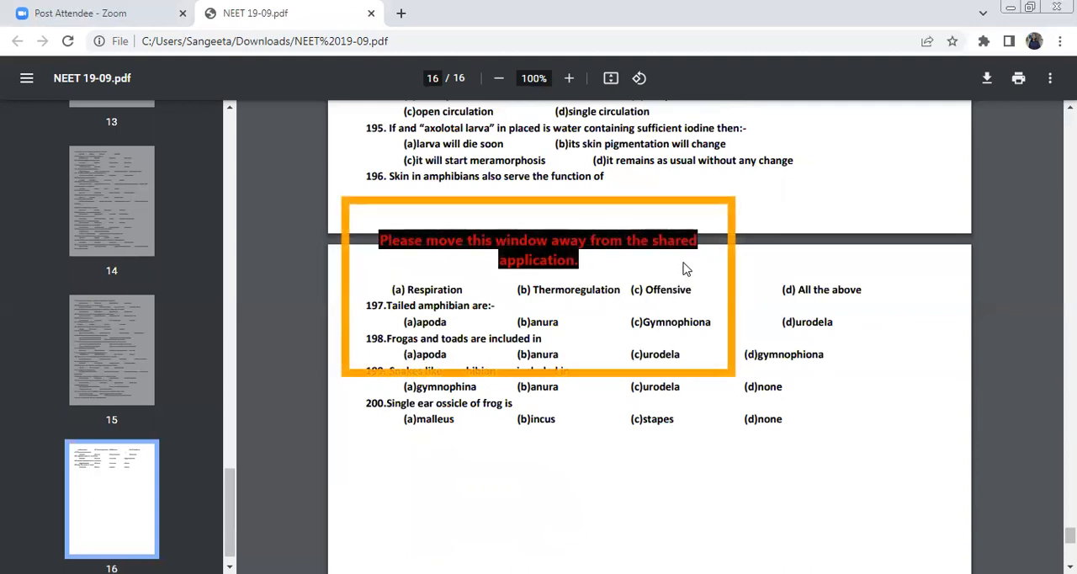
{"action": "mouse_move", "coordinate": [694, 273]}
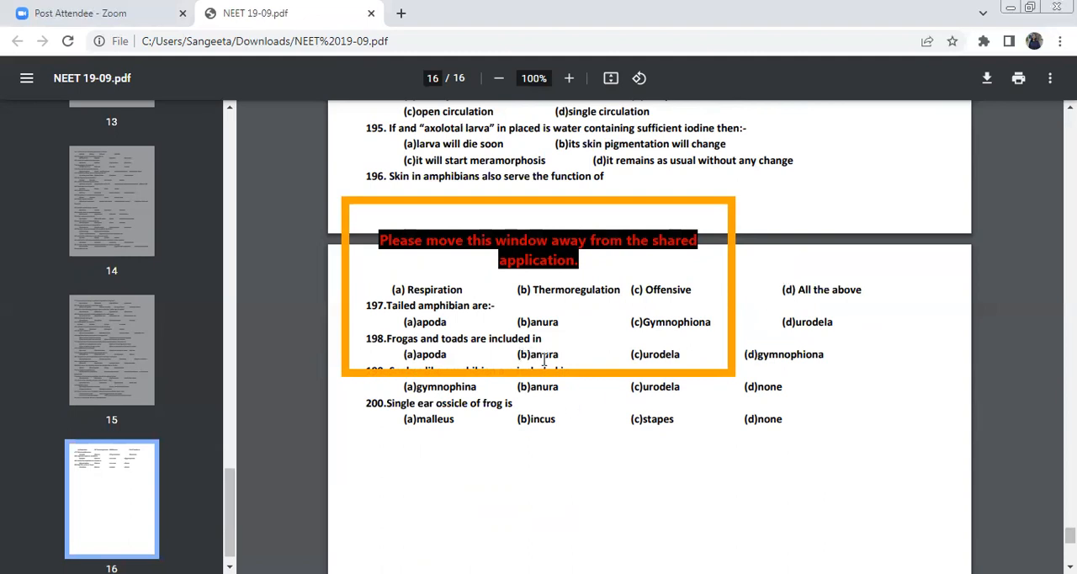
{"action": "mouse_move", "coordinate": [542, 353]}
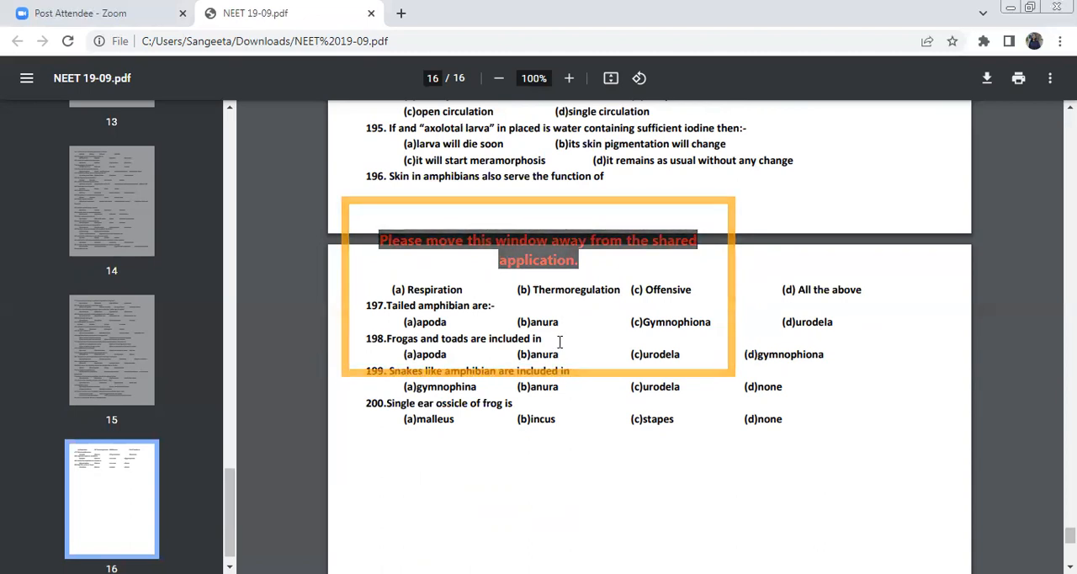
{"action": "mouse_move", "coordinate": [787, 336]}
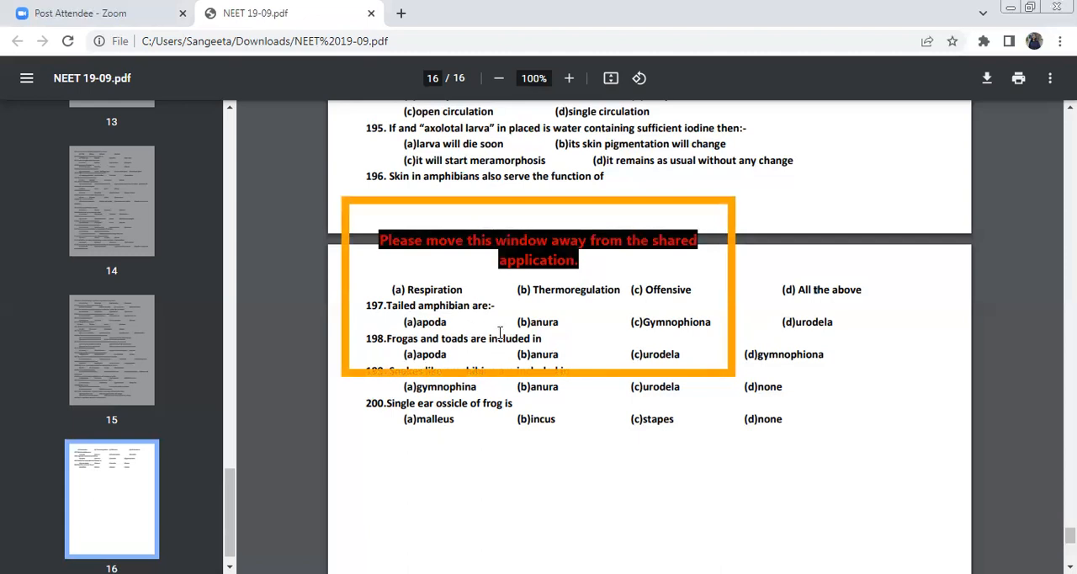
{"action": "mouse_move", "coordinate": [520, 360]}
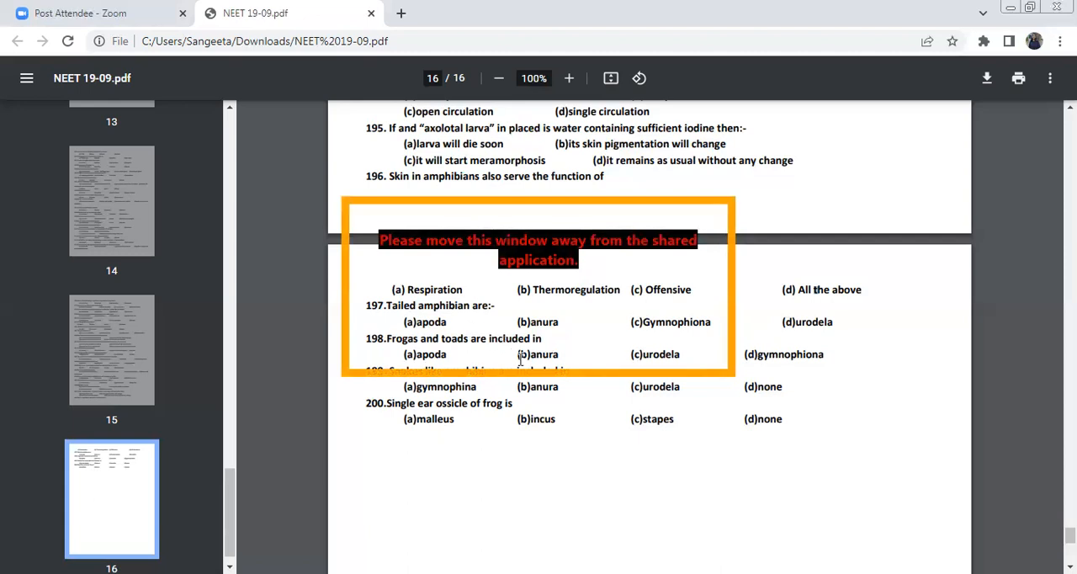
{"action": "mouse_move", "coordinate": [556, 357]}
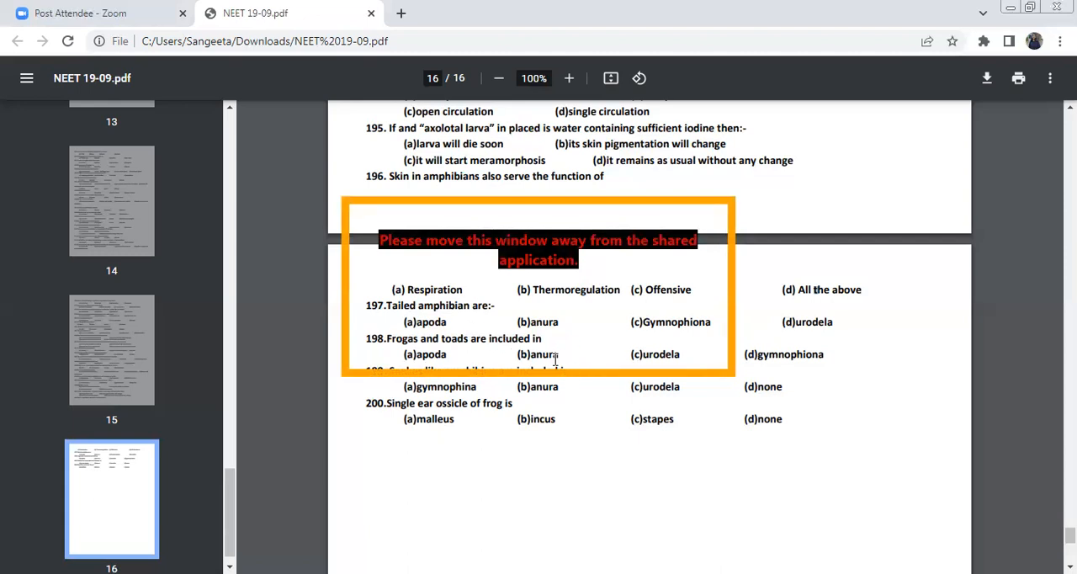
{"action": "scroll", "scroll_direction": "down", "scroll_amount": 3}
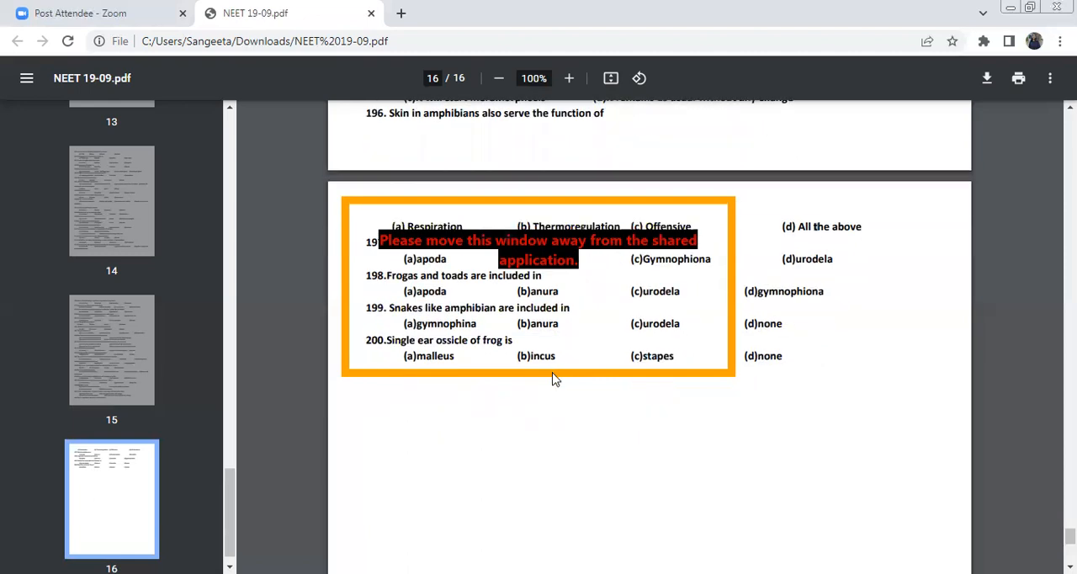
{"action": "mouse_move", "coordinate": [552, 333]}
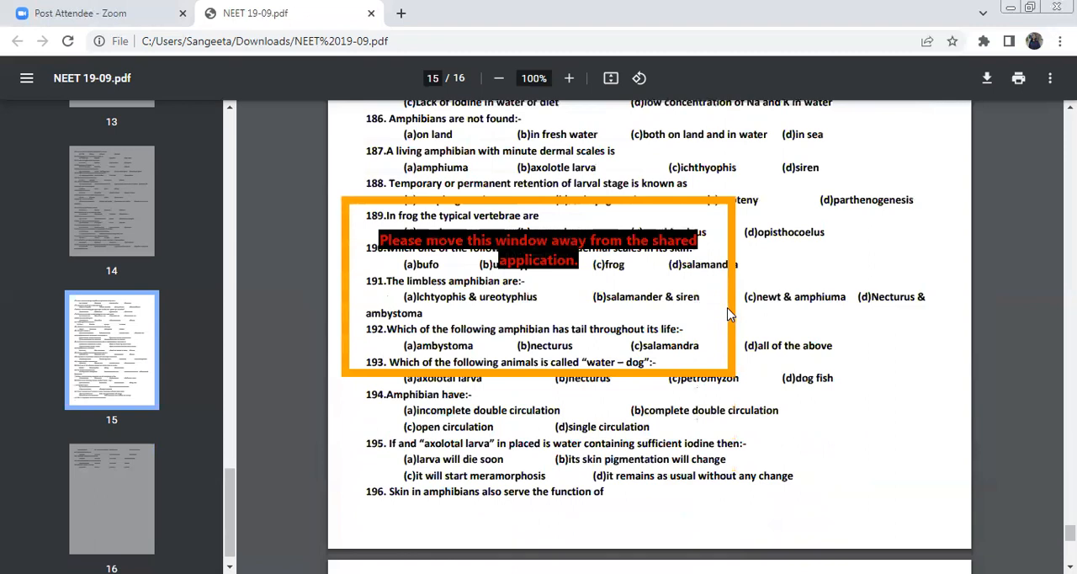
{"action": "mouse_move", "coordinate": [690, 319]}
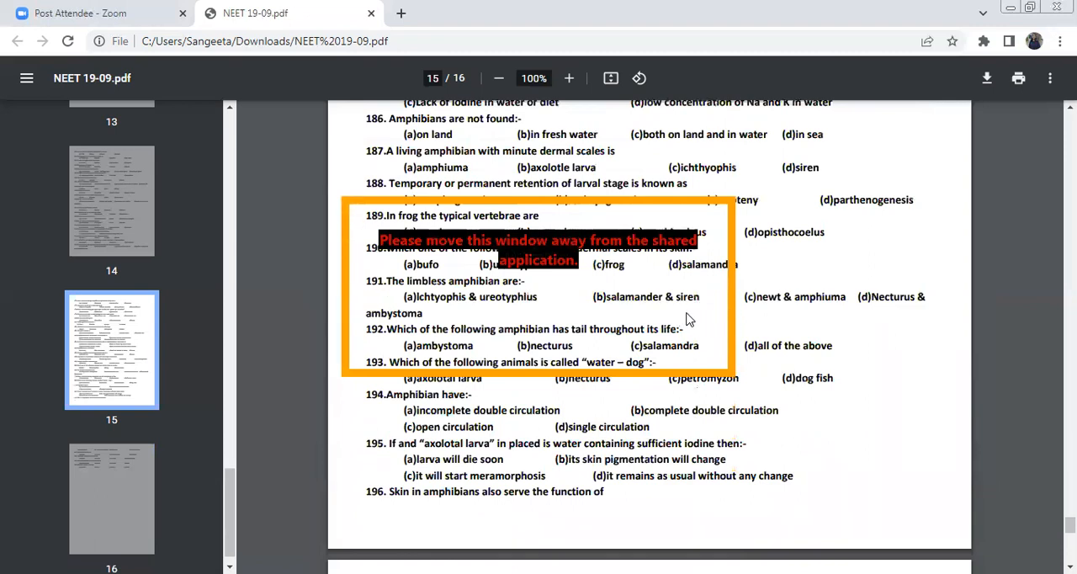
{"action": "mouse_move", "coordinate": [678, 126]}
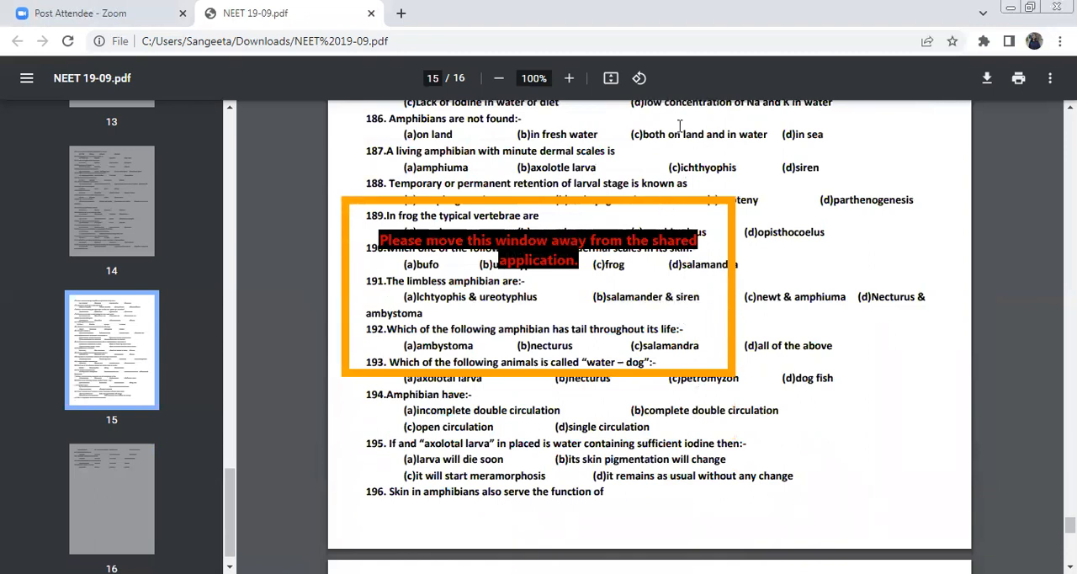
{"action": "mouse_move", "coordinate": [643, 210]}
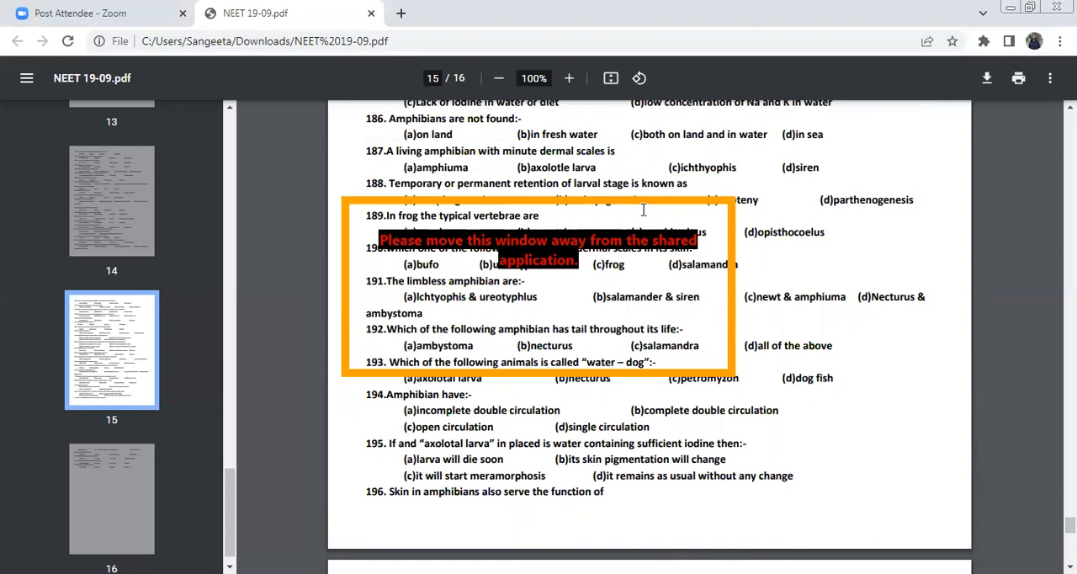
{"action": "mouse_move", "coordinate": [634, 165]}
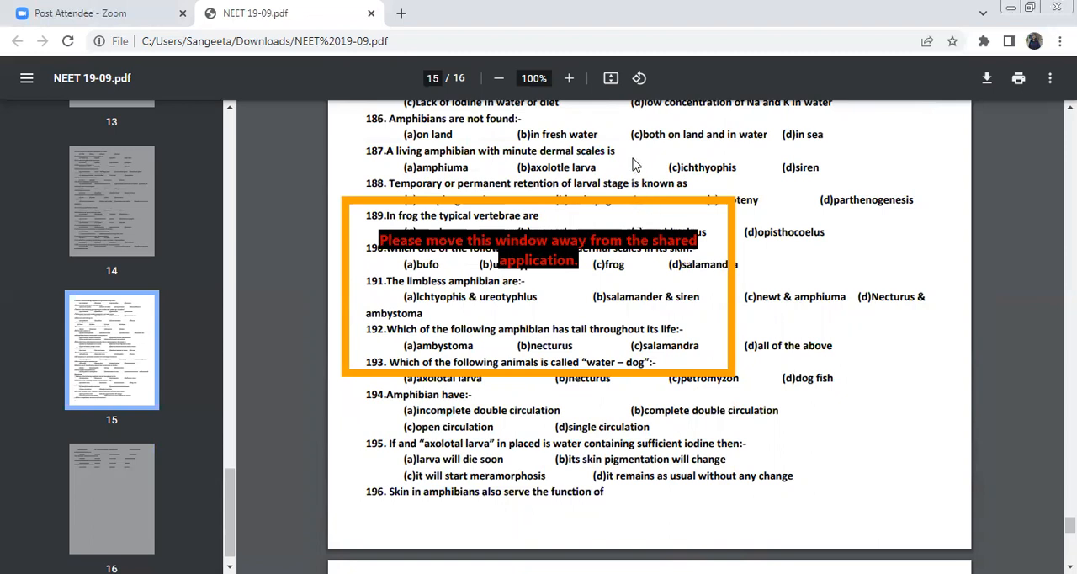
{"action": "mouse_move", "coordinate": [604, 123]}
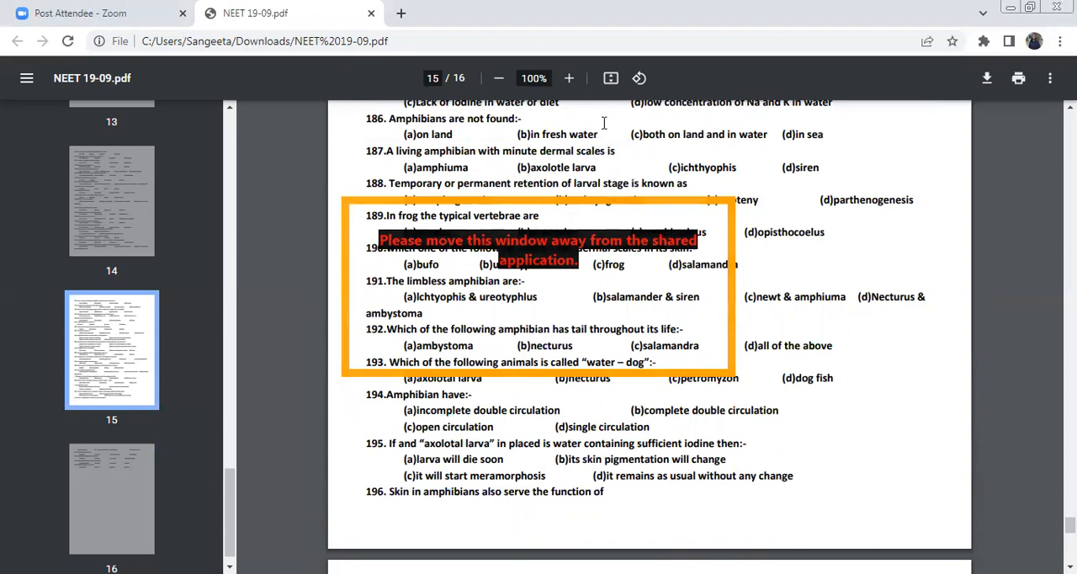